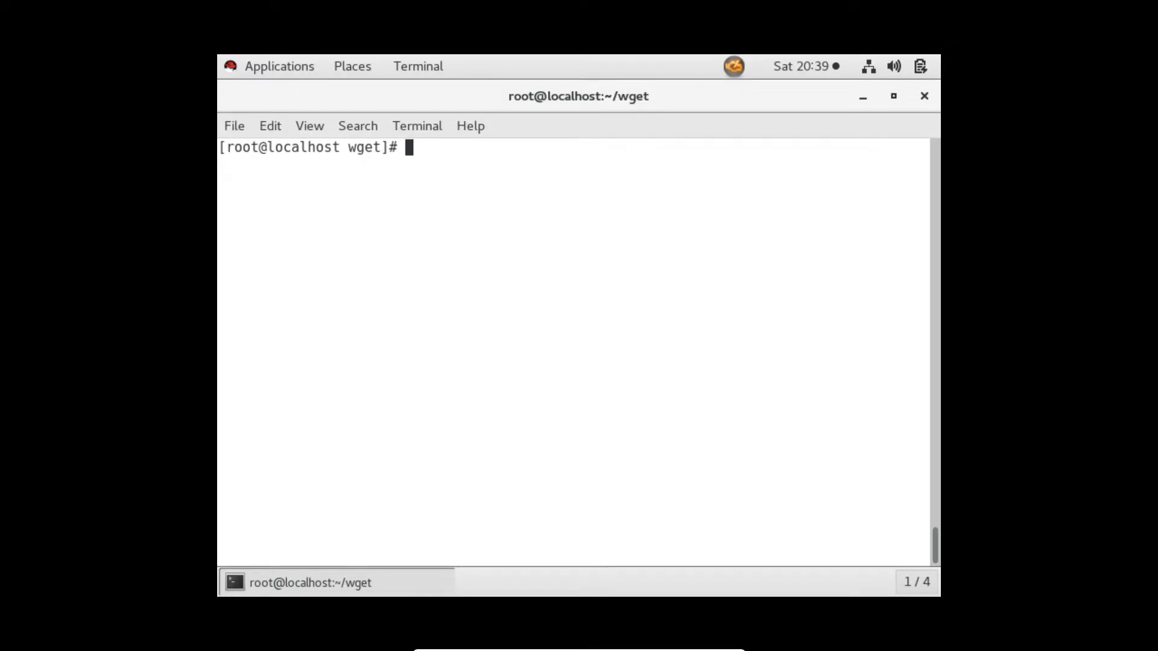
Discard the old drawing without saving and relaunch Paint with a blank canvas.
key(alt+tab)
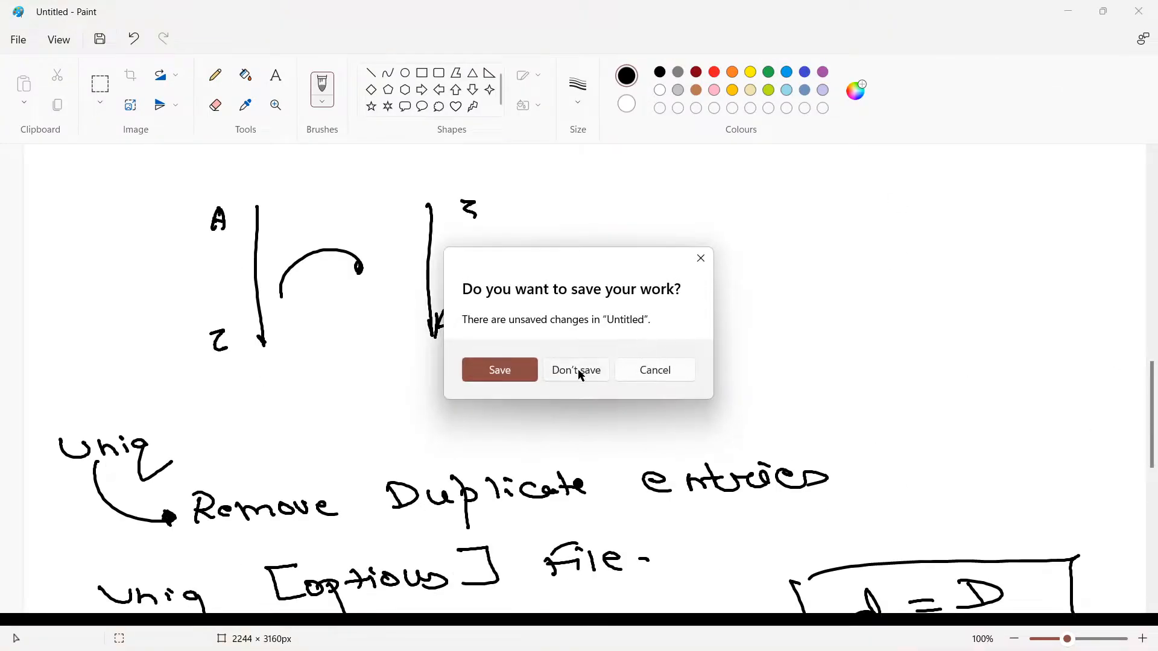
click(576, 369)
text(pain)
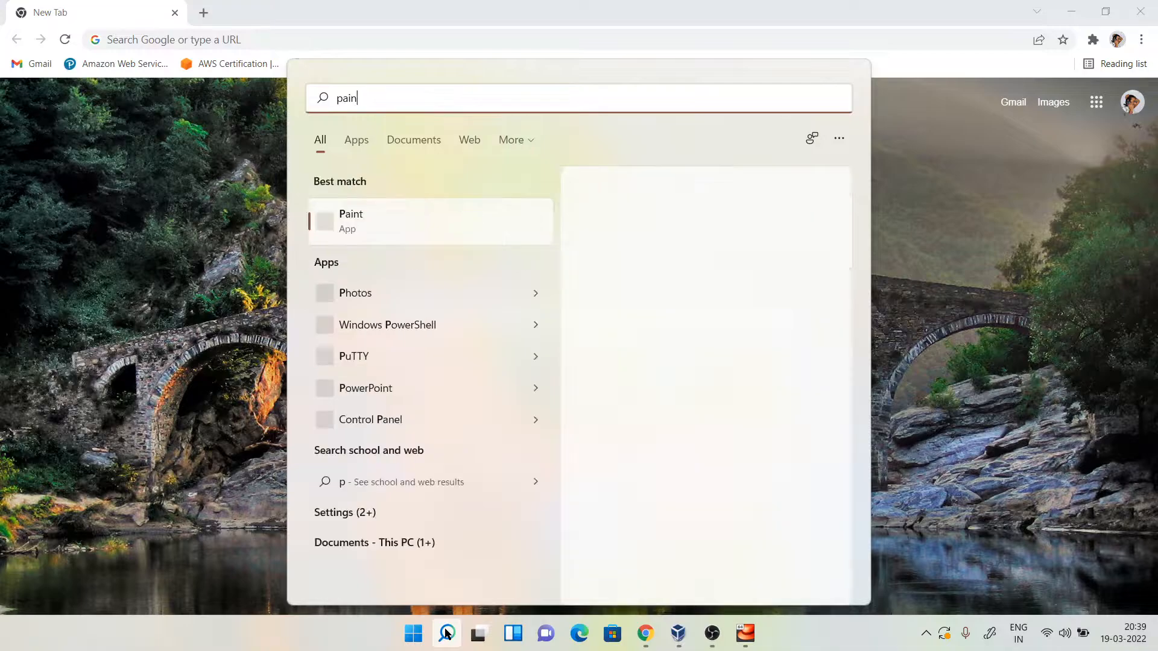
click(350, 219)
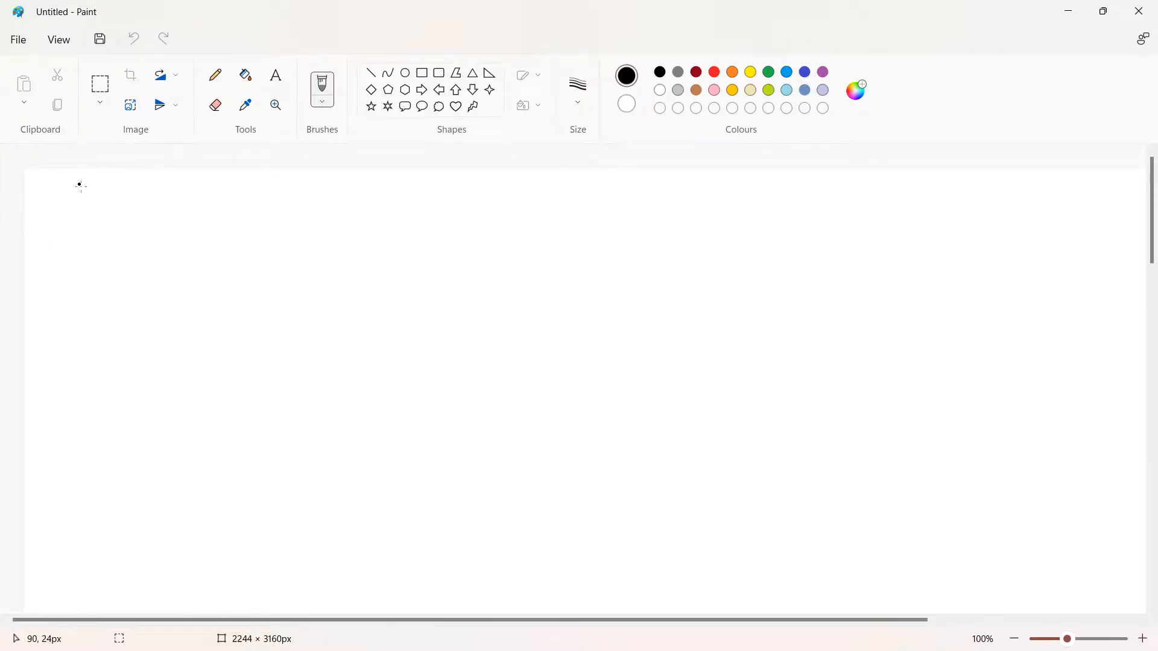
mouse_move(66, 200)
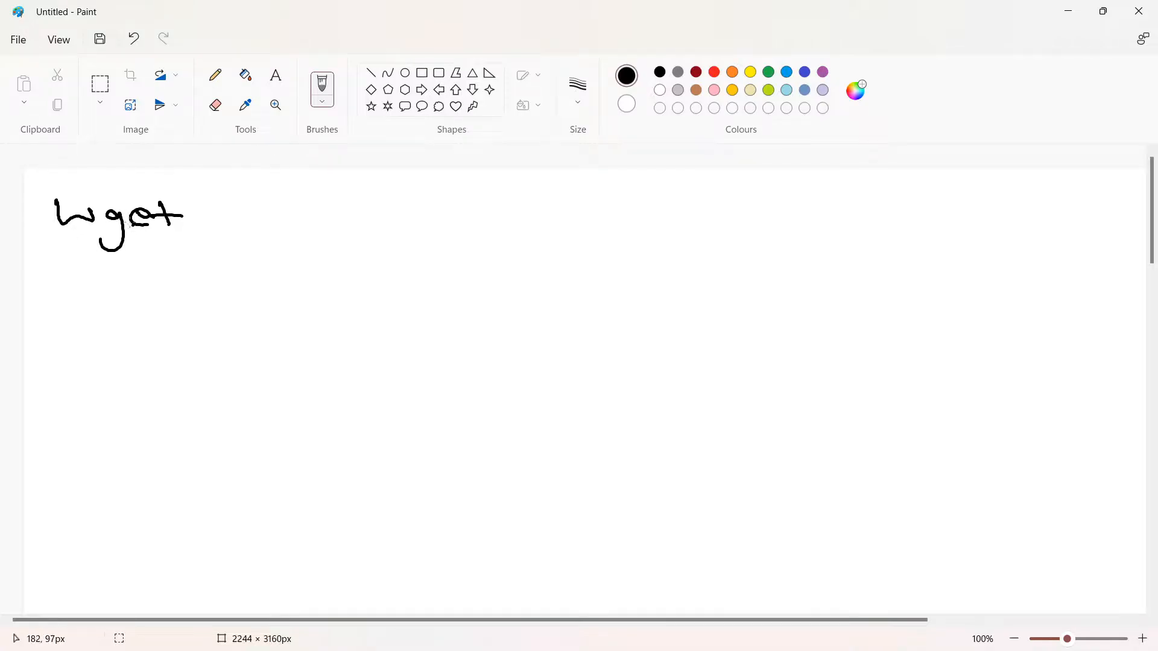
Sketch the wget arrow to 'Mirroring the Website' and on to 'Web Server'.
drag(188, 212, 328, 194)
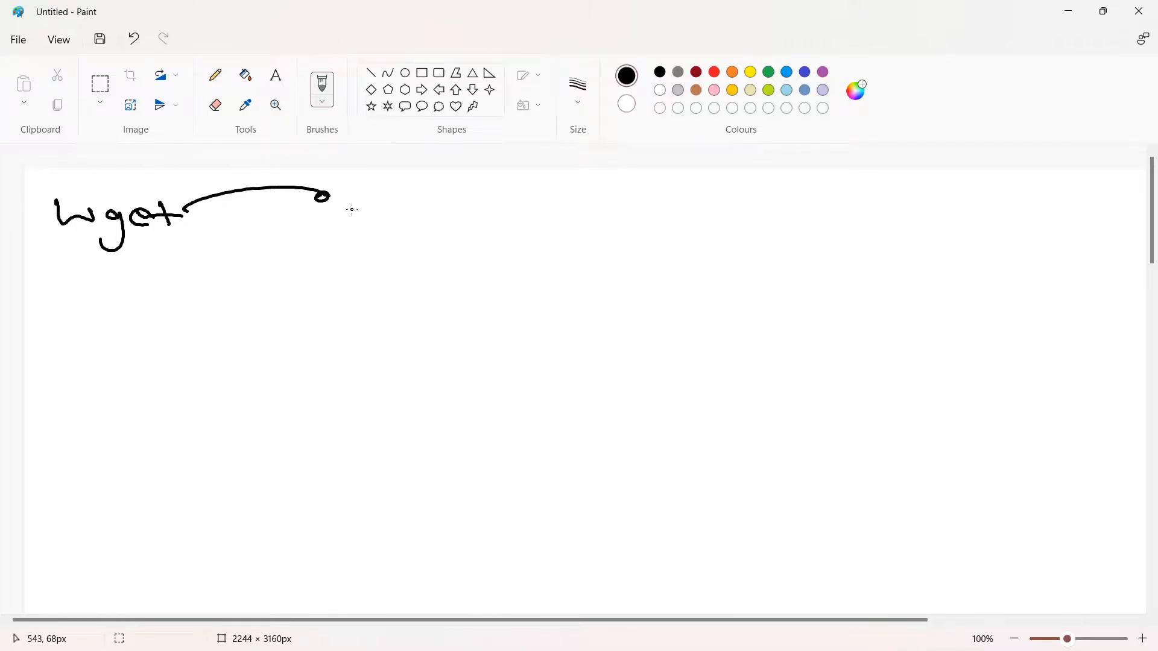
drag(340, 202, 343, 225)
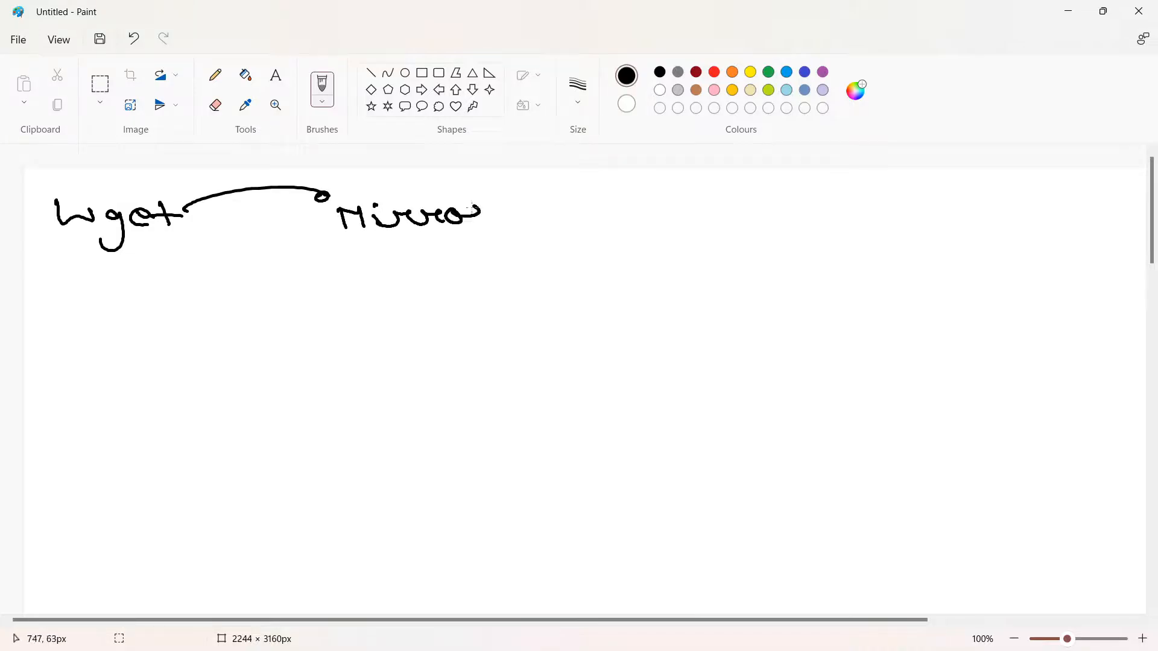
drag(480, 214, 384, 262)
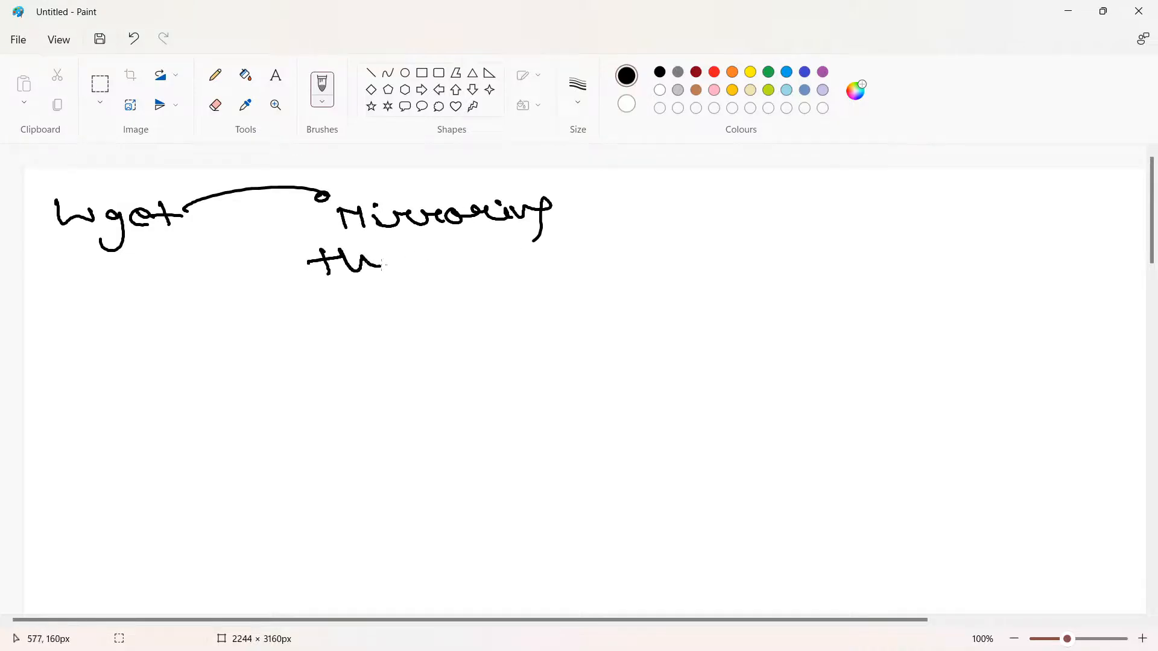
drag(384, 258, 525, 259)
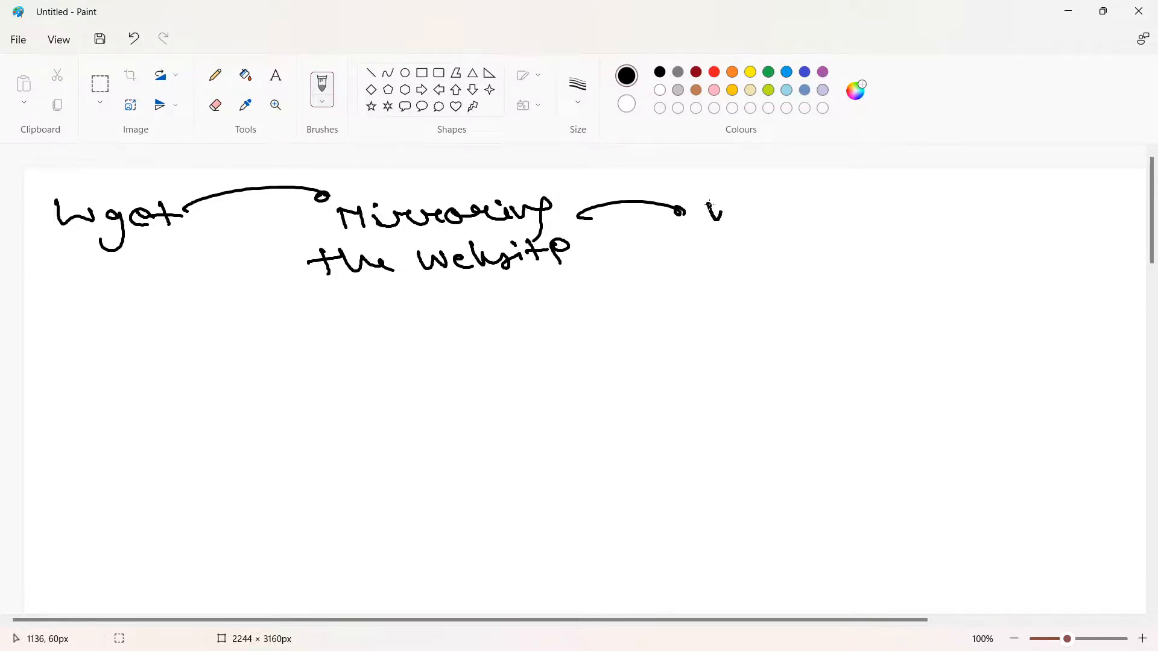
drag(698, 199, 787, 262)
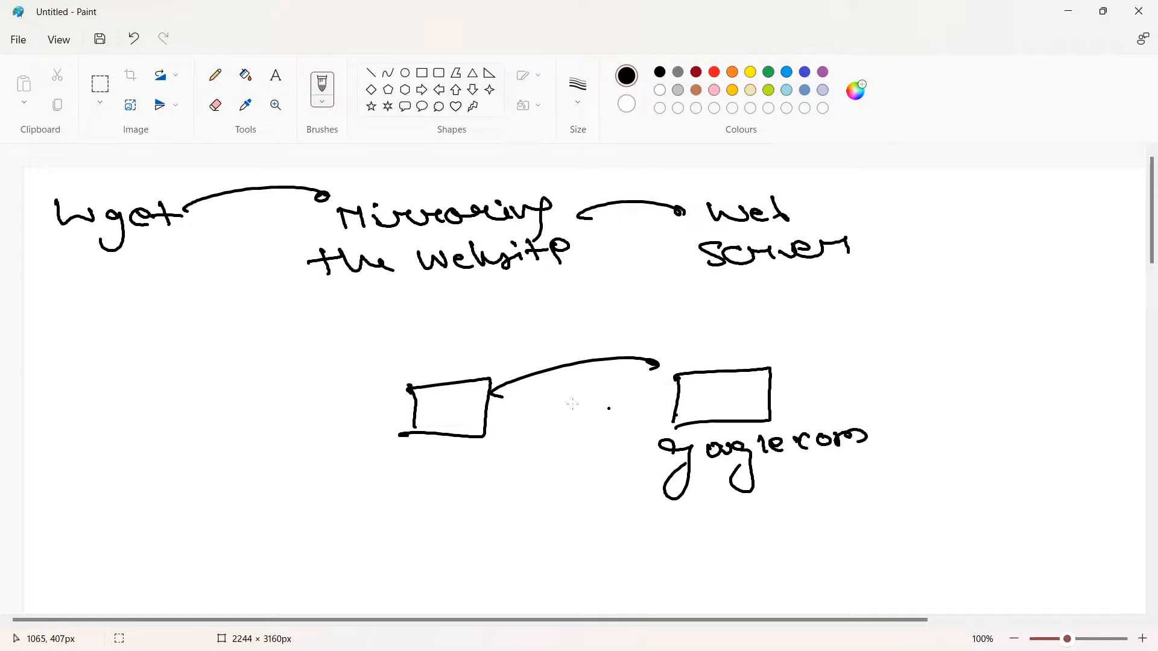
Write 'Hacker', join the two boxes with a crossed arc and a line to the right.
drag(546, 299, 584, 296)
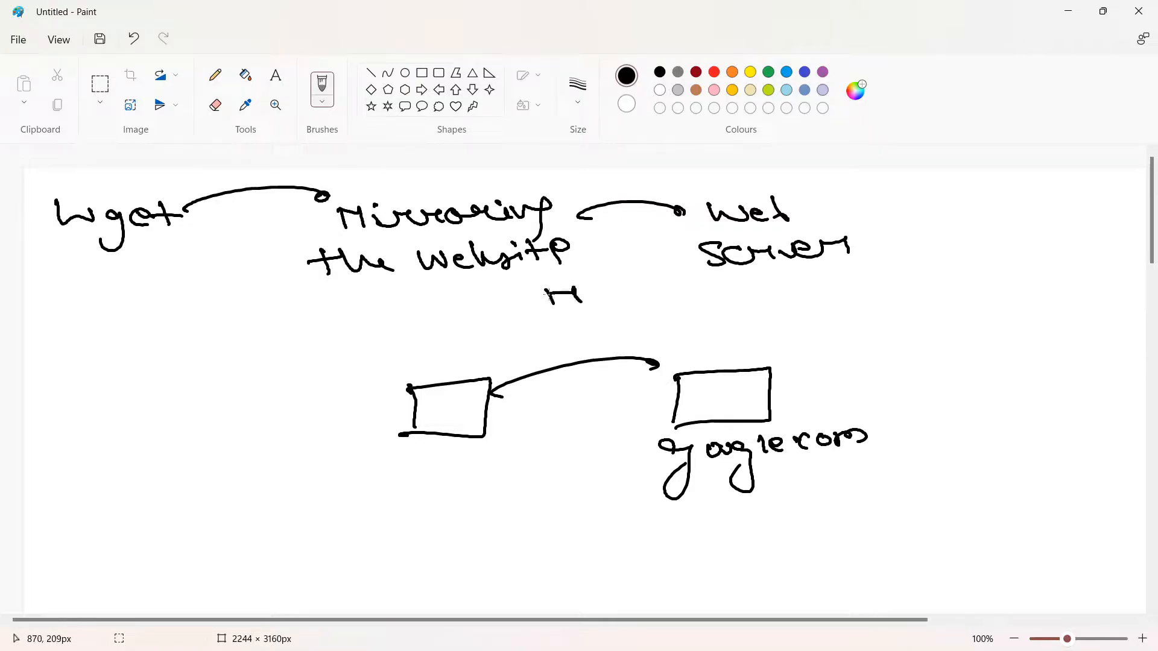
drag(546, 299, 698, 299)
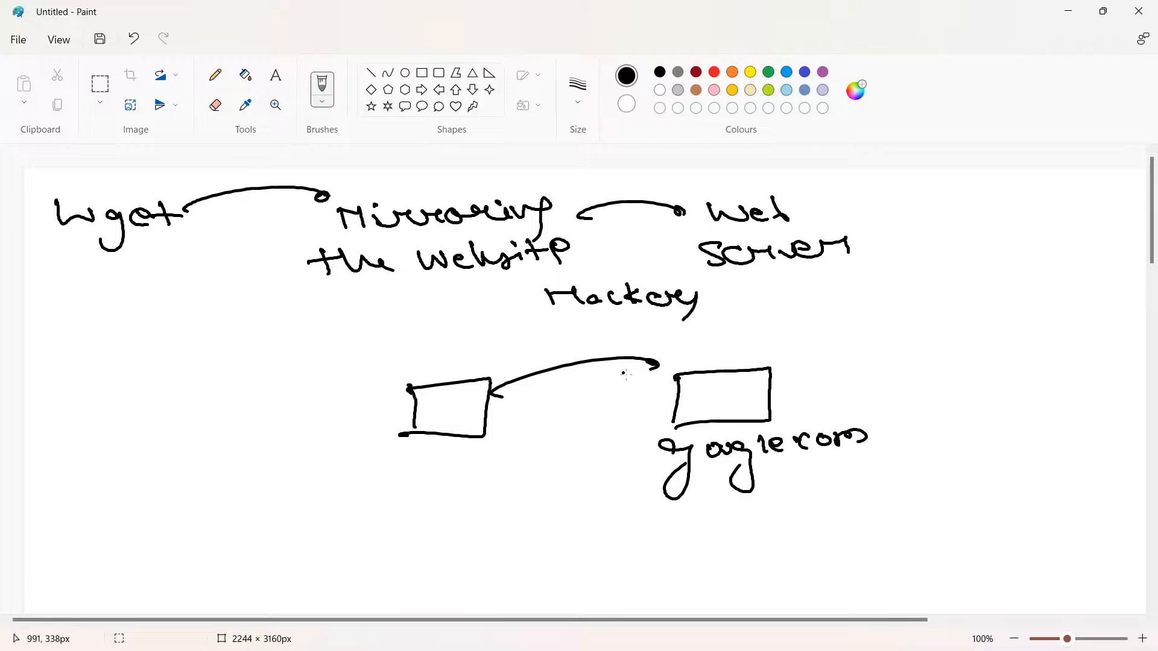
drag(491, 400, 672, 366)
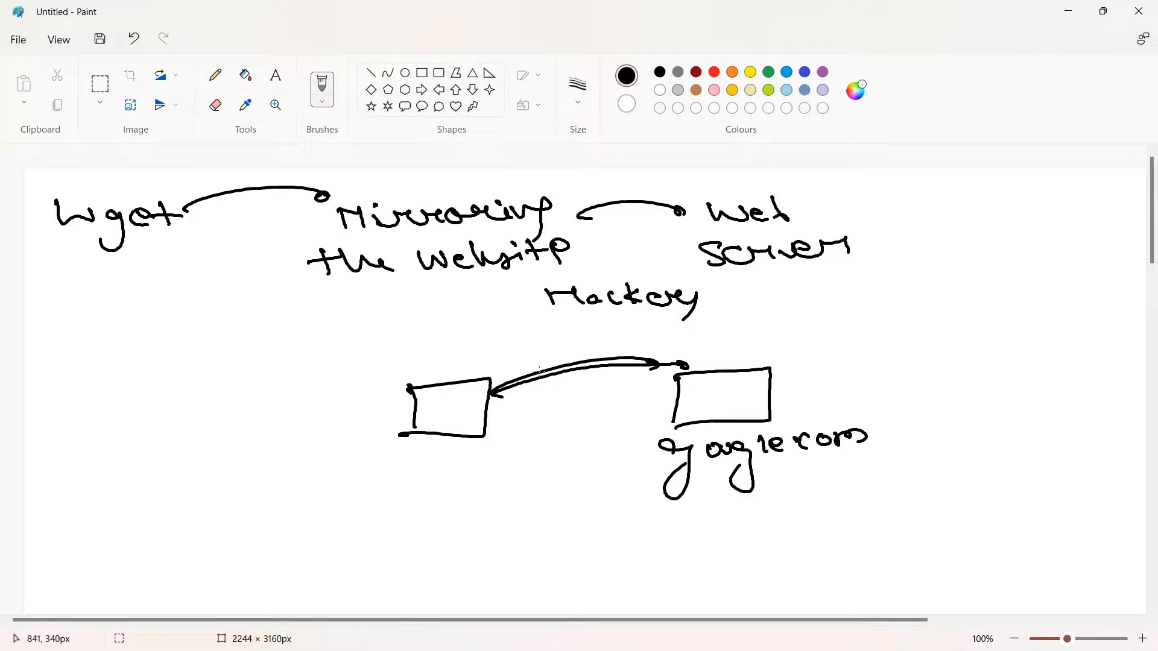
drag(572, 351, 591, 396)
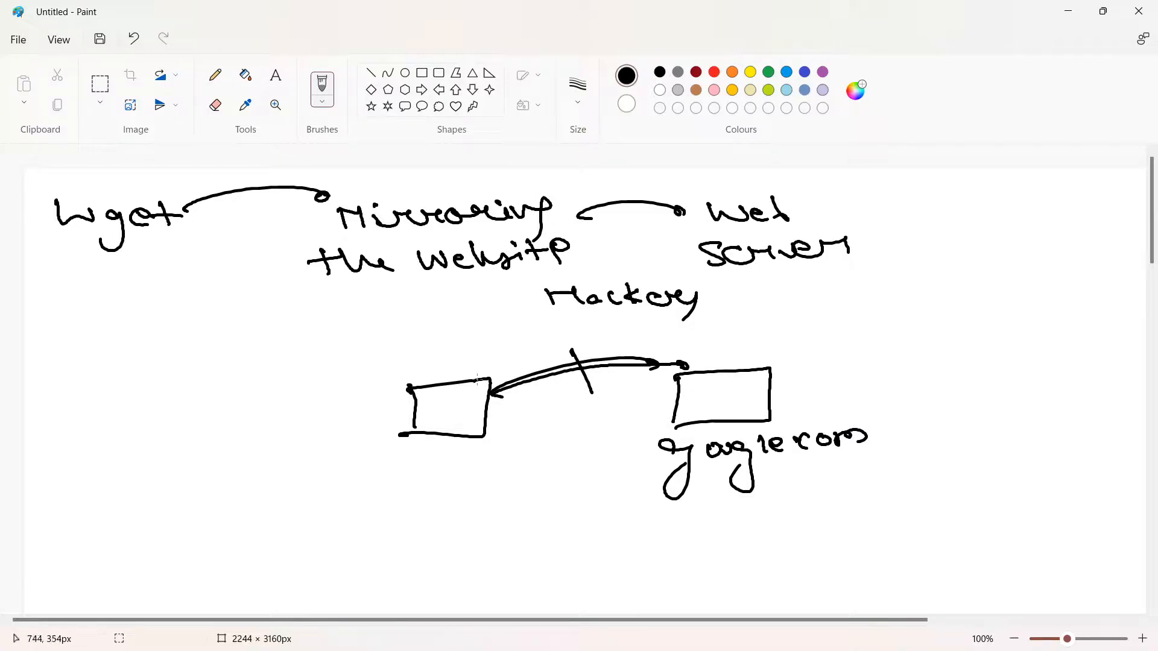
mouse_move(424, 334)
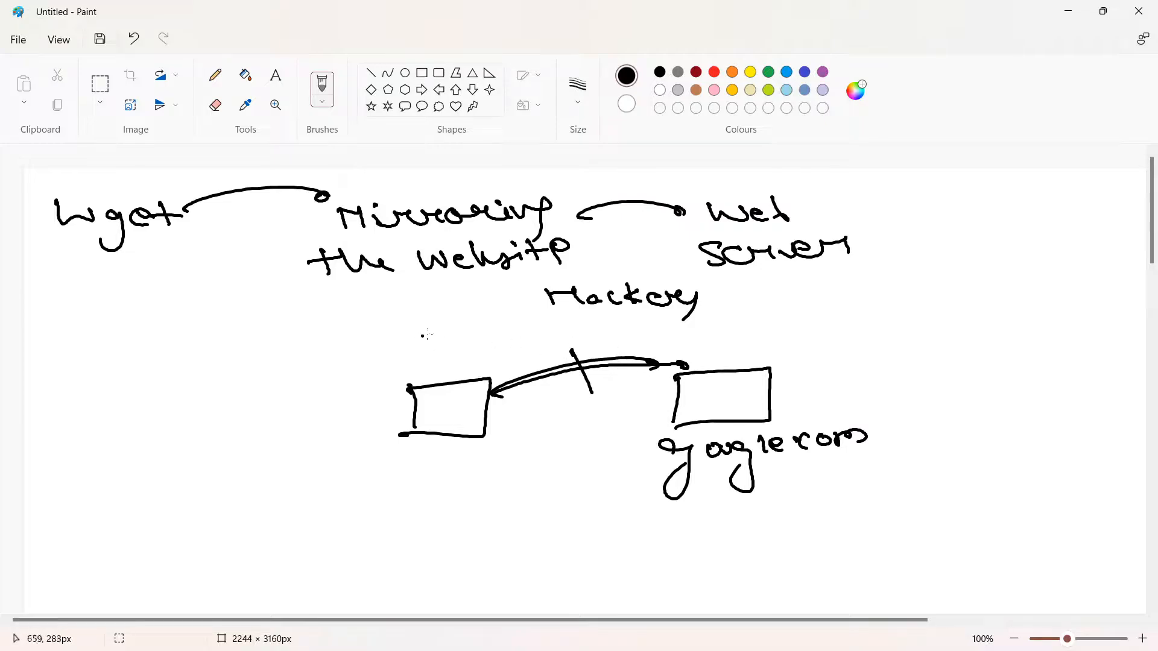
drag(576, 355, 923, 292)
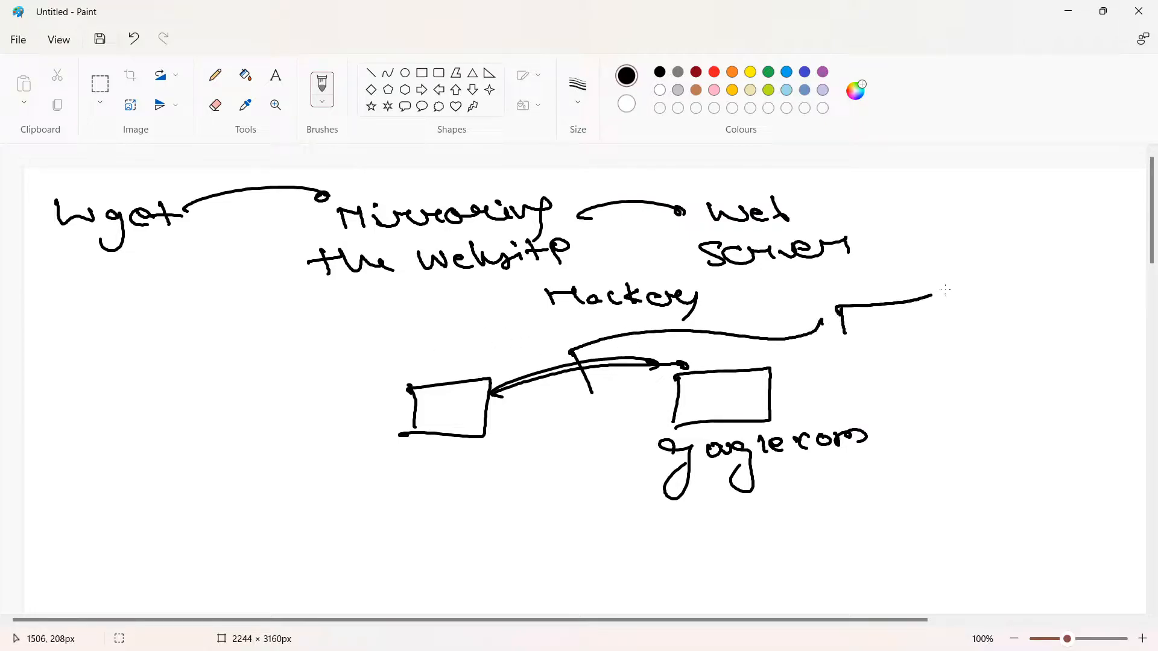
Draw a dark box labelled Some Google/FB with username/password, linked from the circled Hacker.
drag(839, 296, 950, 344)
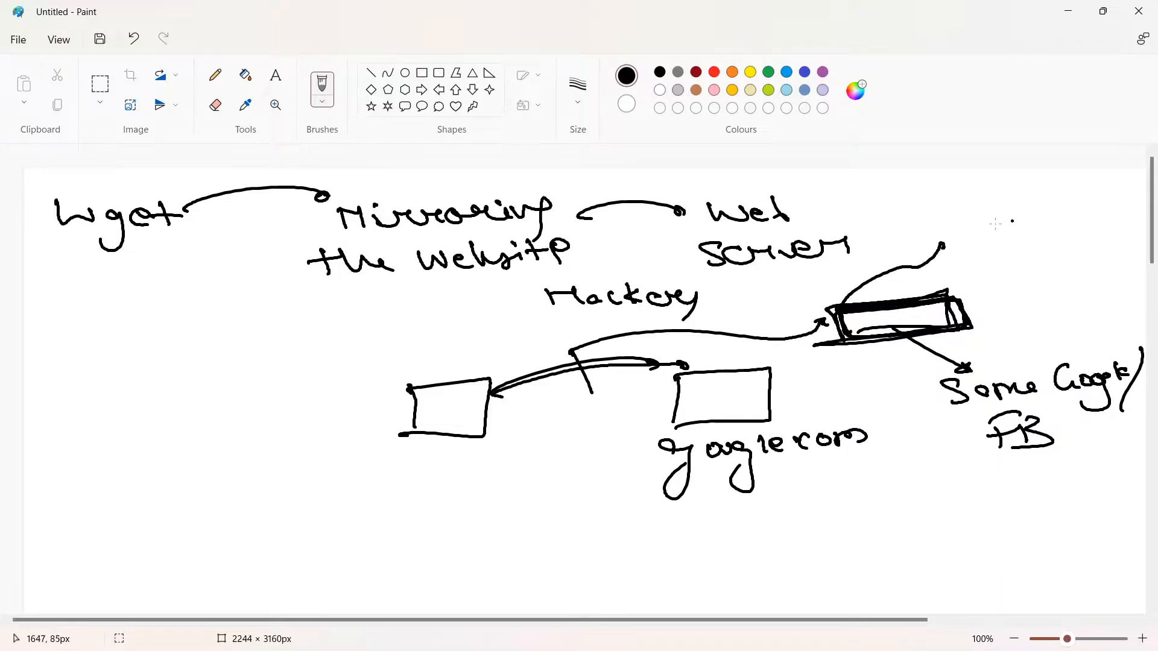
drag(953, 222, 1034, 206)
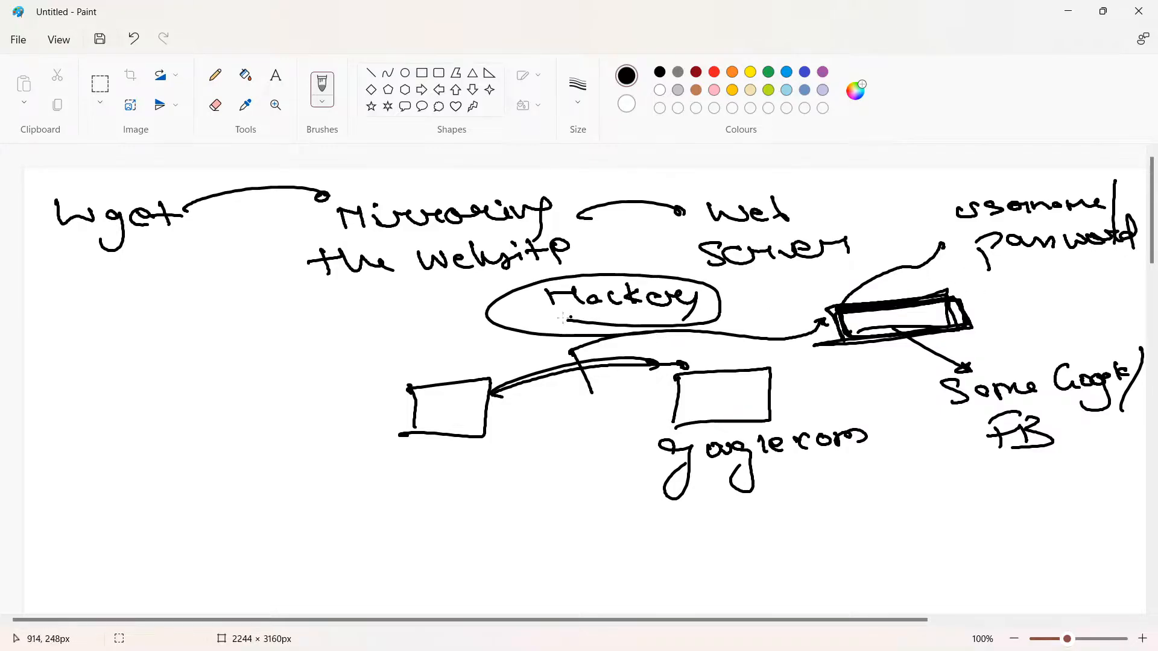
drag(565, 324, 650, 318)
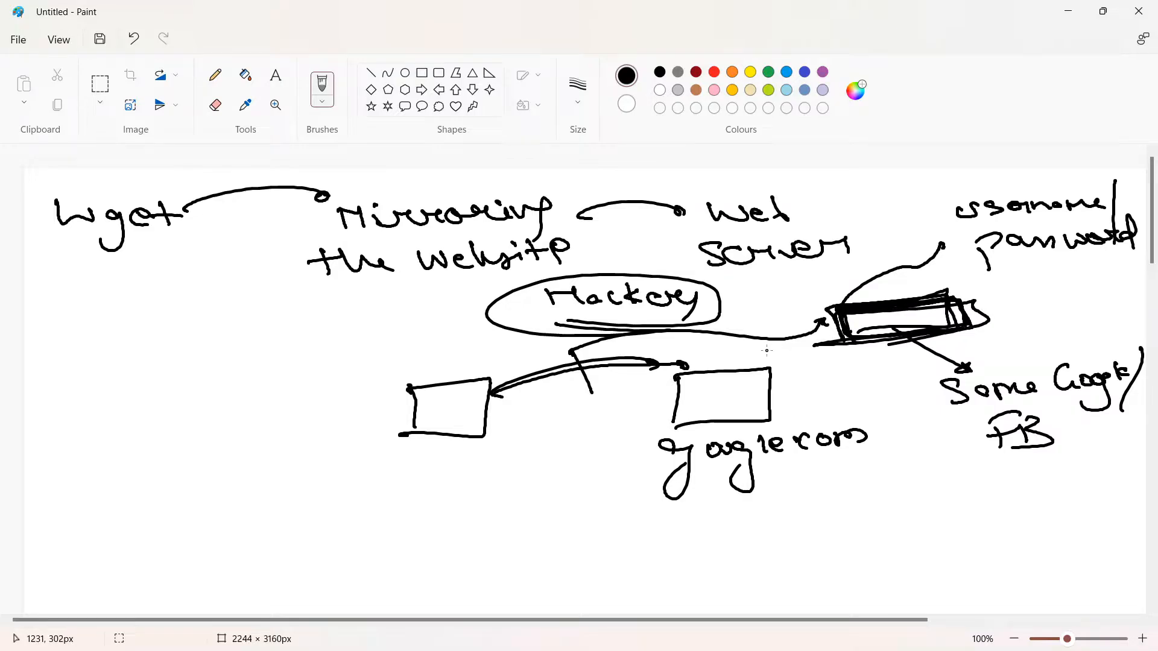
scroll(down, 3)
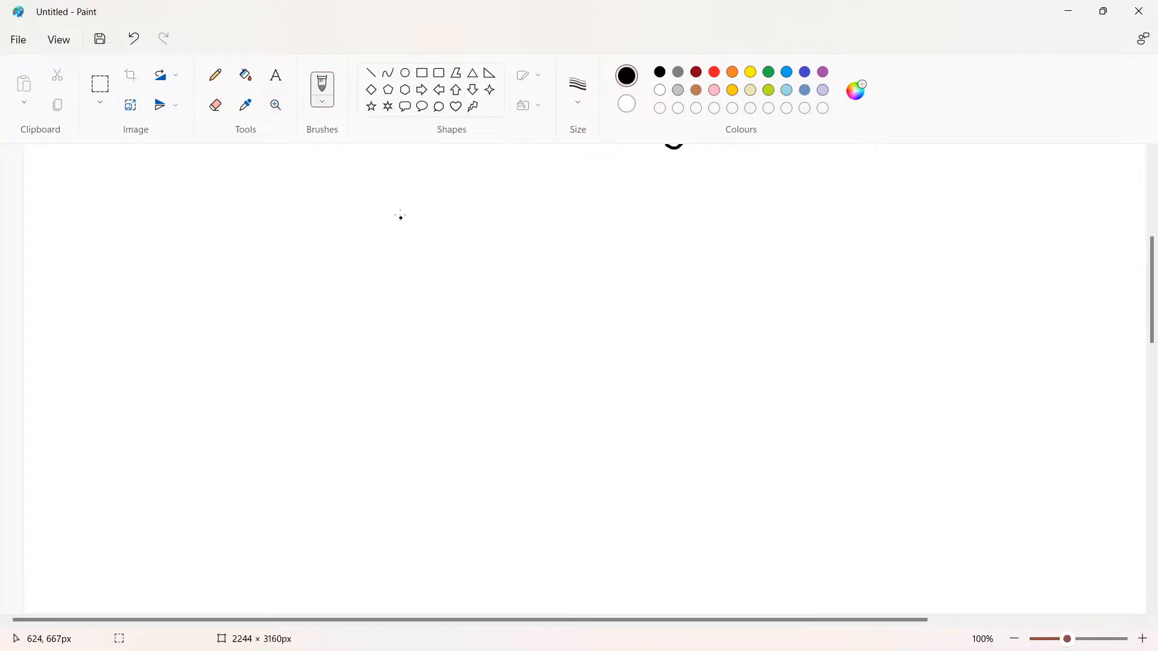
mouse_move(259, 199)
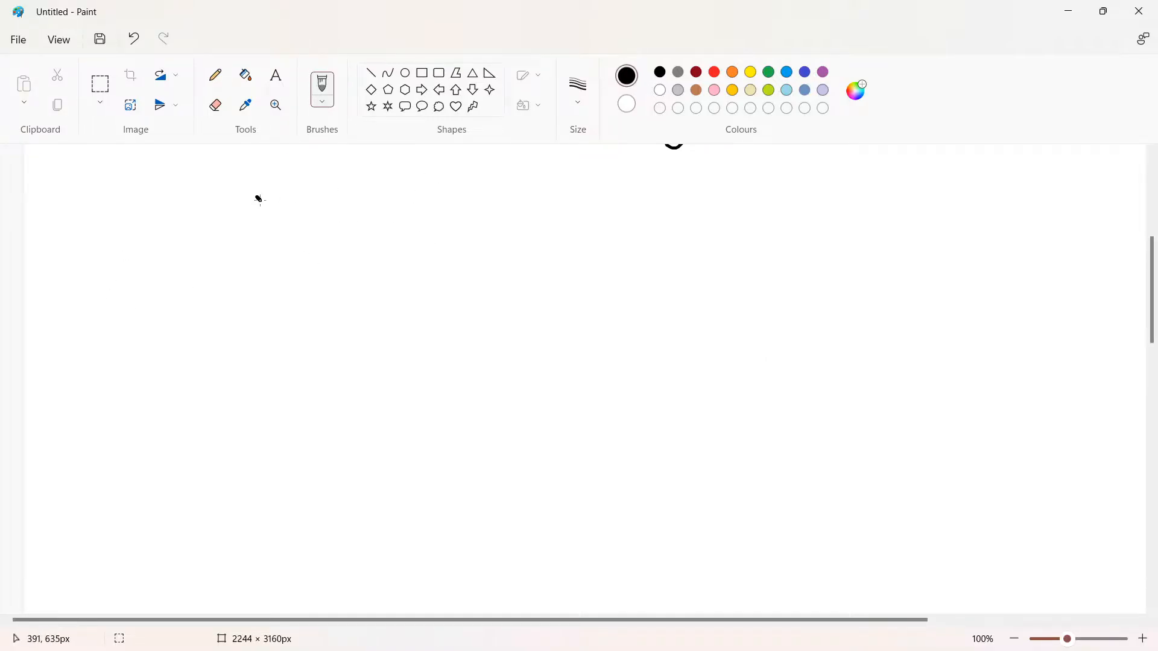
Draw two boxes, labelling the right one google.com and the left one below.
drag(251, 196, 289, 239)
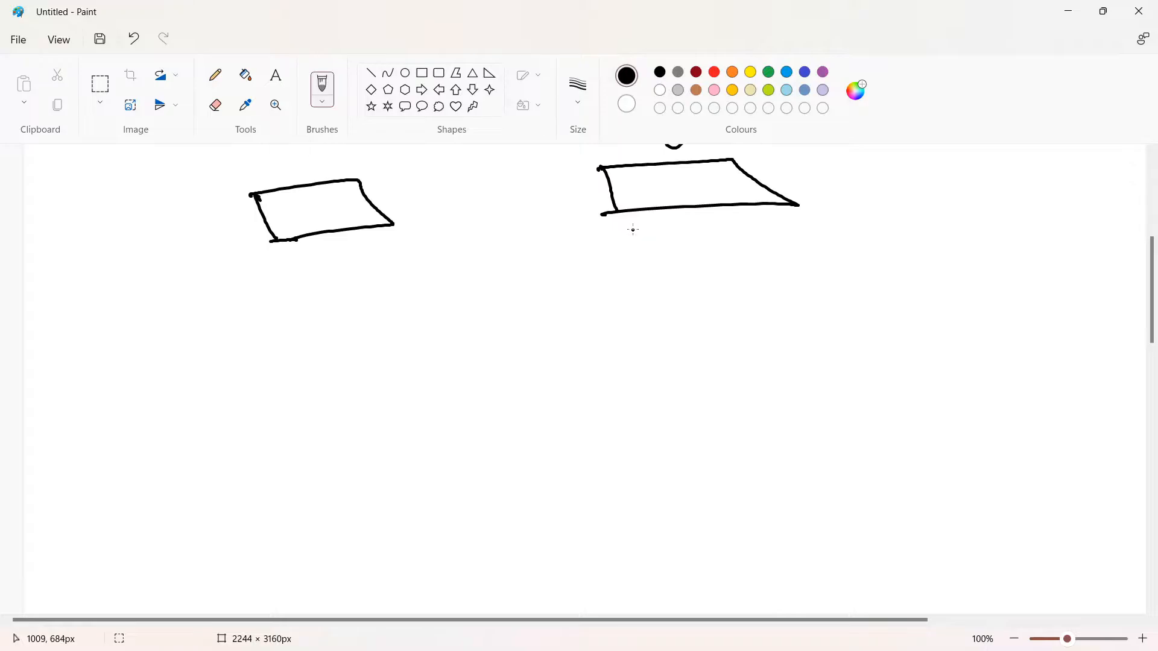
mouse_move(627, 232)
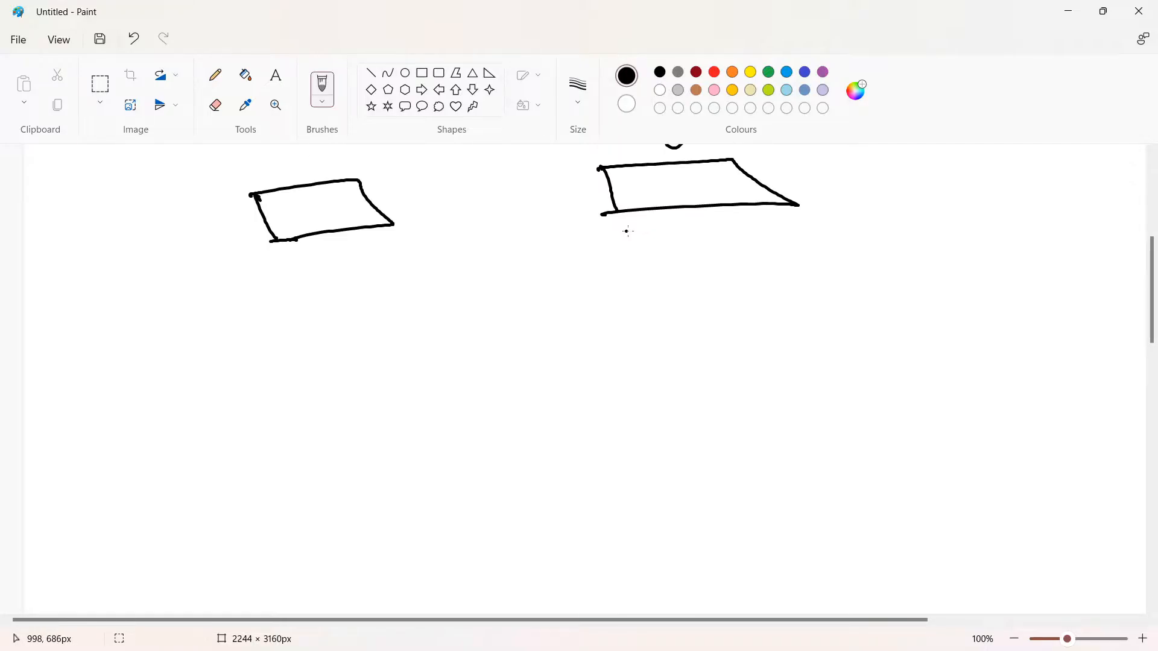
drag(605, 222, 650, 262)
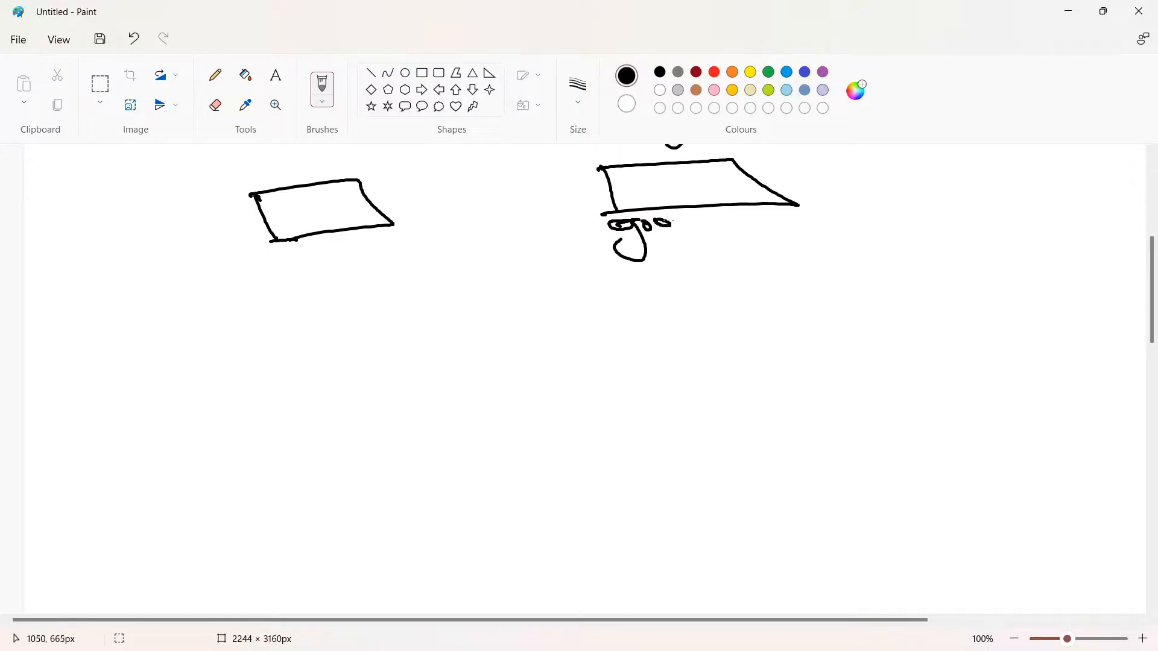
drag(643, 225, 772, 226)
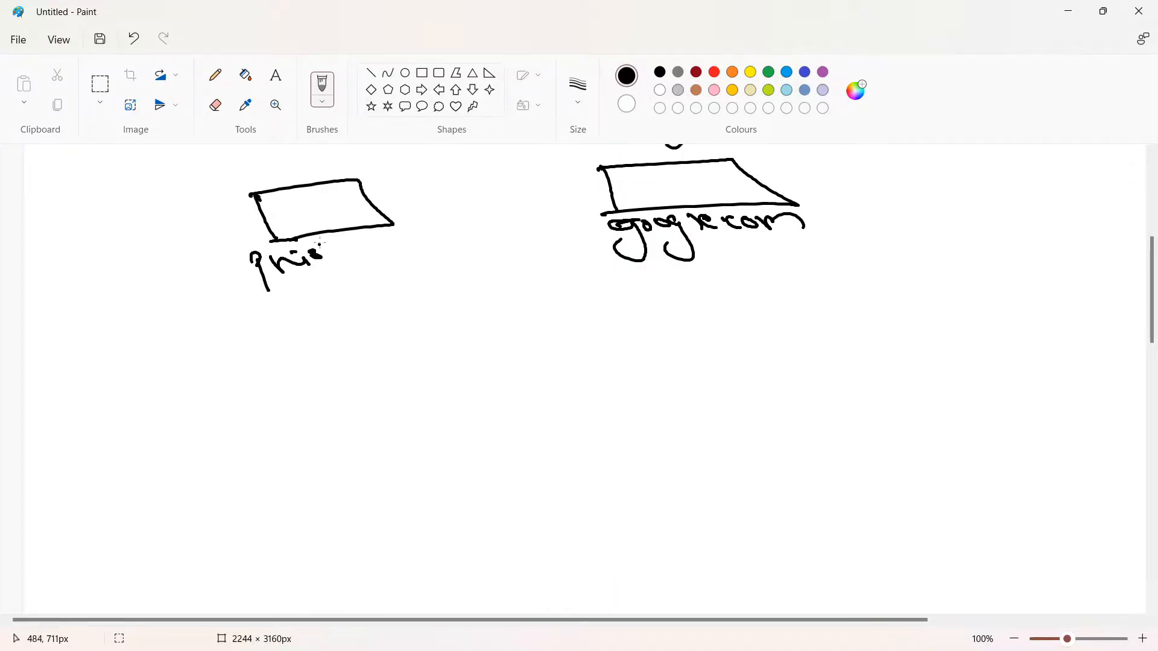
drag(328, 243, 394, 288)
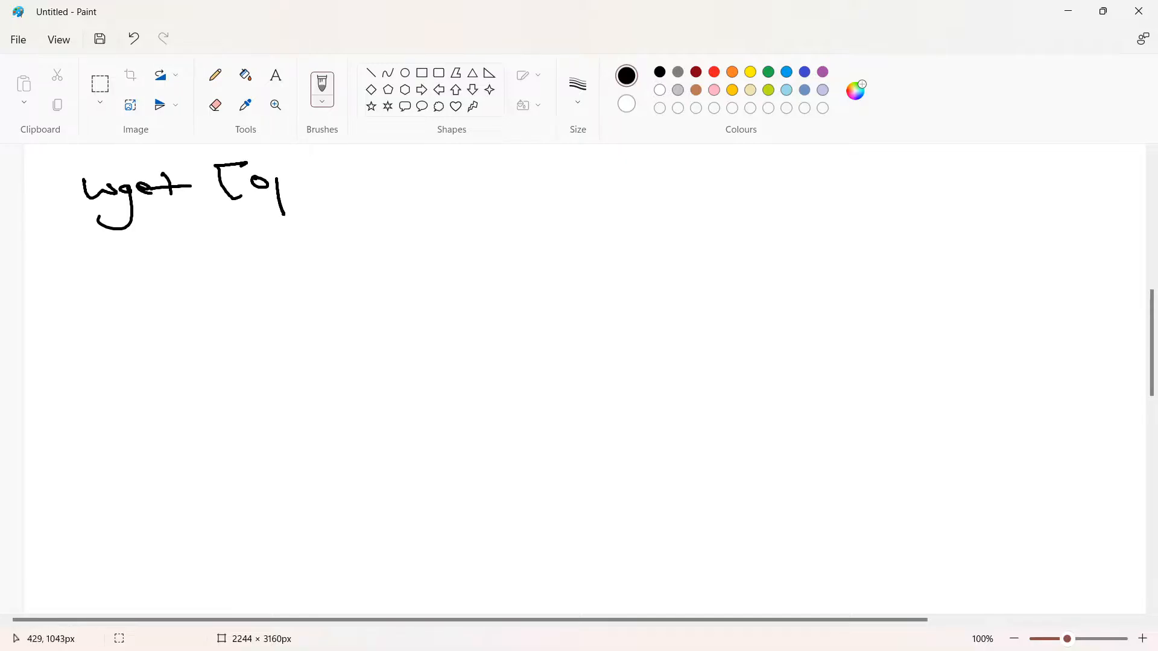
Handwrite 'wget [options]' lower on the canvas.
drag(266, 177, 407, 177)
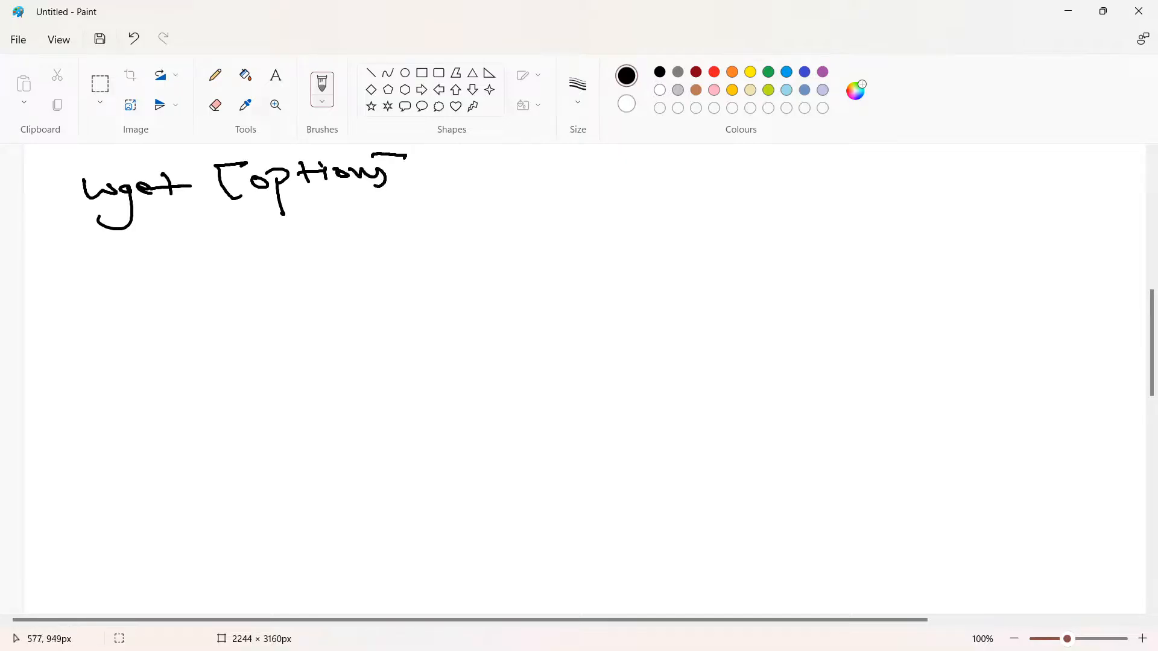
drag(450, 178, 623, 181)
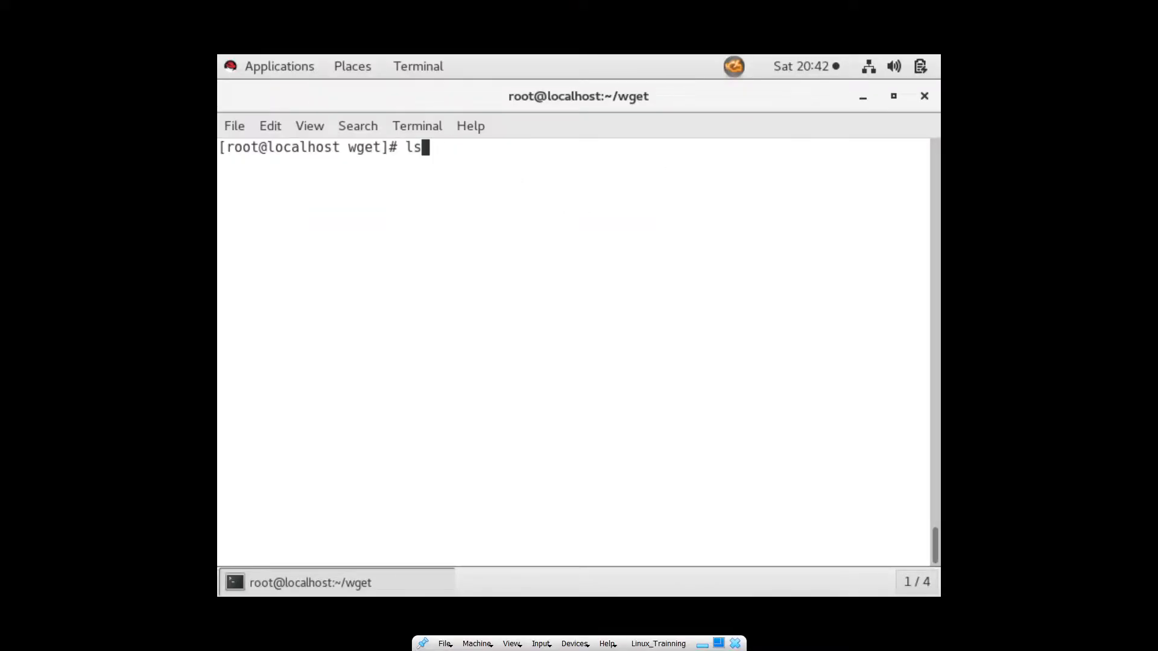
Run wget on hashedin.com and view the downloaded index.html source.
text(wget)
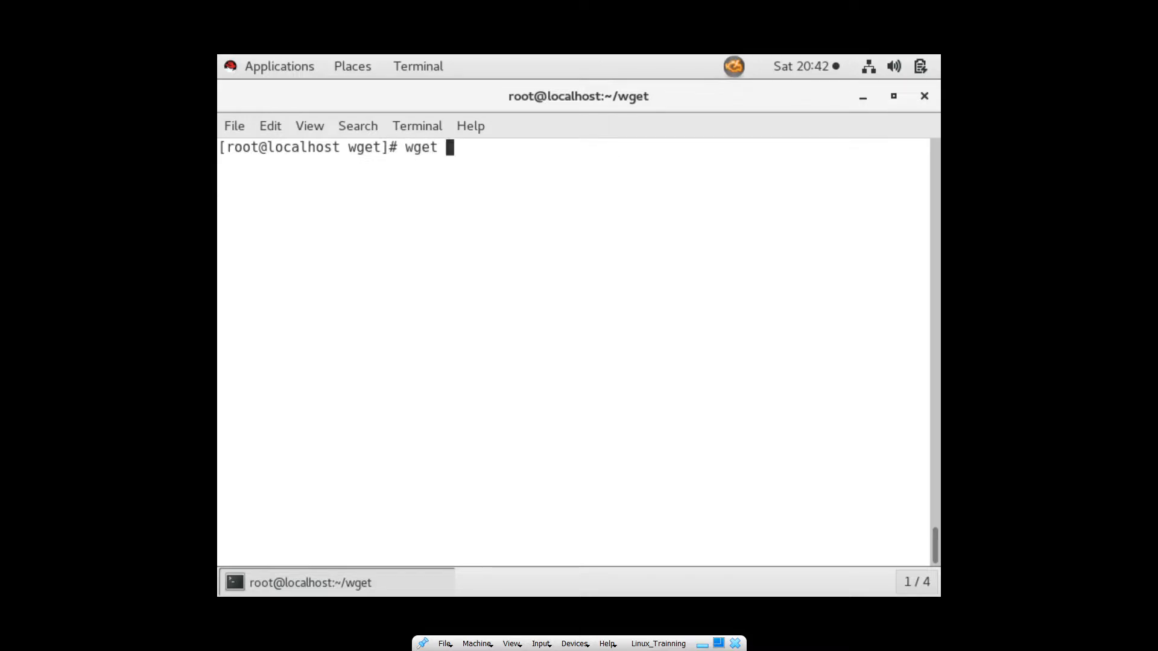
text(h)
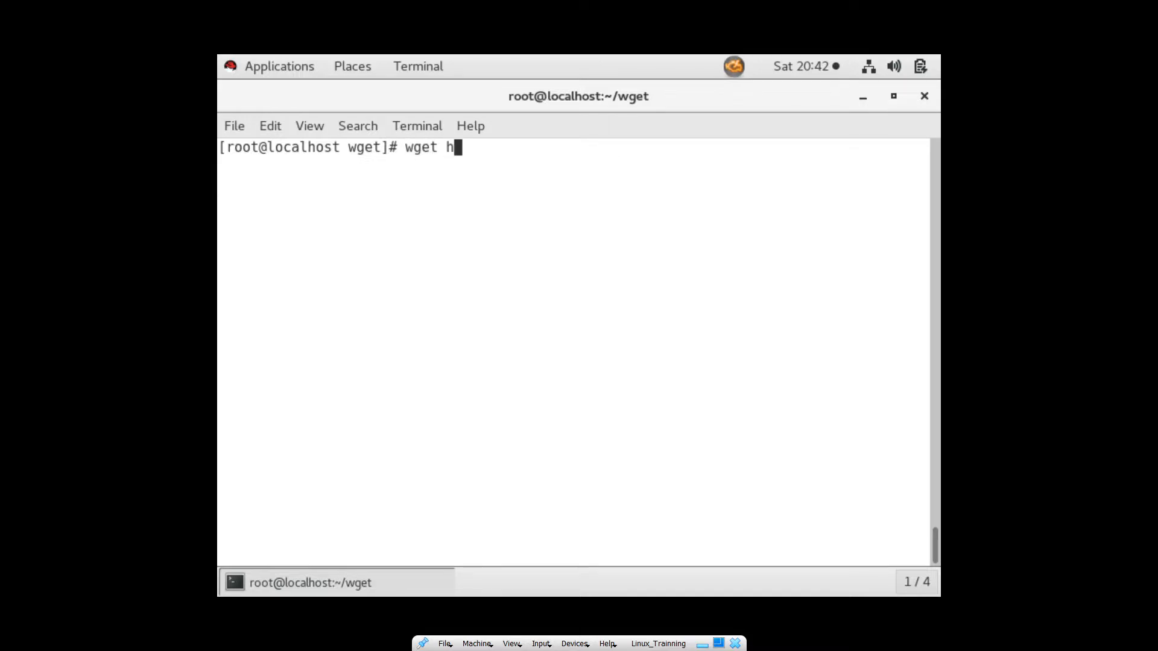
text(ashedin.cpm)
text(ls)
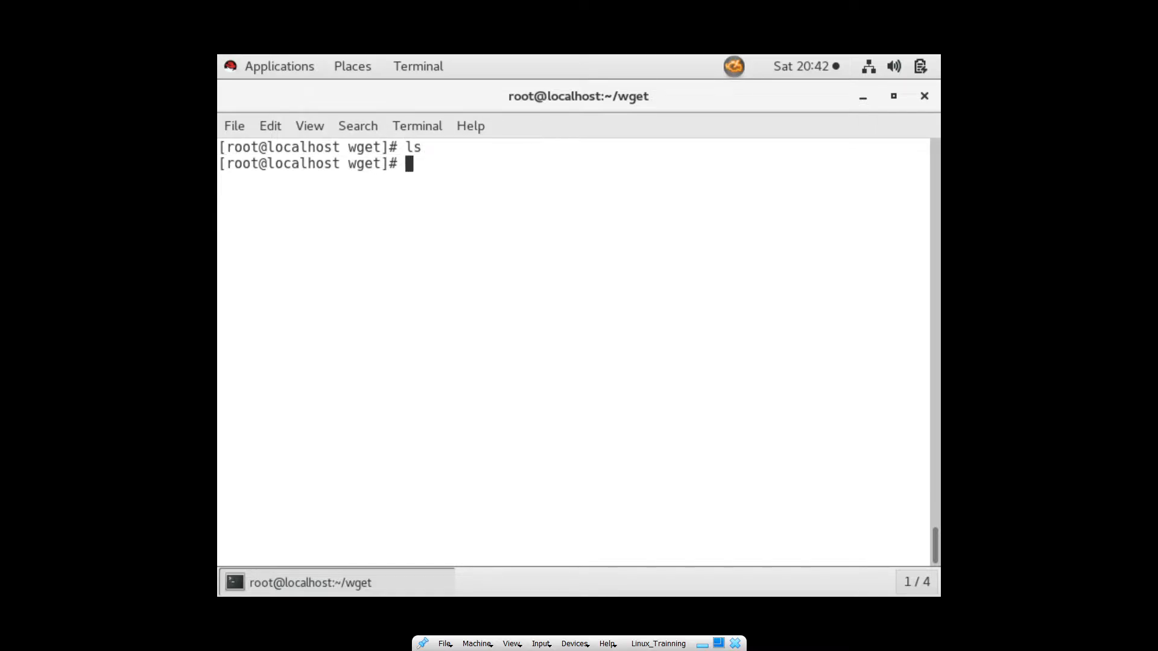
text(wget)
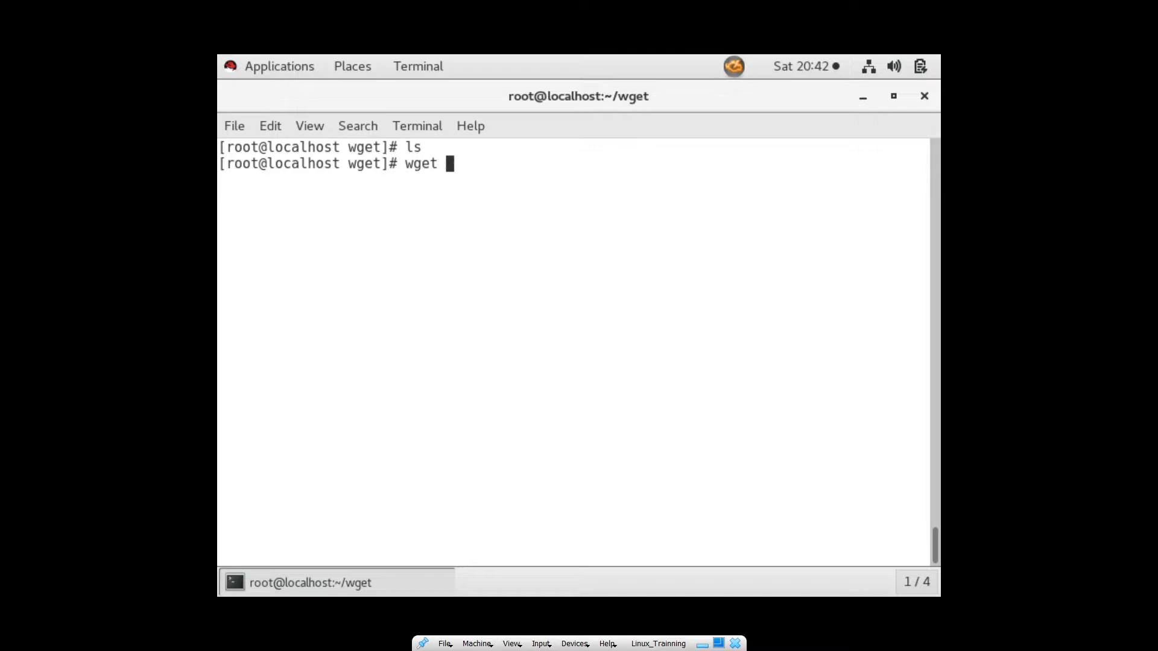
text(hashedin)
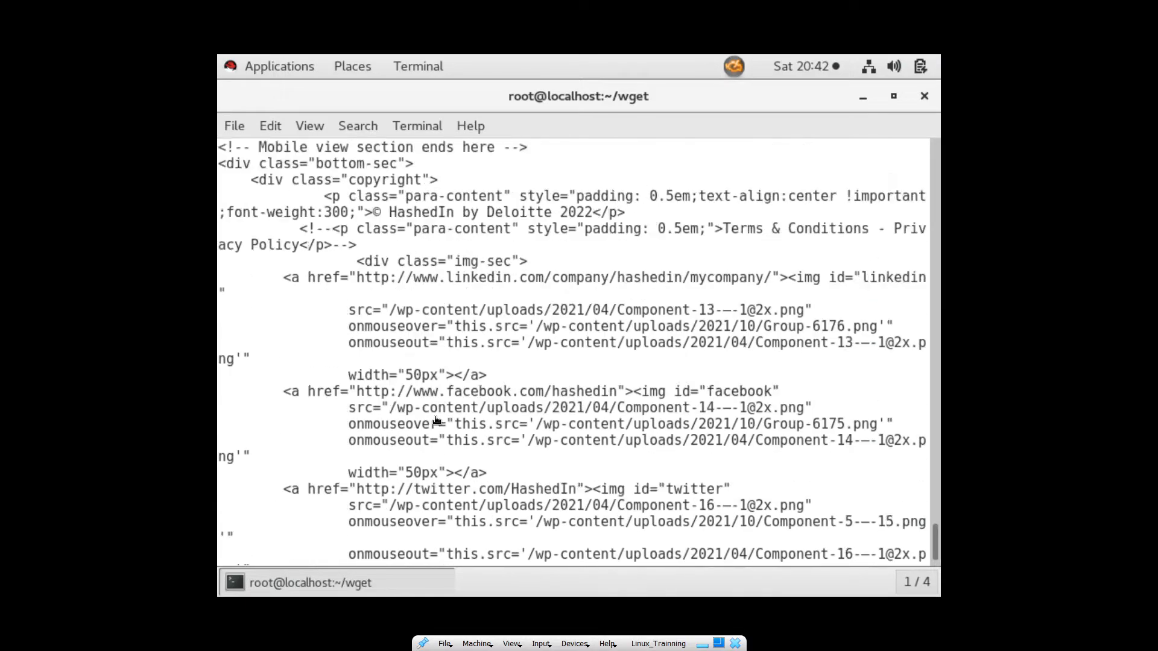
scroll(down, 3)
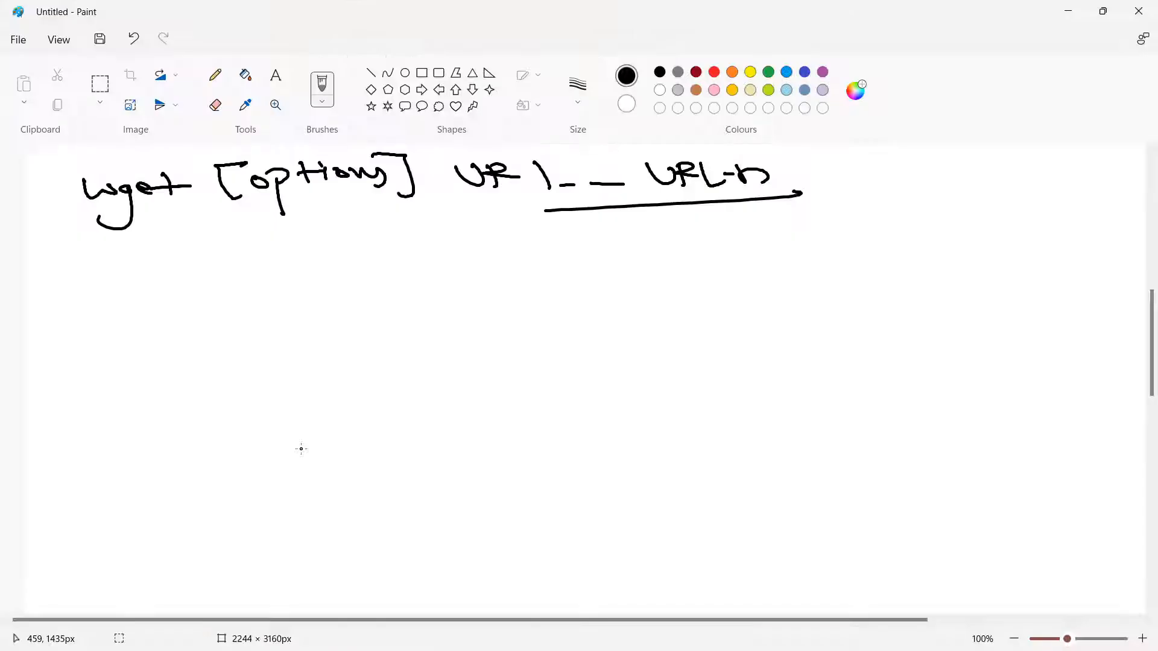
Handwrite the '-m' option on the Paint canvas.
scroll(down, 3)
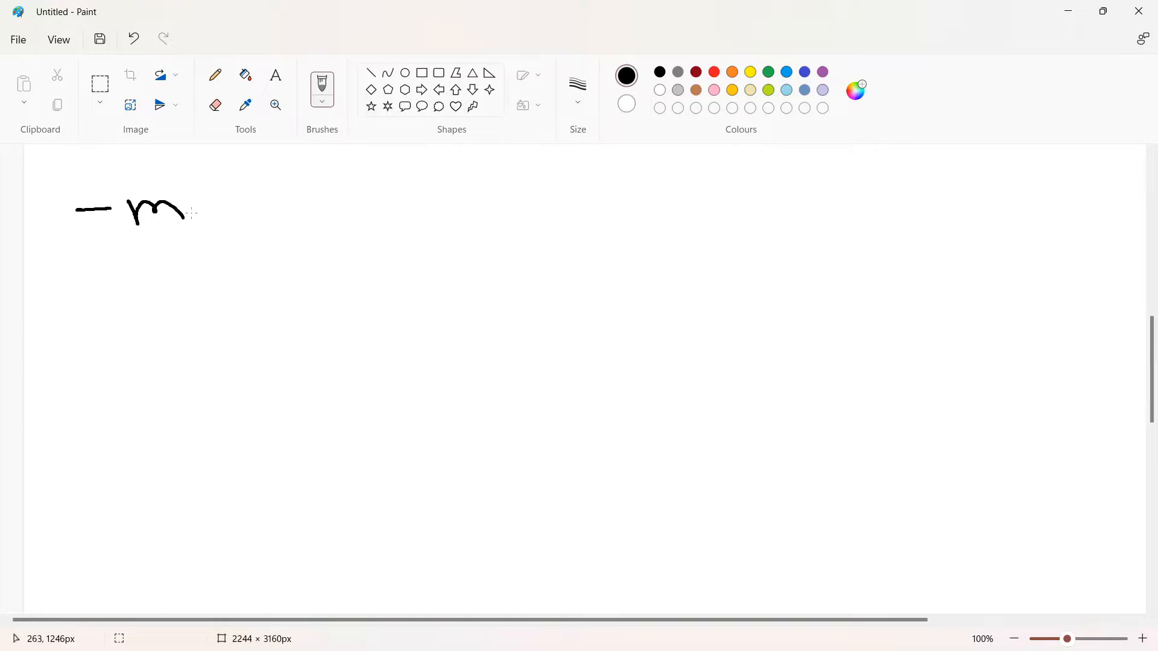
drag(214, 207, 458, 195)
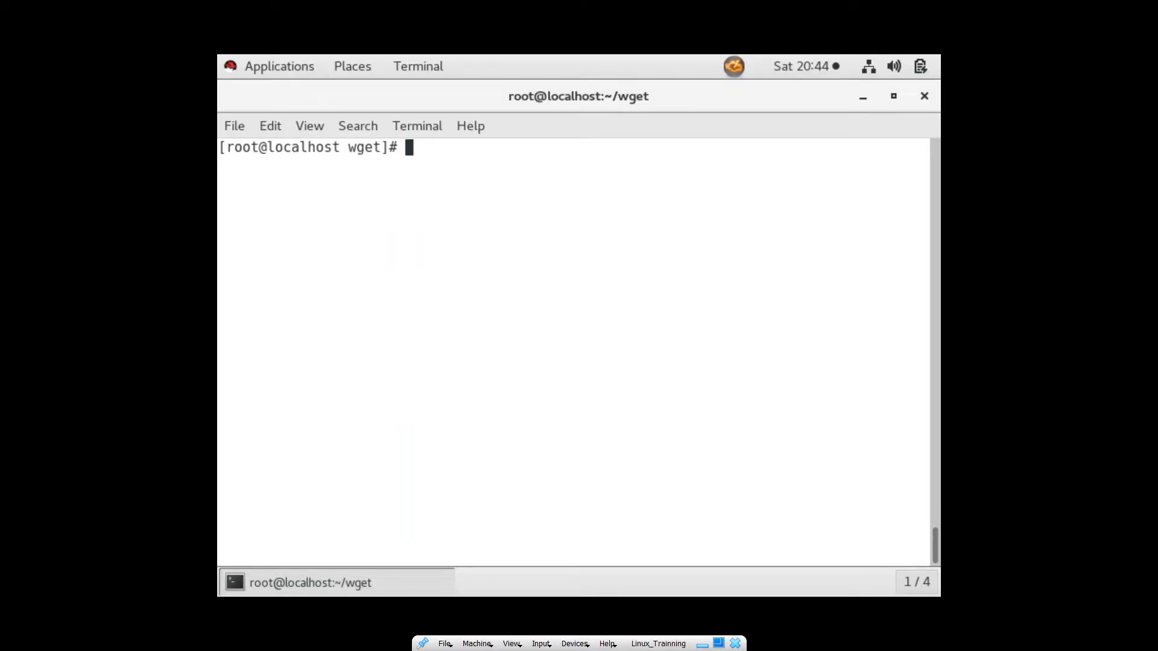
Mirror google.com with wget -m and list index.html inside its folder.
text(wget -m)
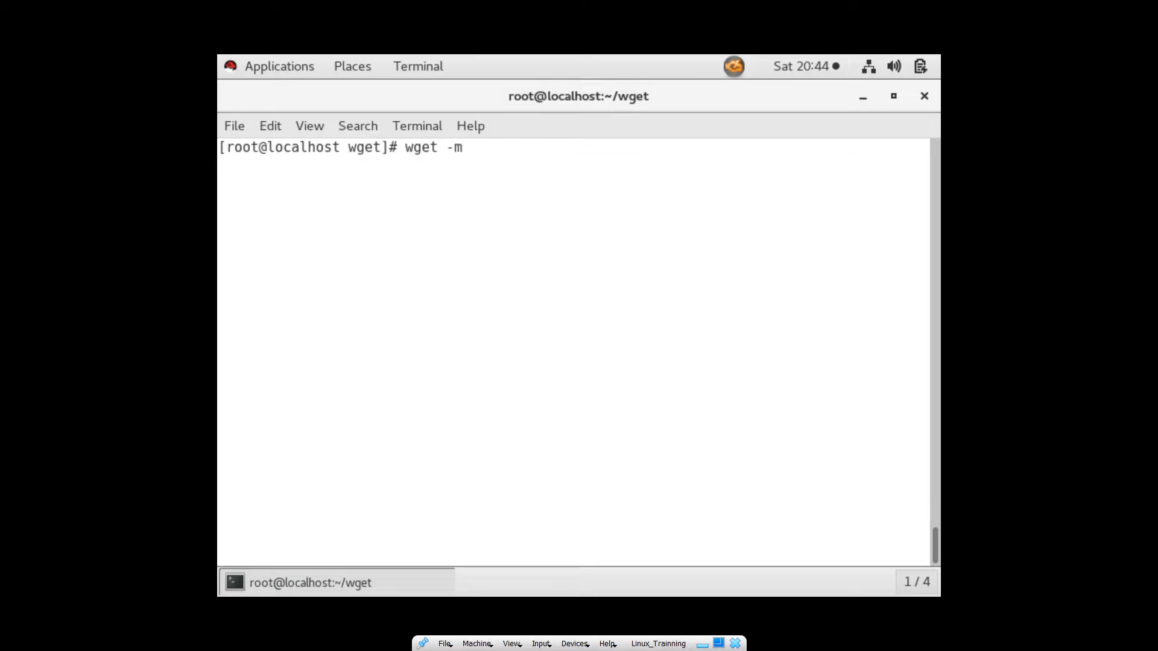
text(google.com)
text(ls)
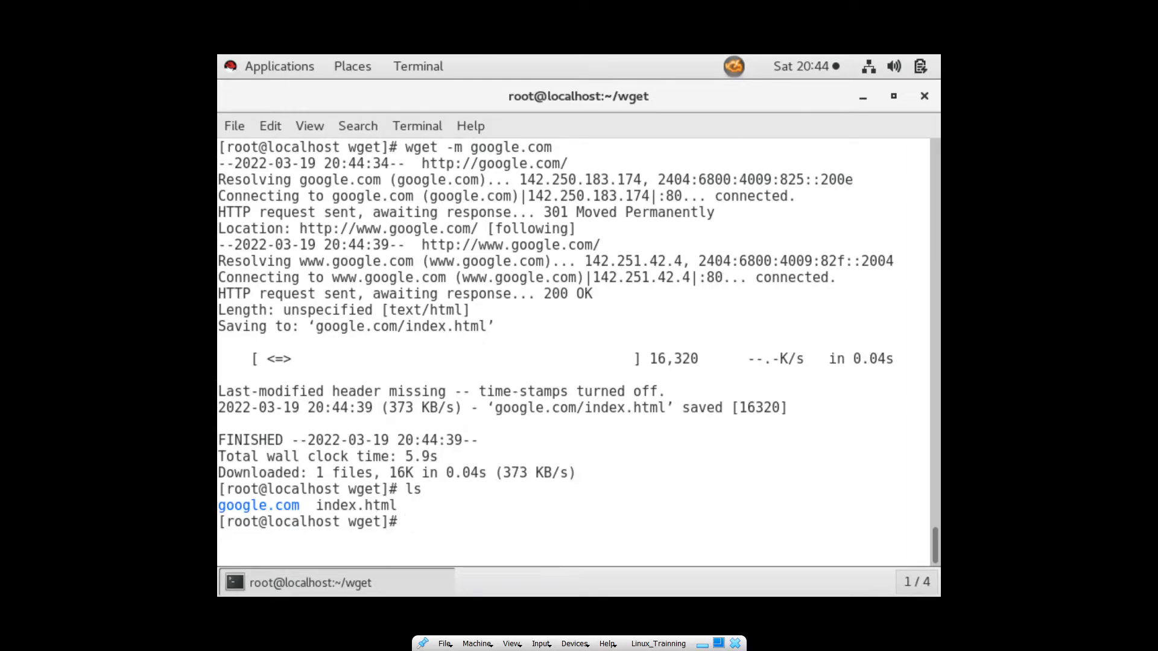
text(cd google.com/)
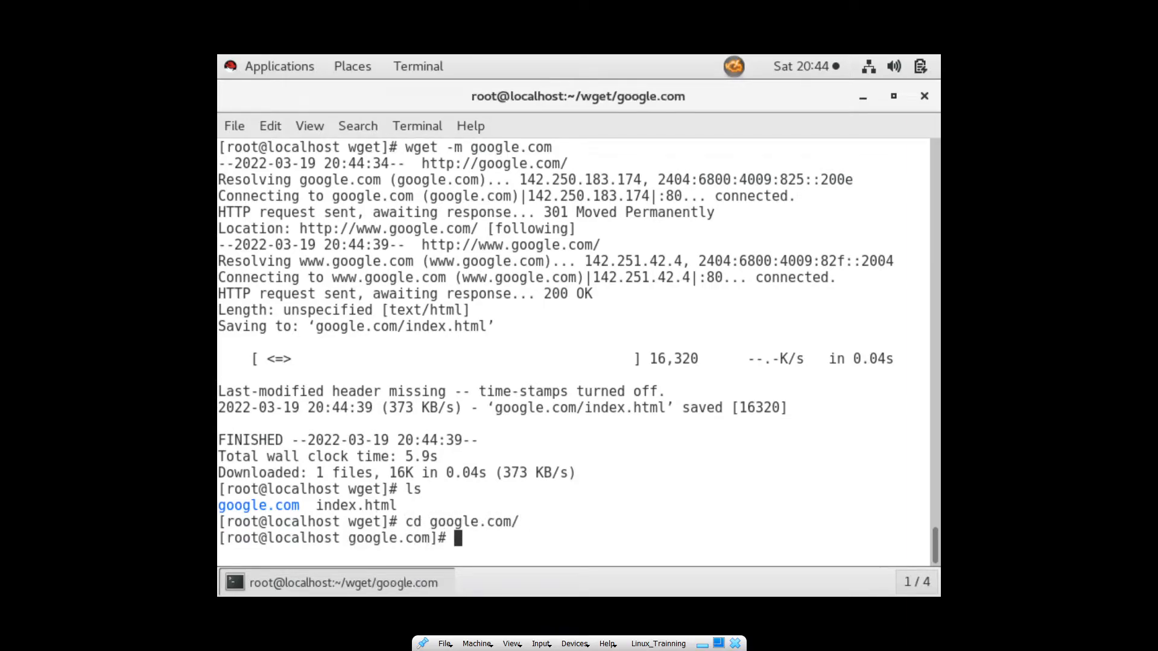
text(ls)
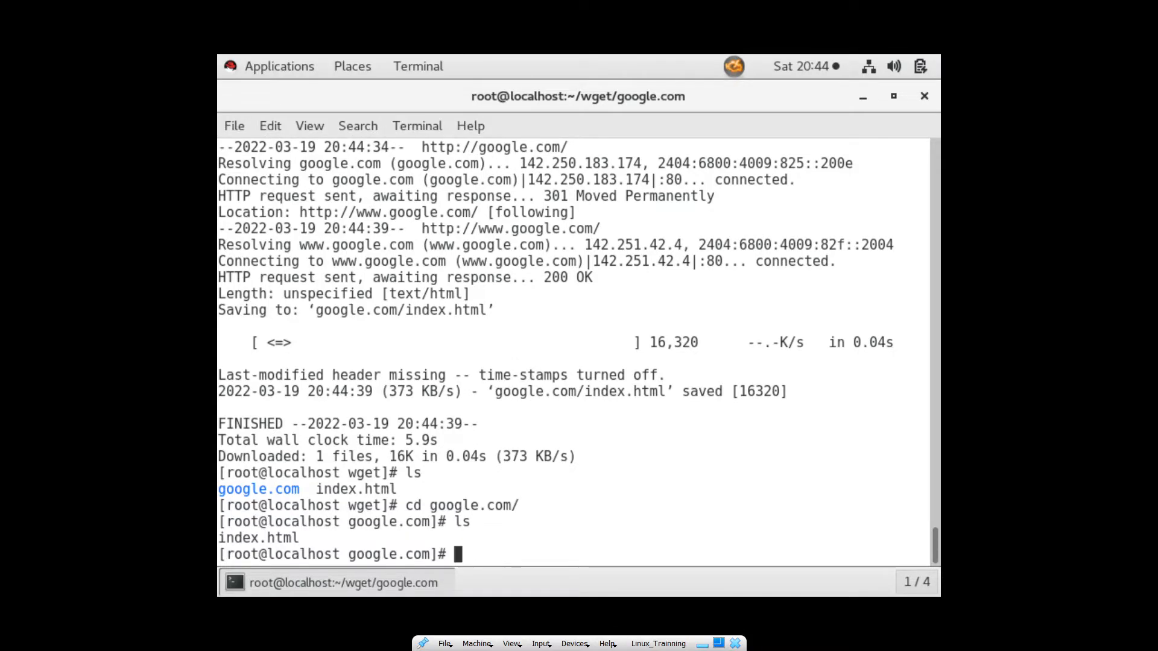
Run wget --help and scroll through the options, highlighting the recursive one.
text(wget)
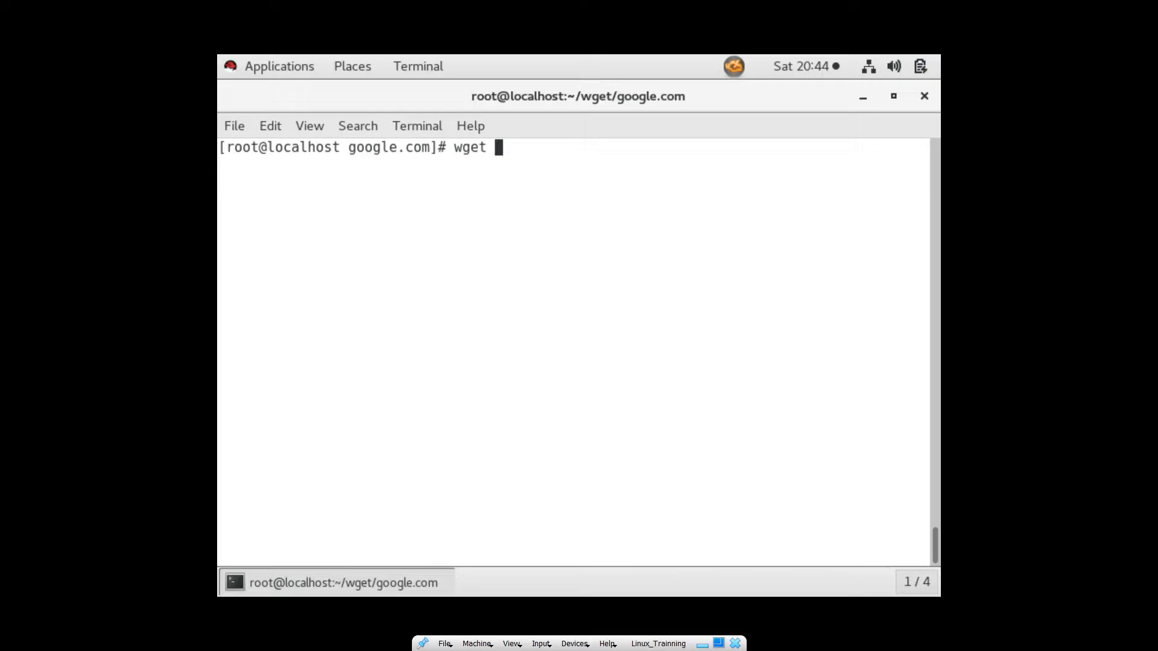
key(Return)
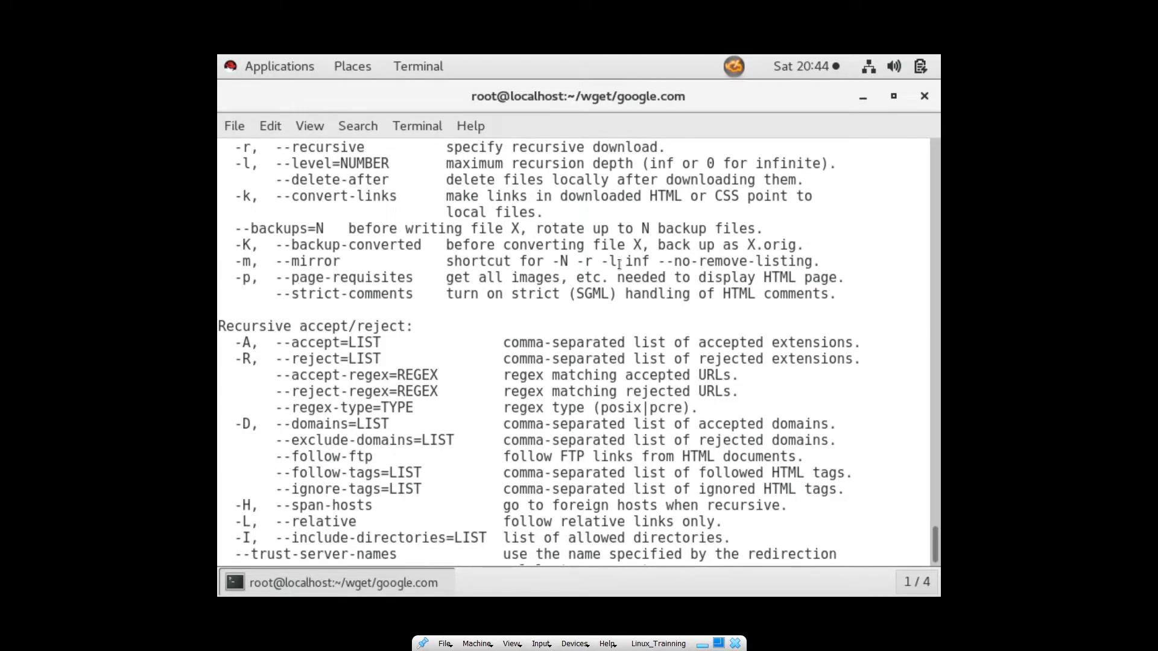
drag(598, 260, 758, 261)
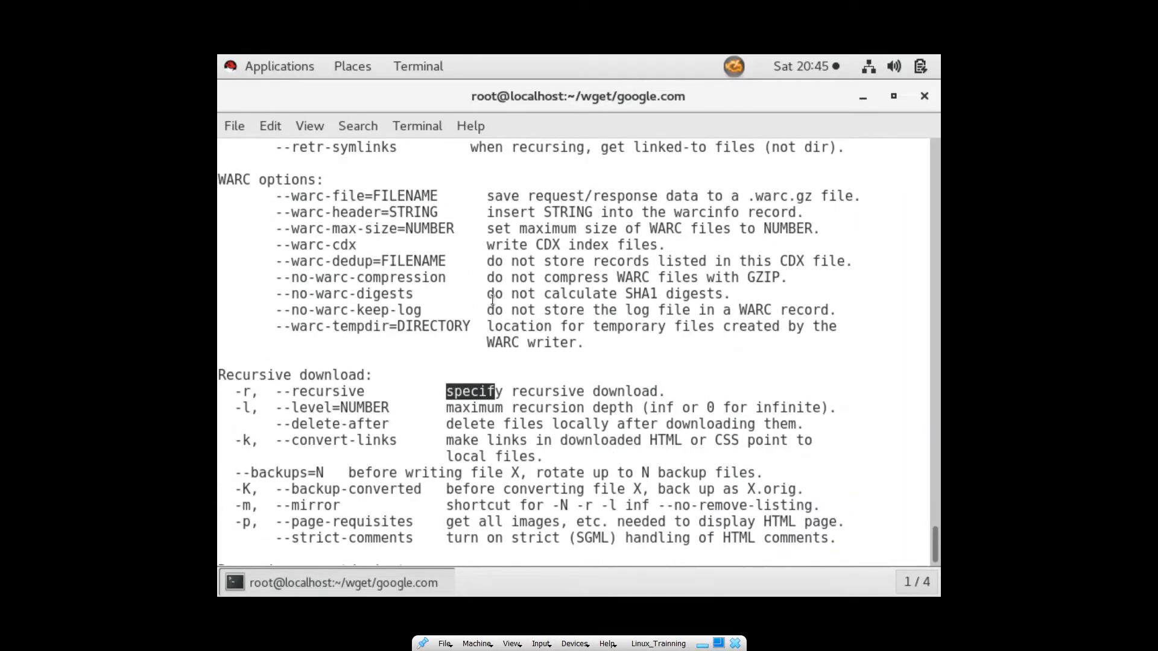
scroll(up, 3)
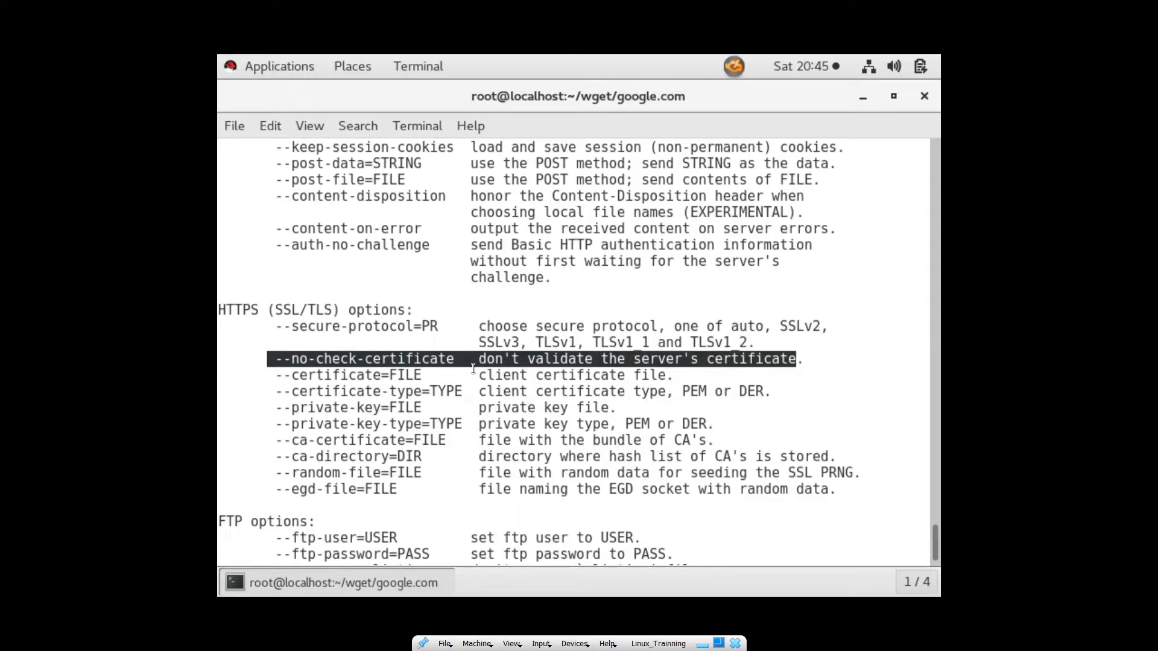
scroll(up, 3)
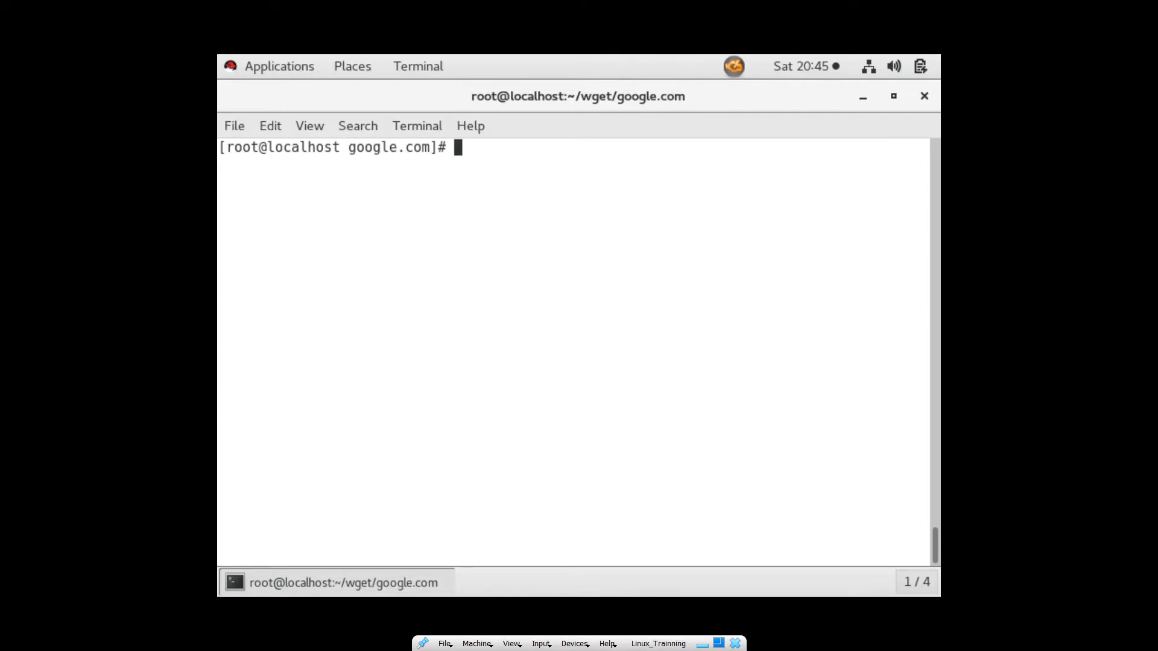
Remove index.html and the google.com folder with rm -rvf, leaving the wget folder empty.
text(ls)
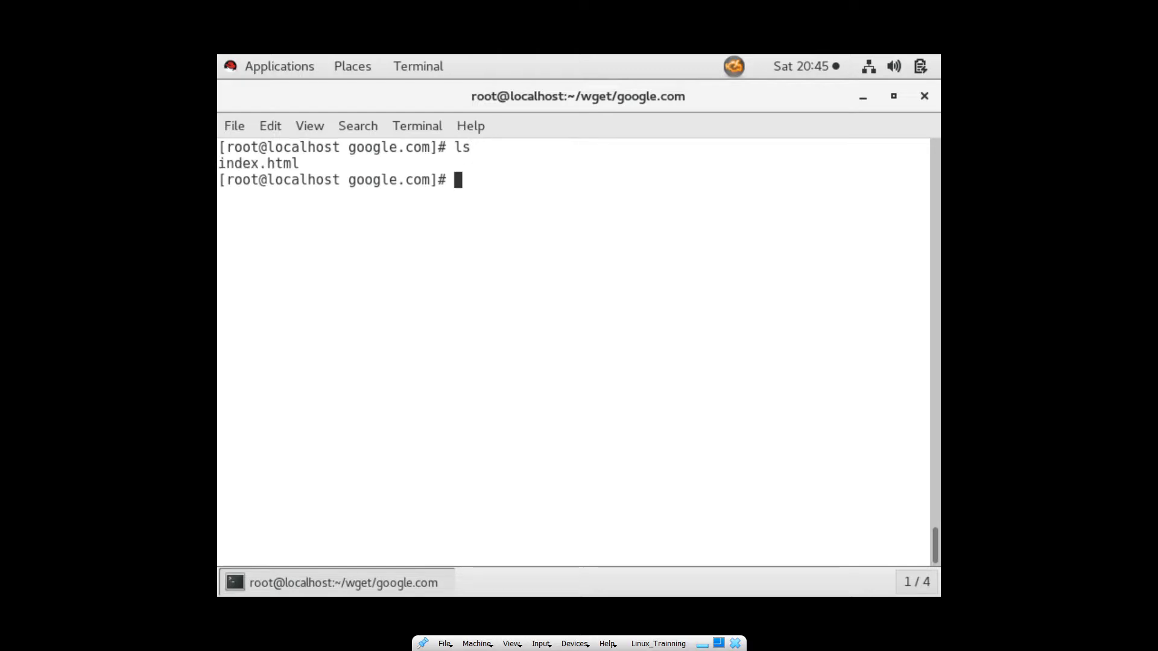
text(rm index.html)
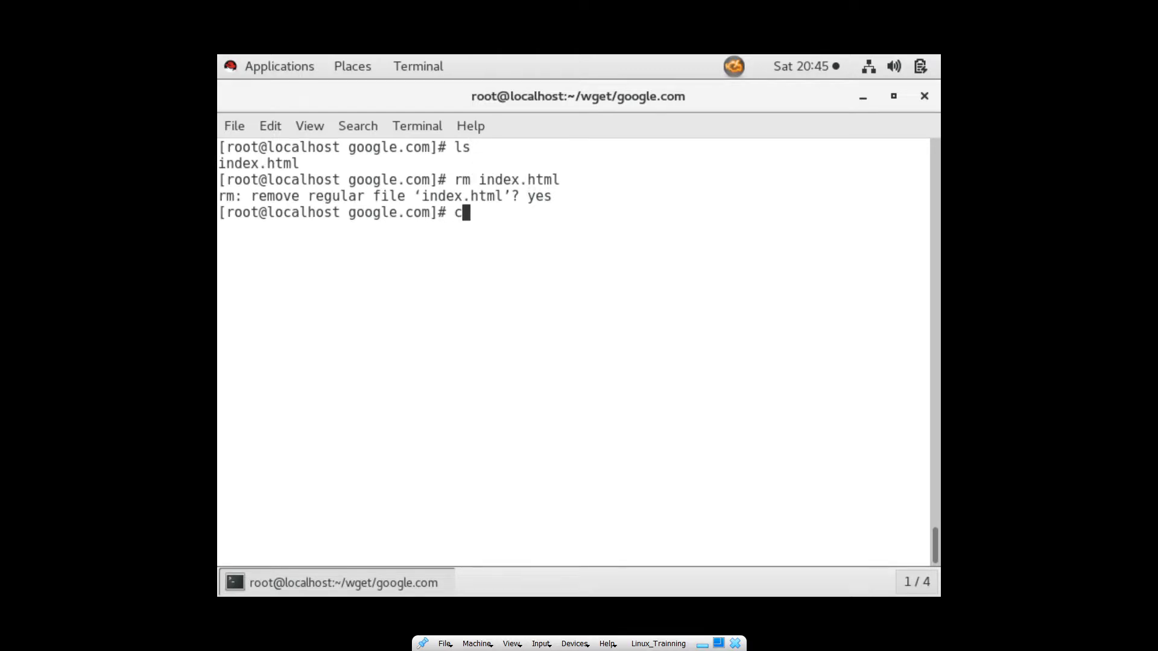
text(cd ..)
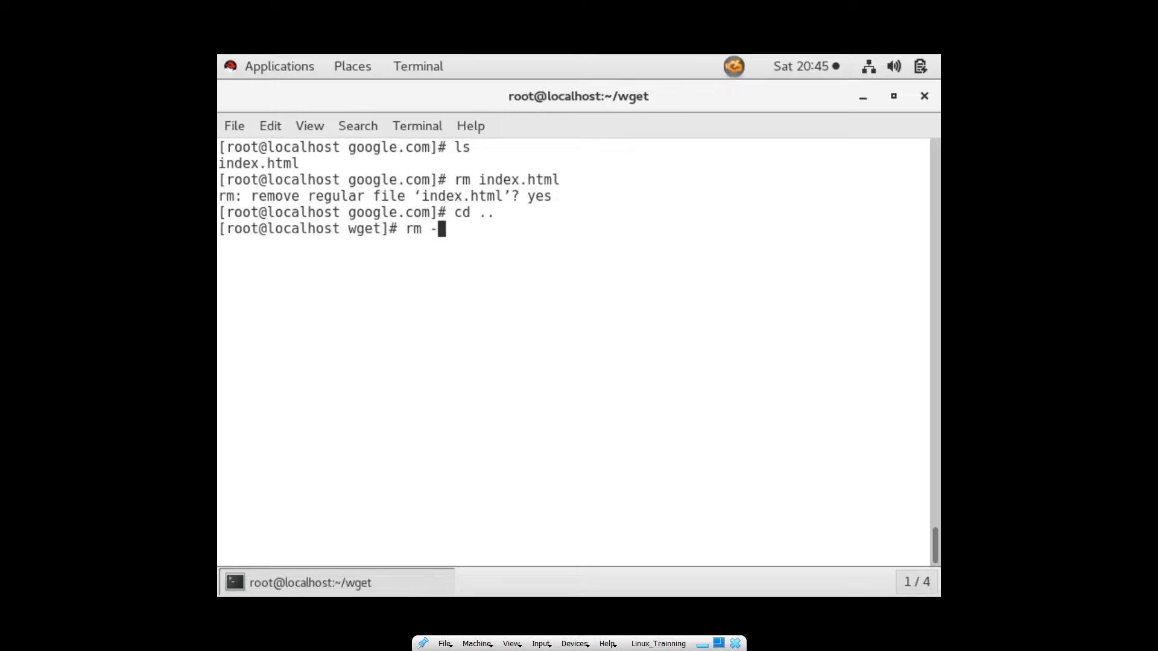
text(rvf google.com/)
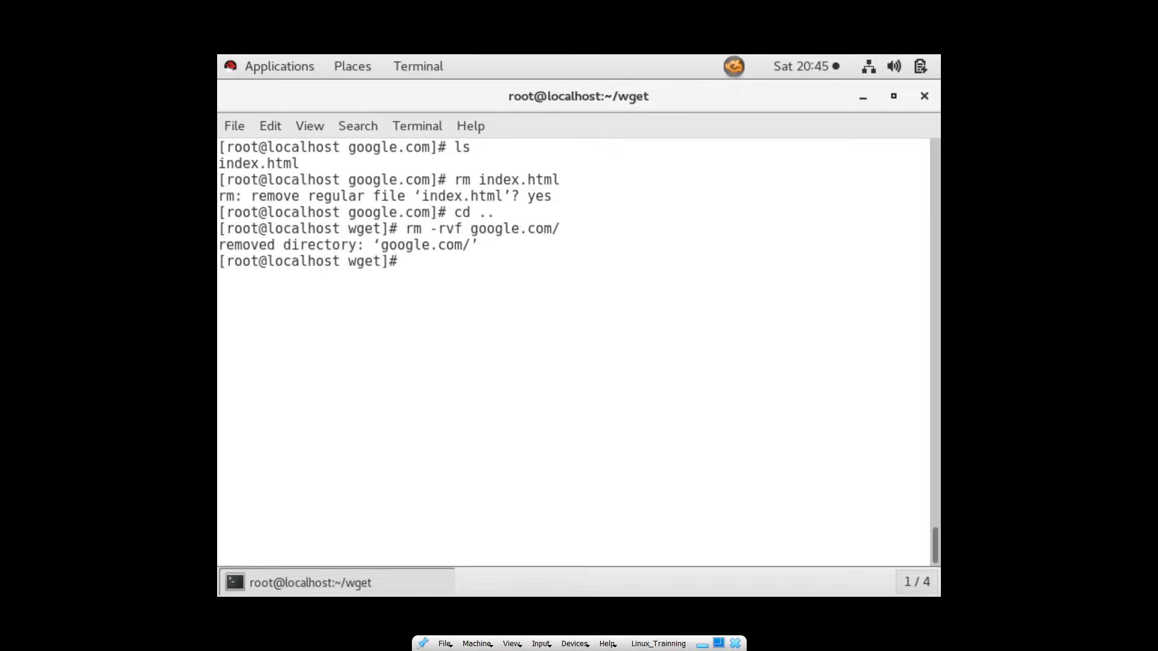
text(rm -rvf google.com/)
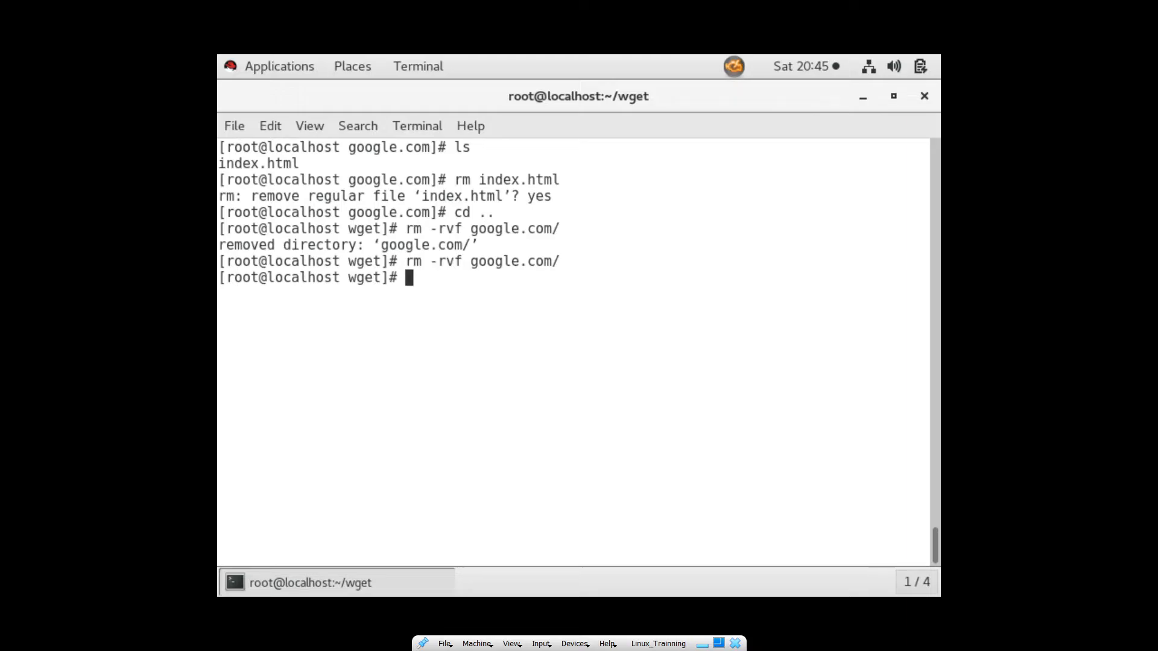
text(rm index.html)
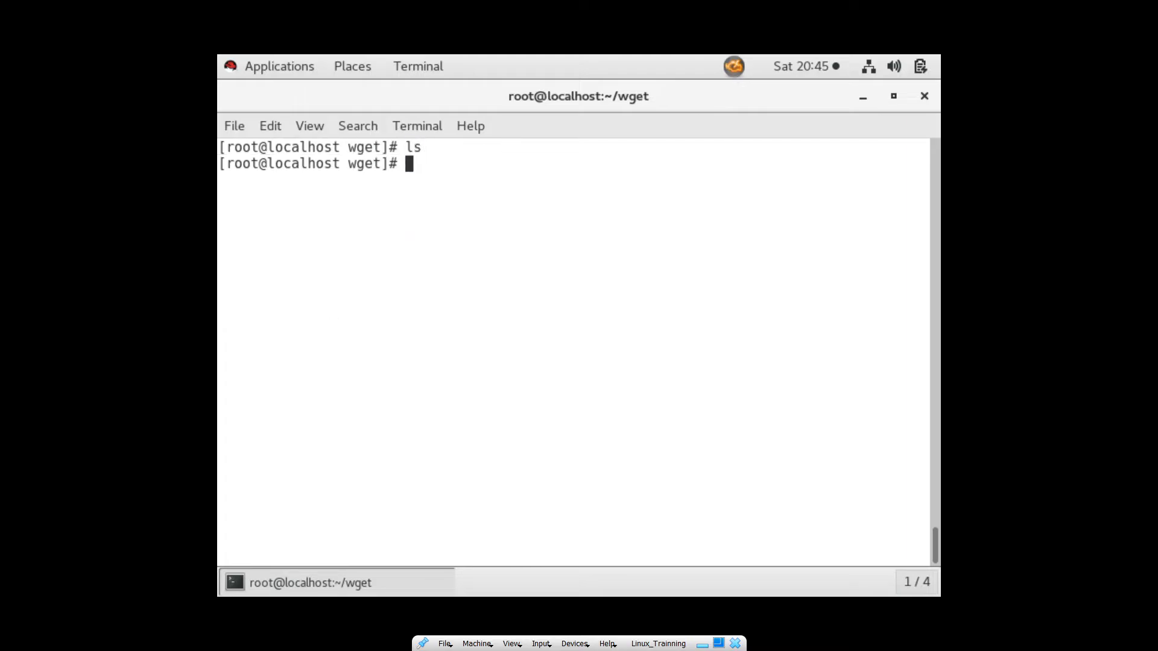
Run wget hashedin.com google.com and list index.html and index.html.1.
text(wget)
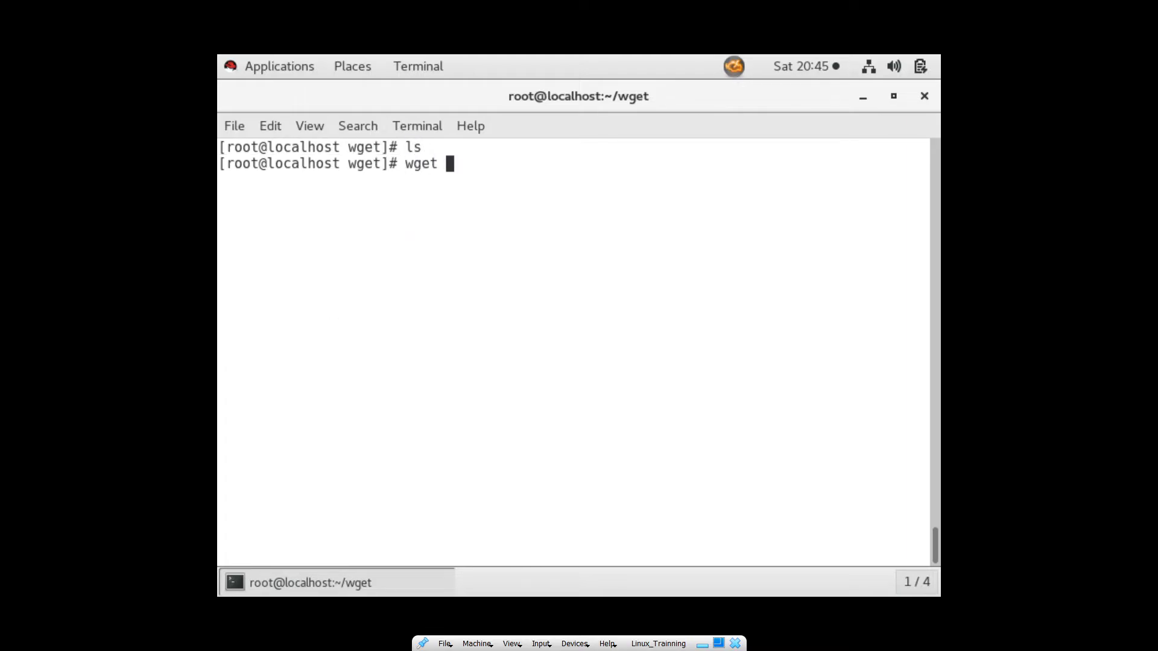
text(hashedin.com google)
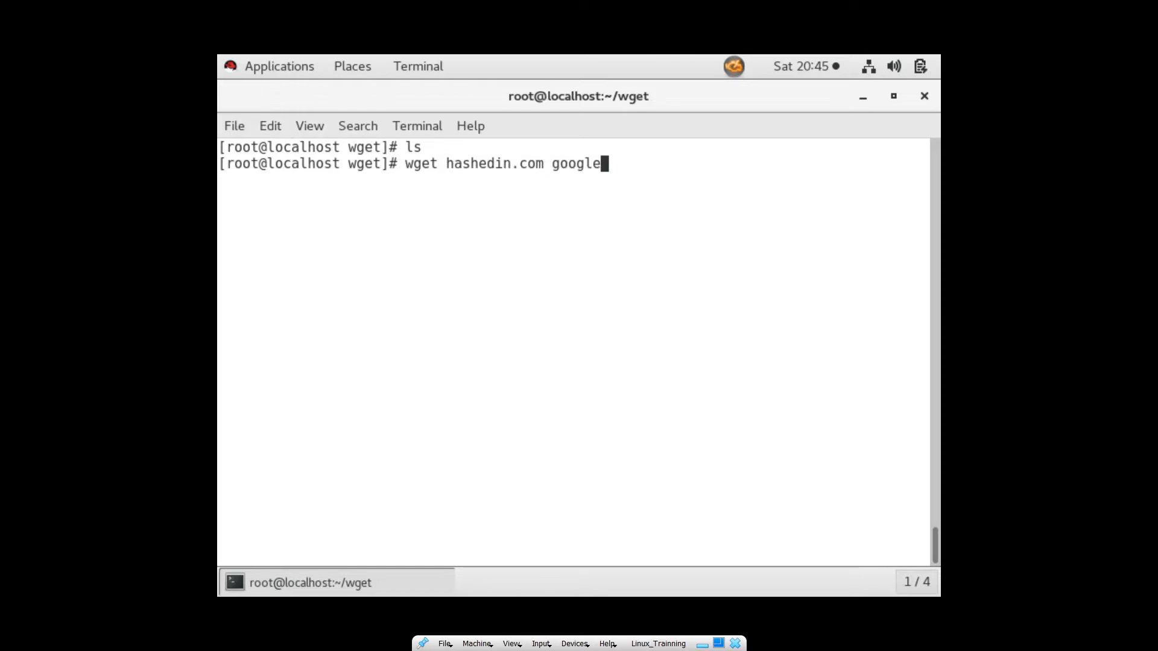
text(.com)
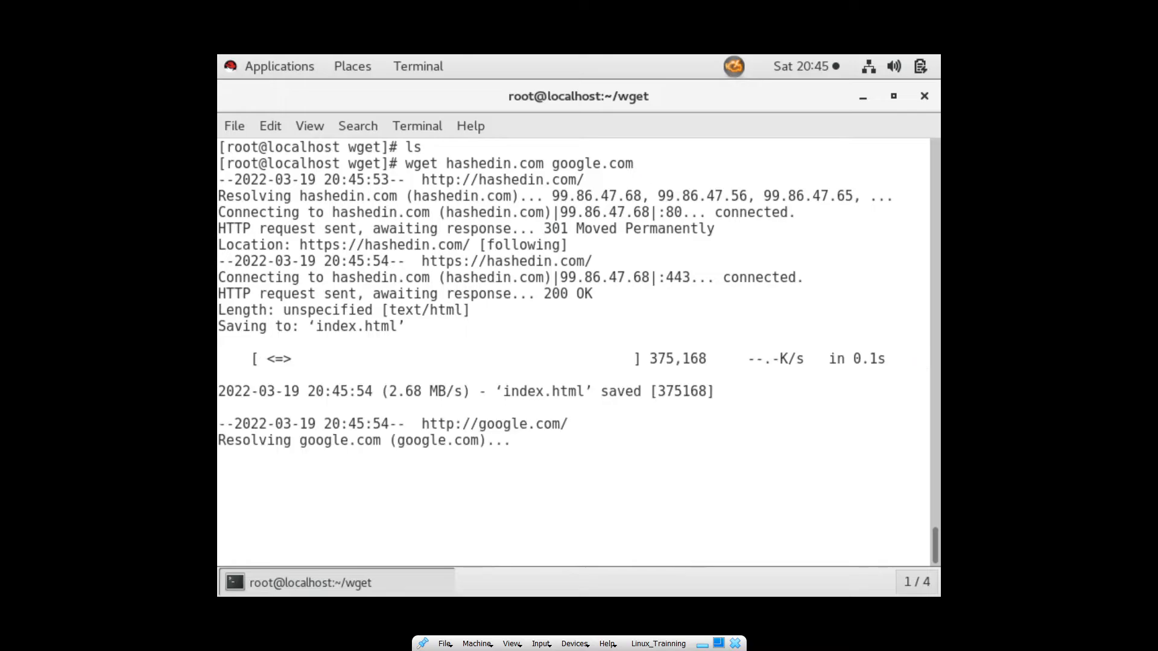
text(ls)
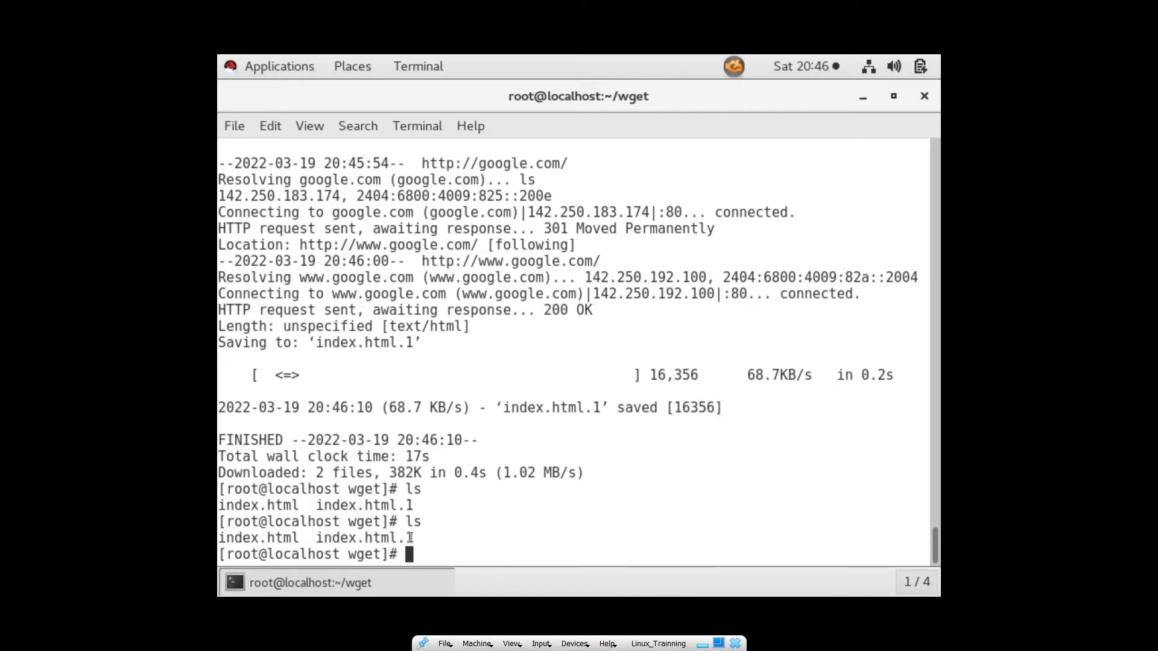
double_click(363, 538)
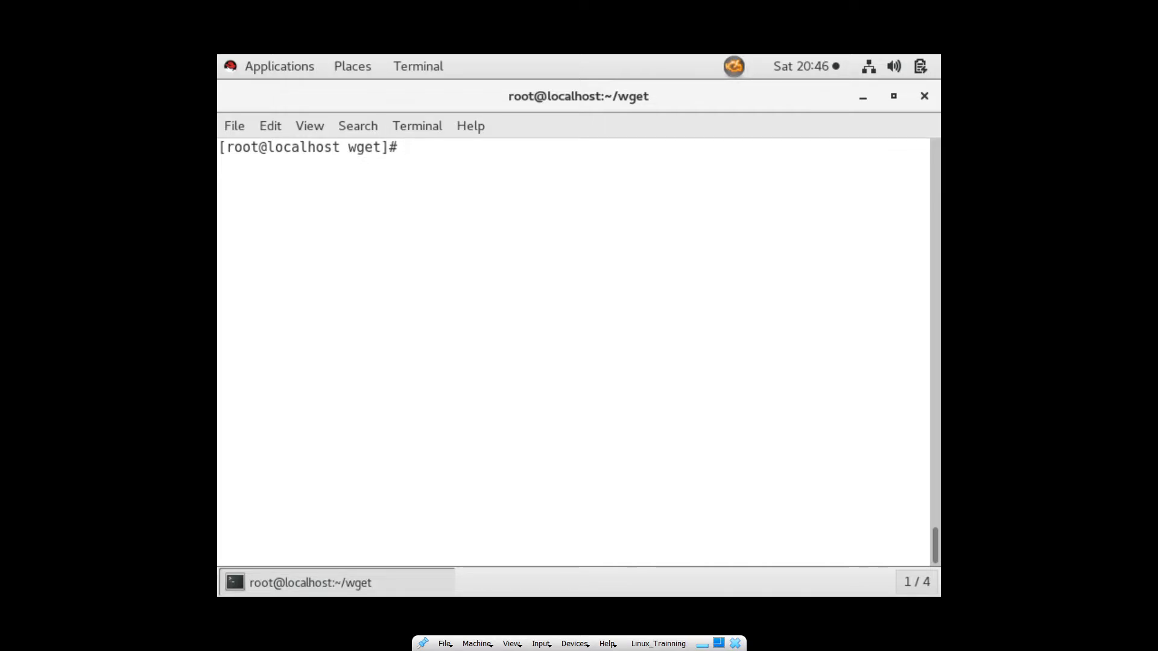
Create a 'url' file in vi listing hashedin.com, google.com and youtube.
text(vi)
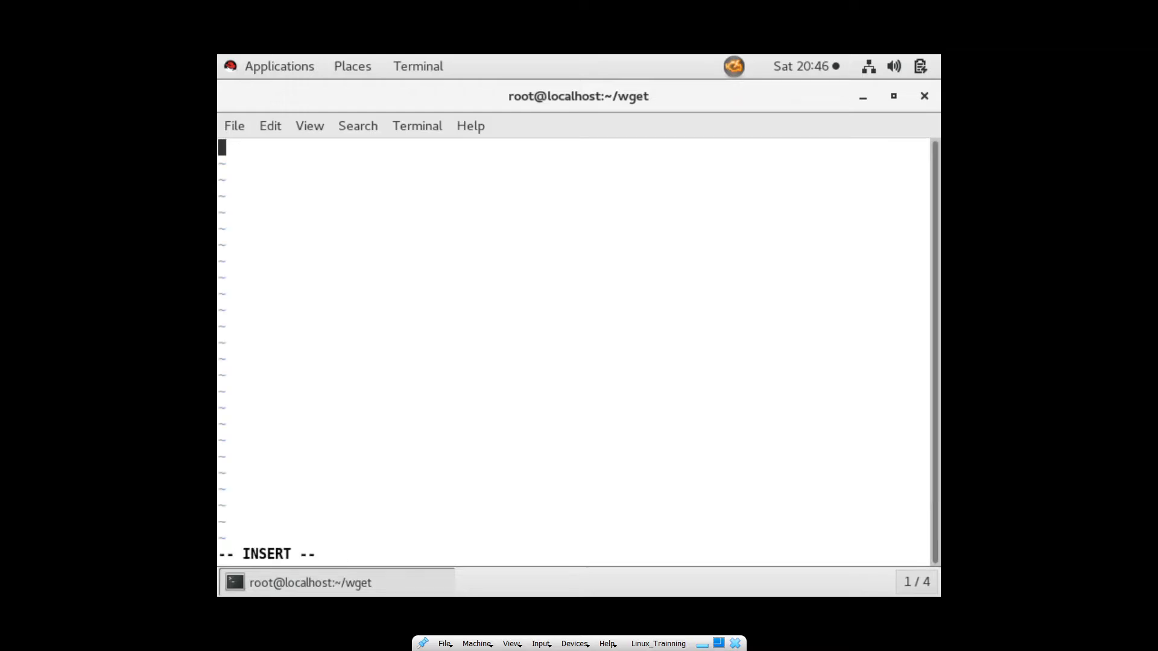
text(hashedin)
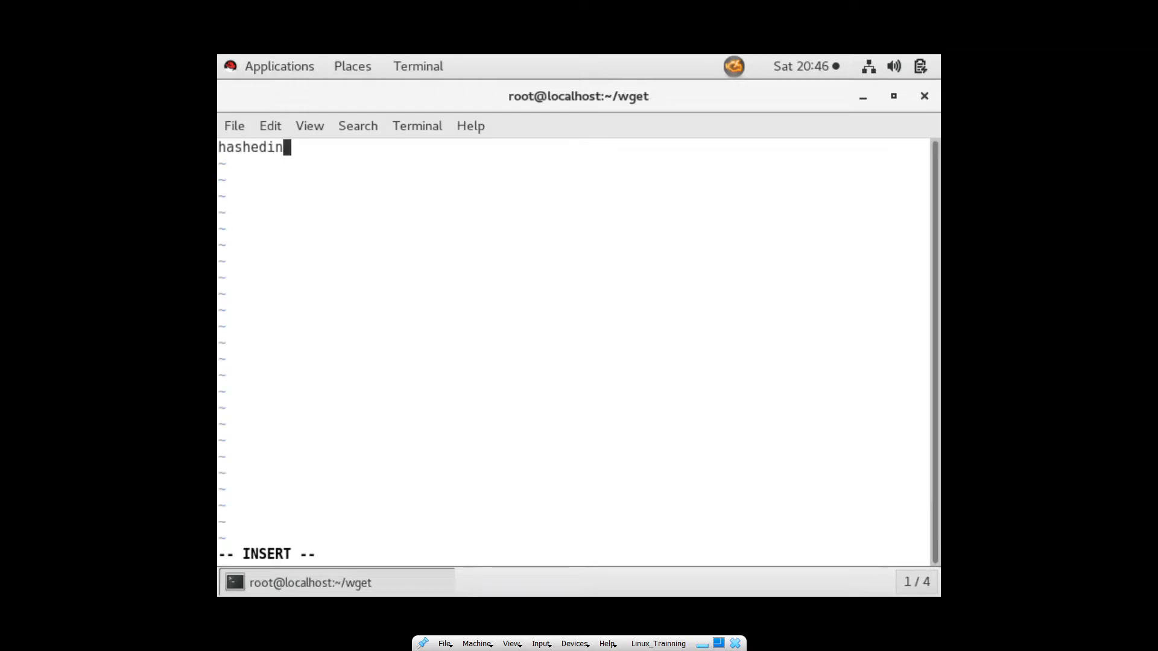
text(.com)
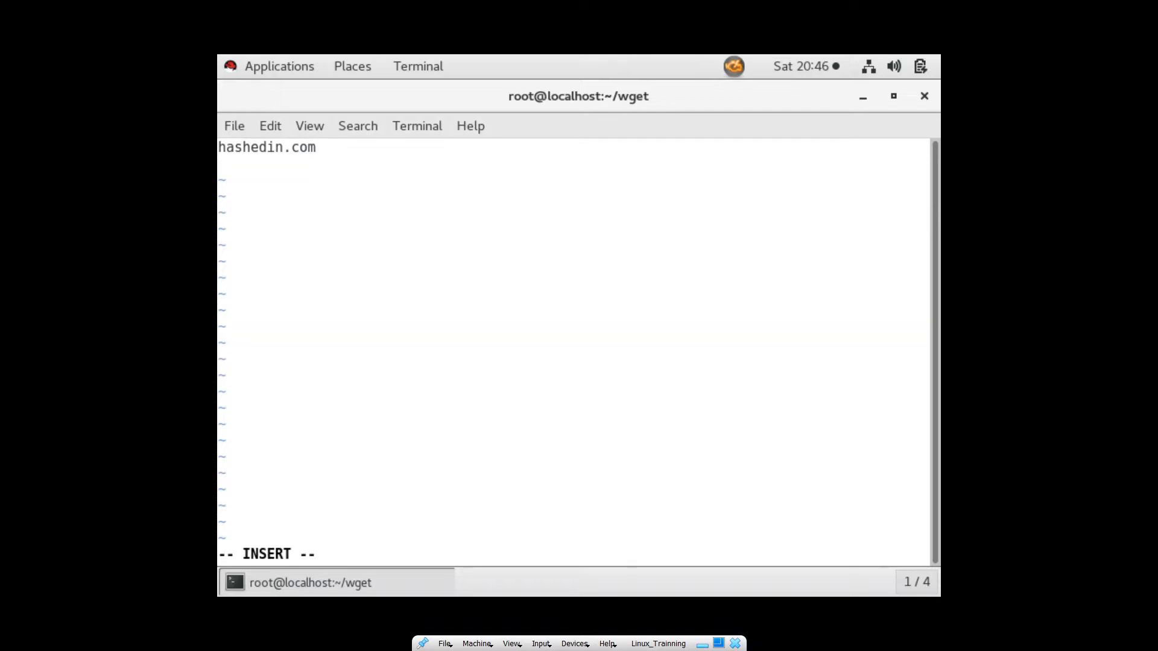
text(google.com)
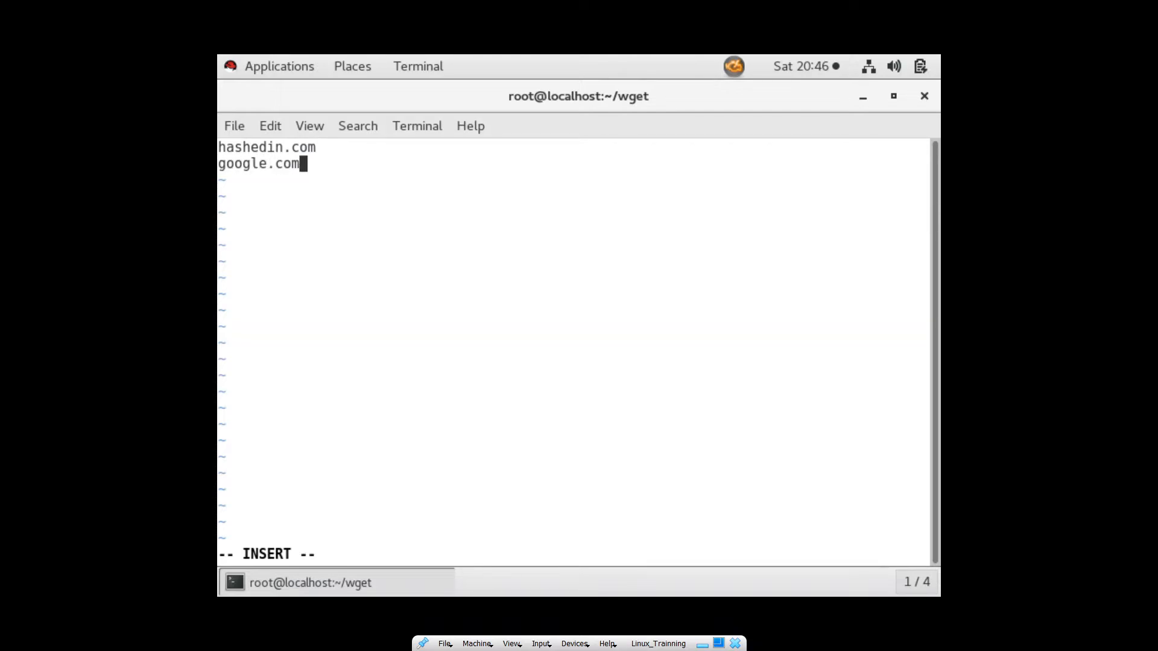
text(youtube)
text(rm)
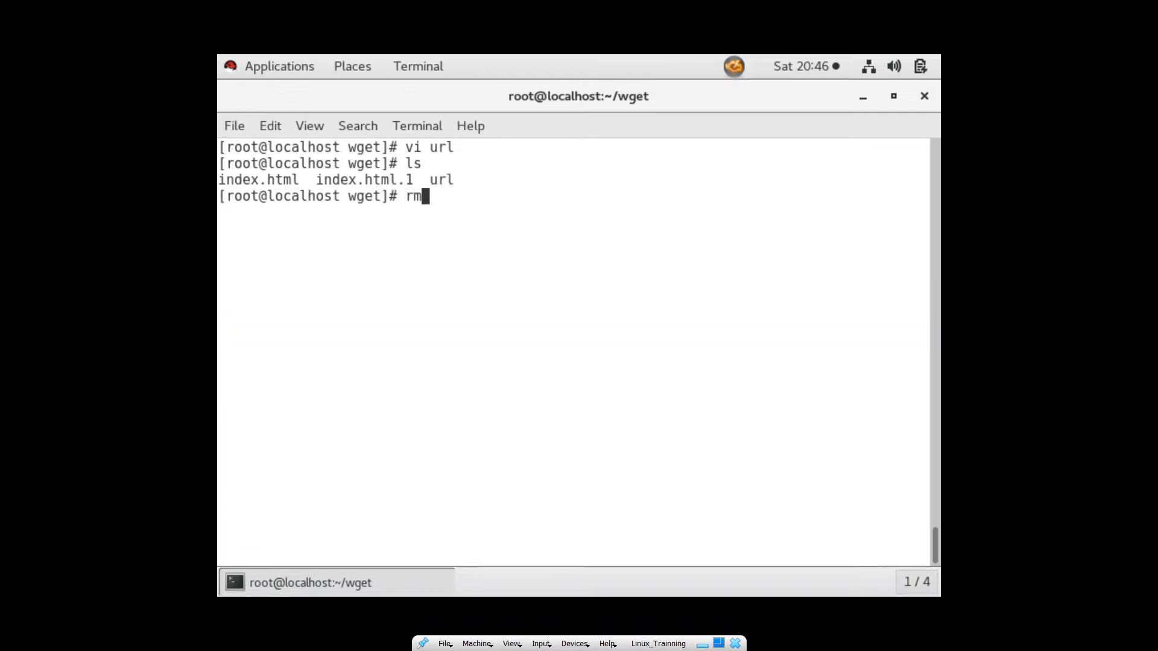
Delete index.html and index.html.1, confirming yes, and begin wget -i url.
text(index.html)
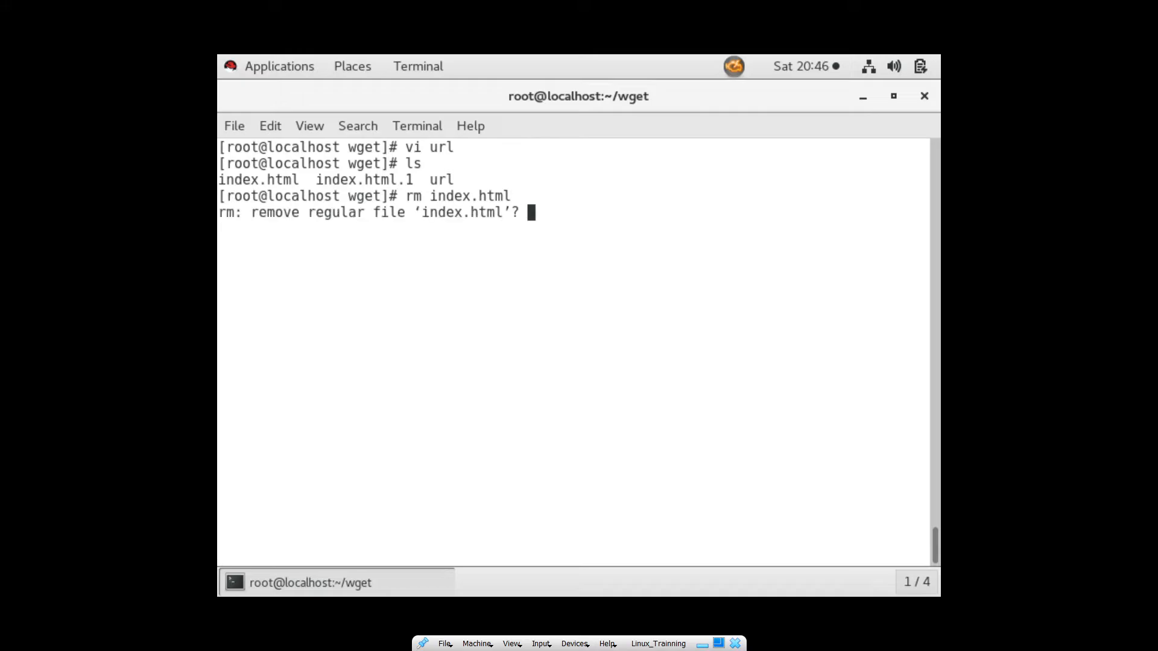
text(yes)
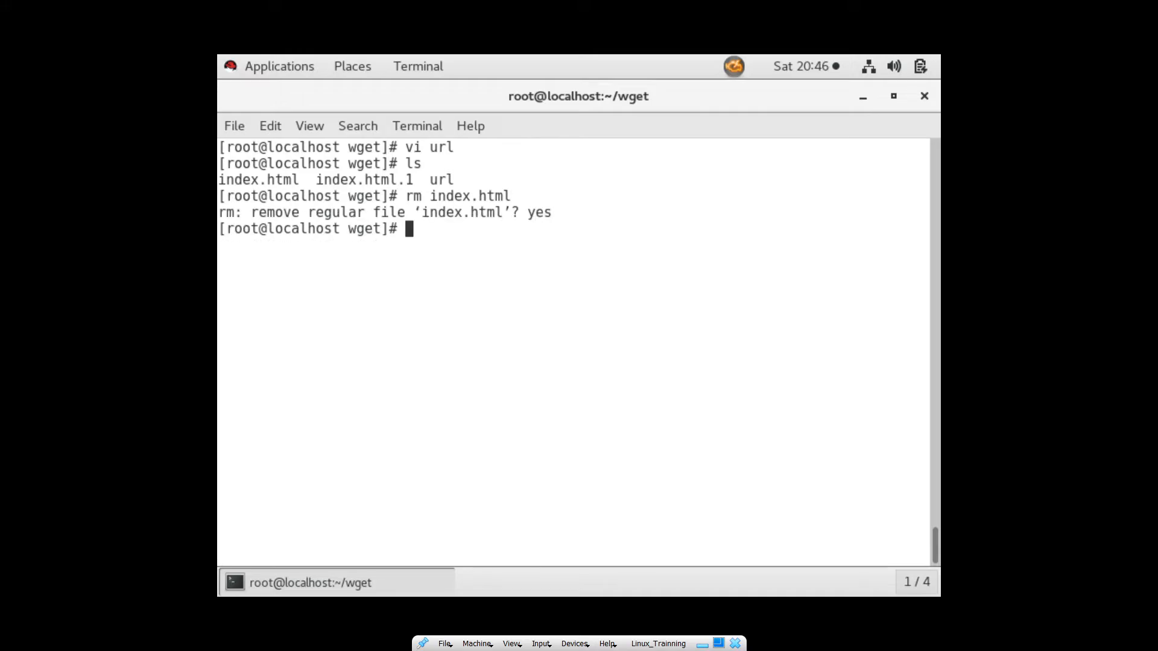
text(rm index.html.1)
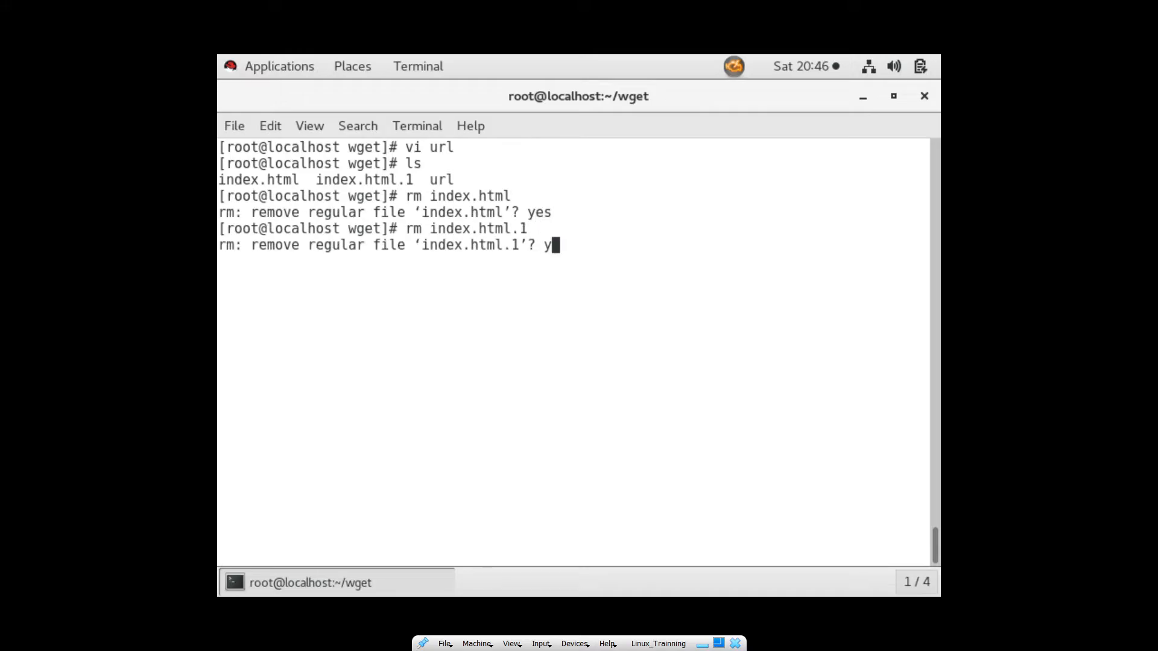
text(es)
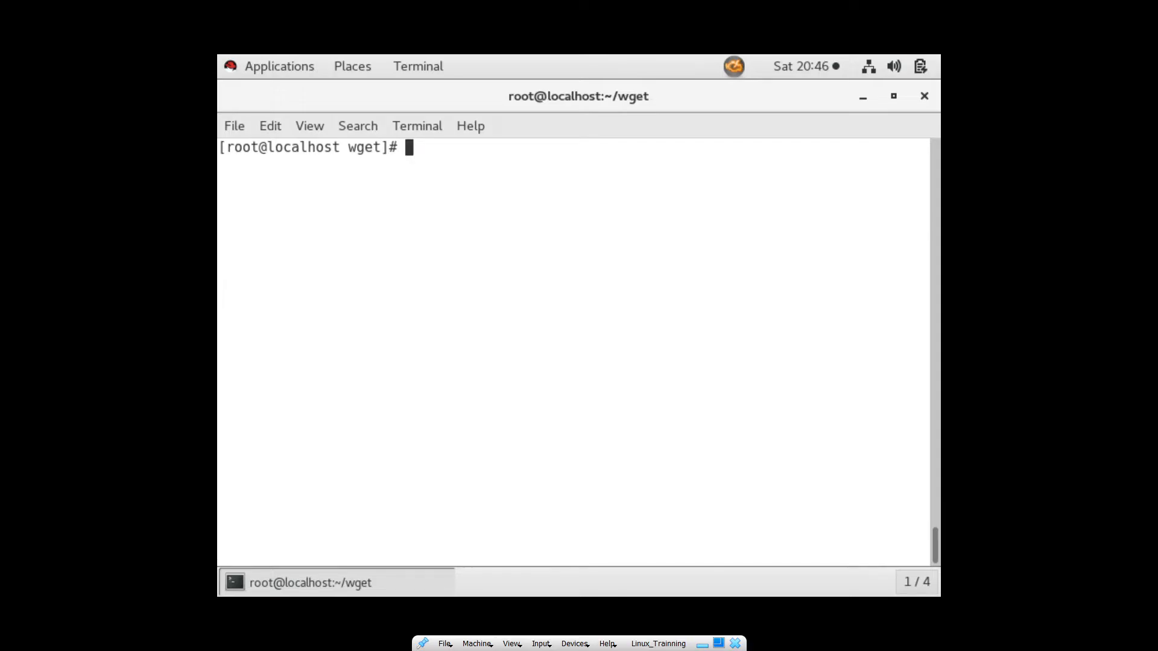
text(wget -i)
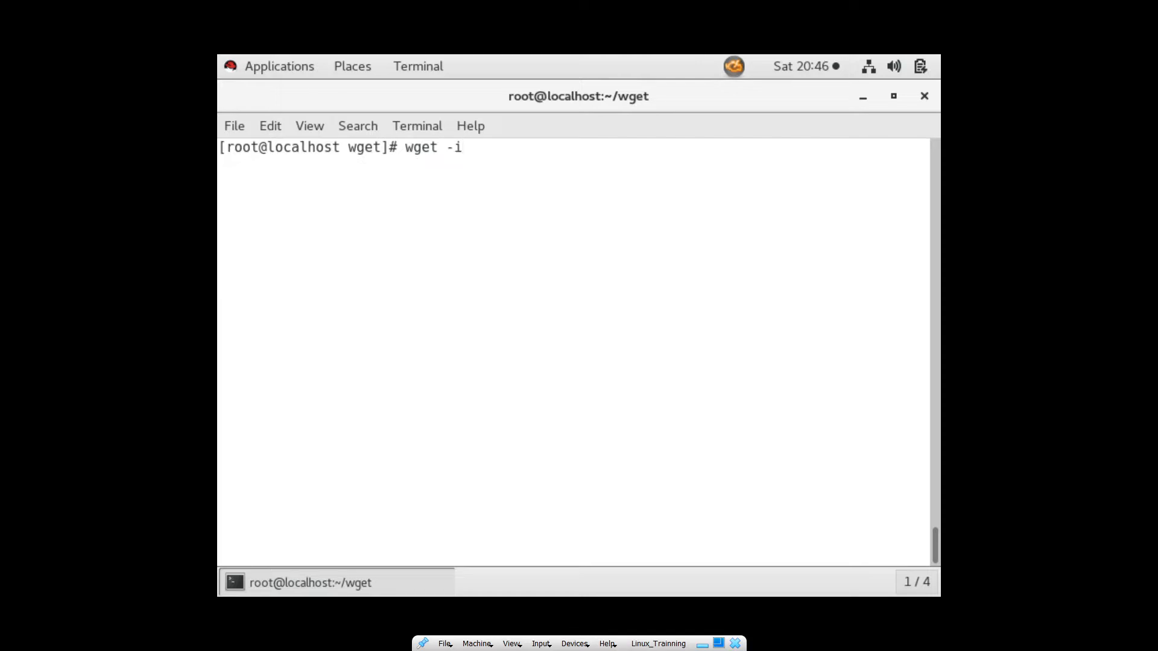
text(url)
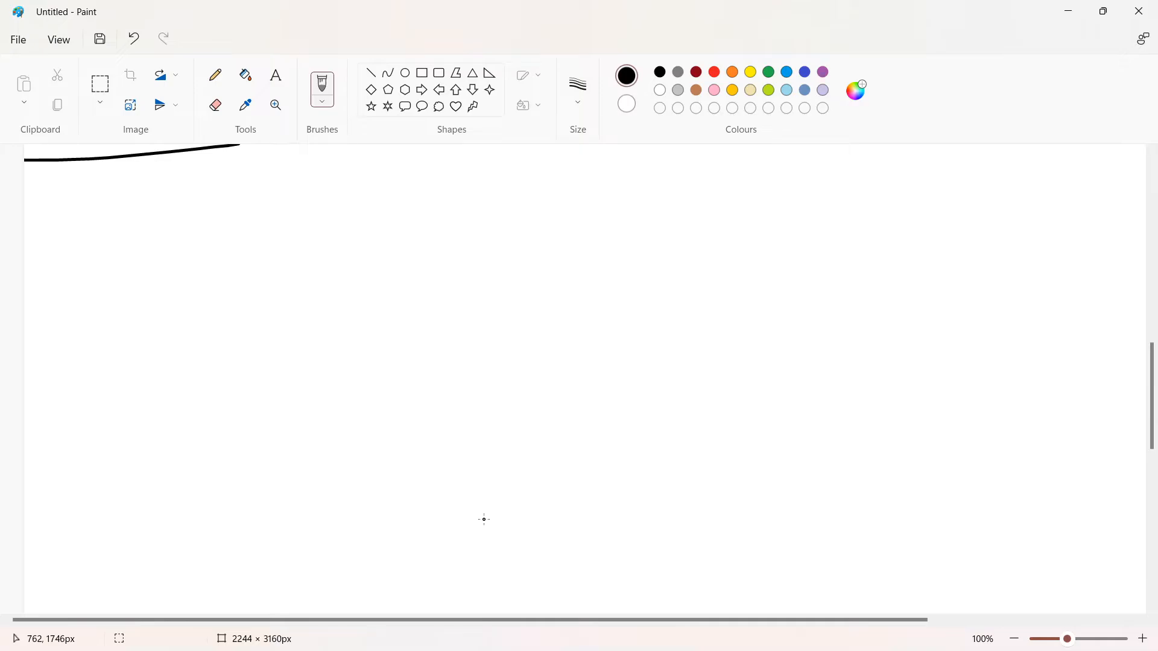
drag(167, 209, 317, 206)
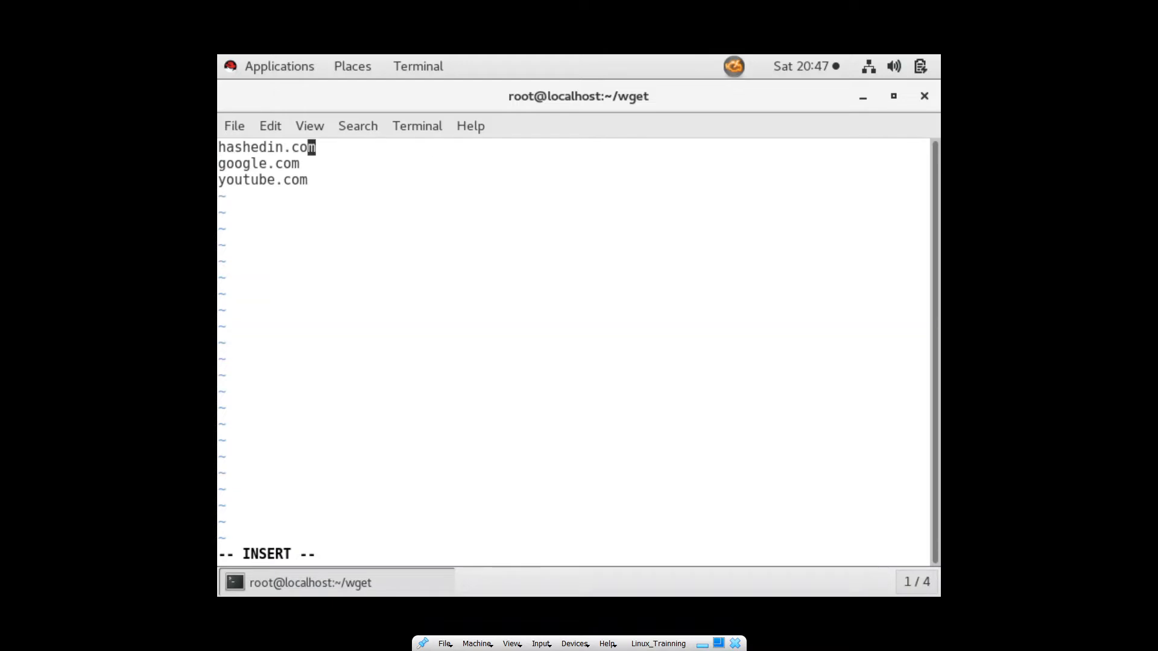
text(https:)
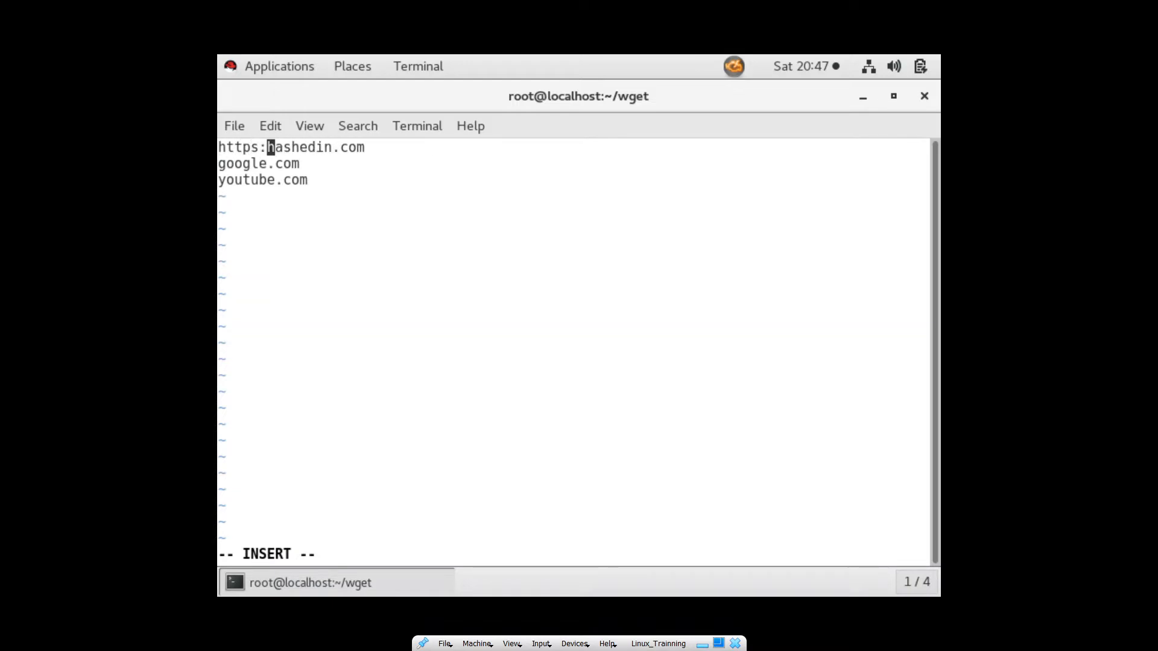
text(//)
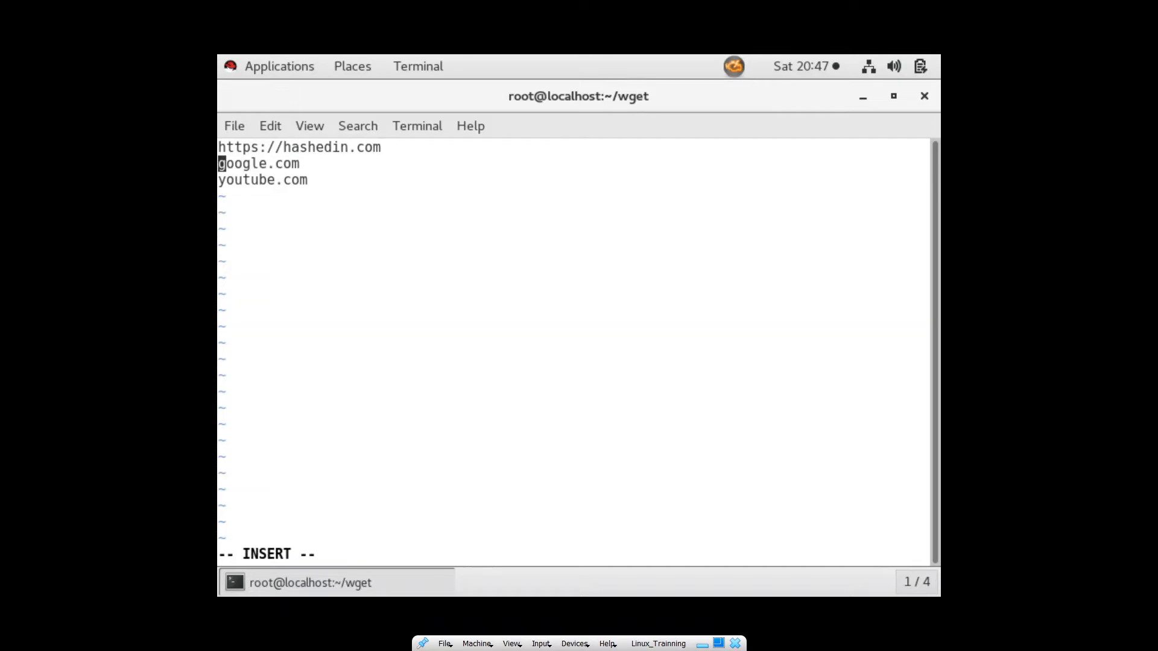
text(https://)
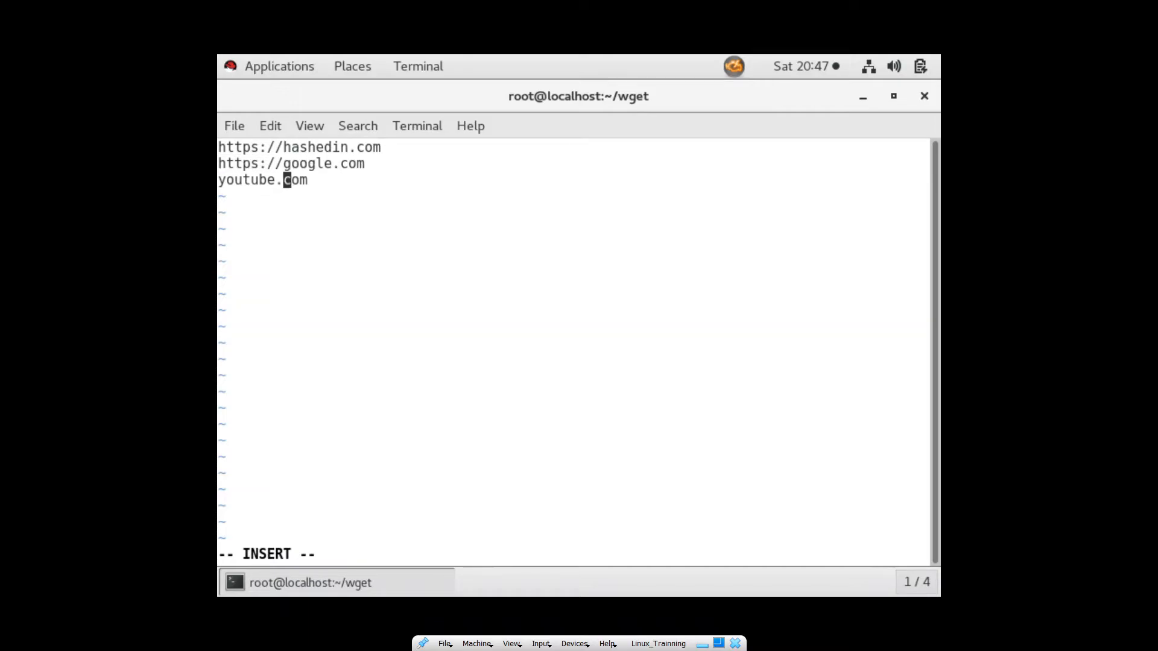
text(https)
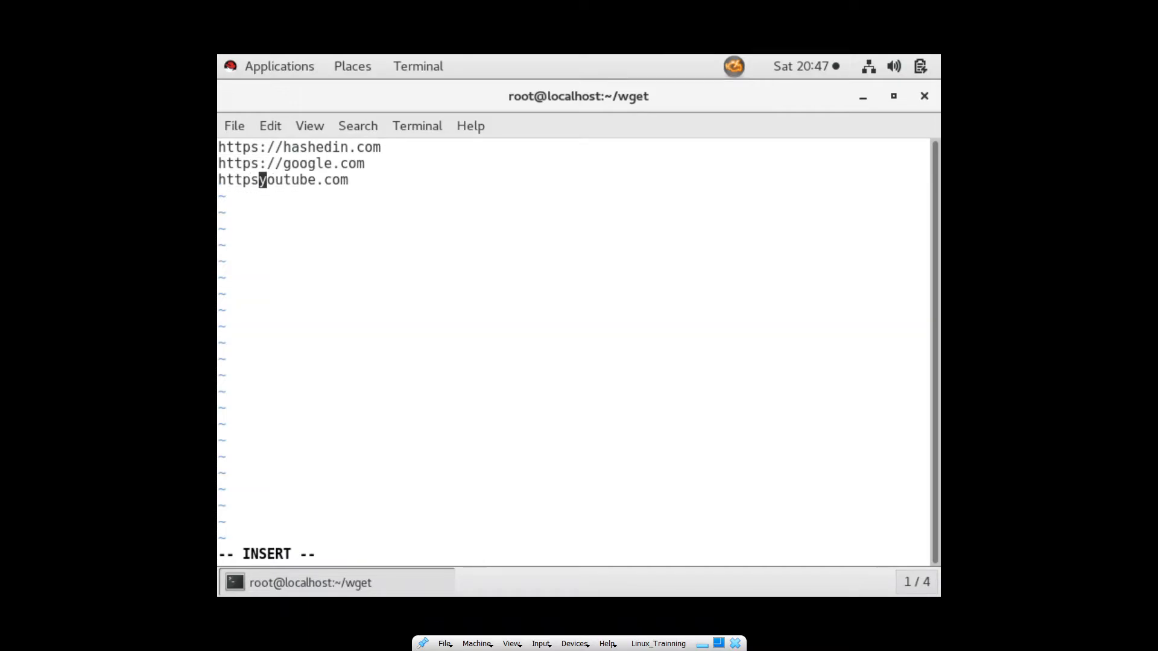
text(://)
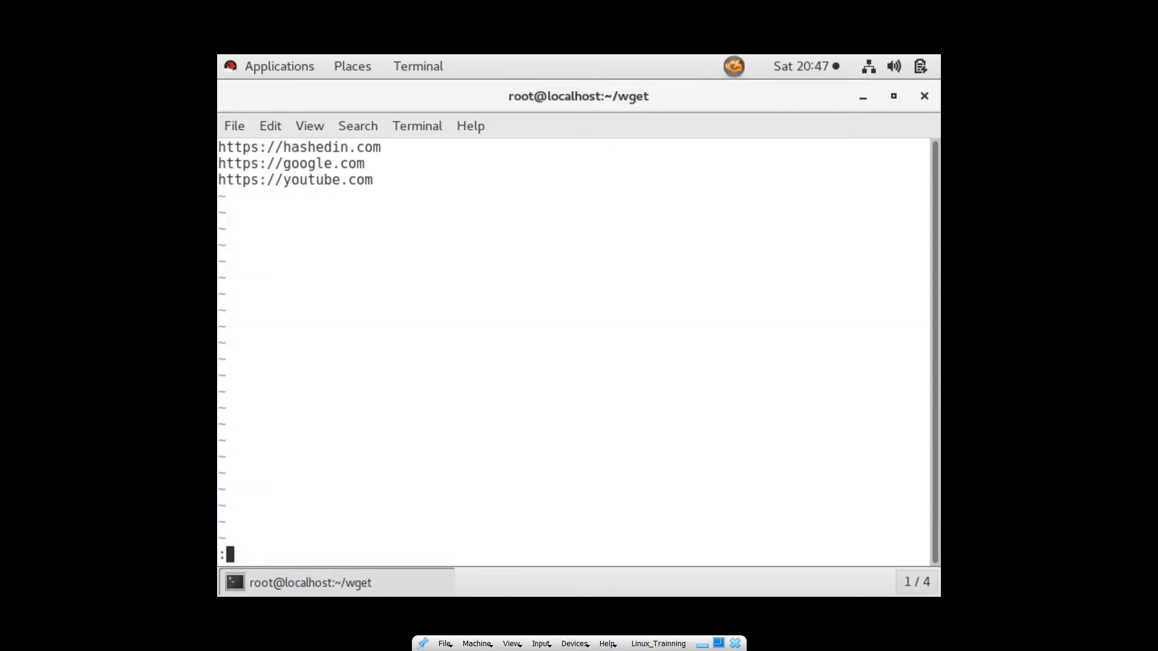
key(Return)
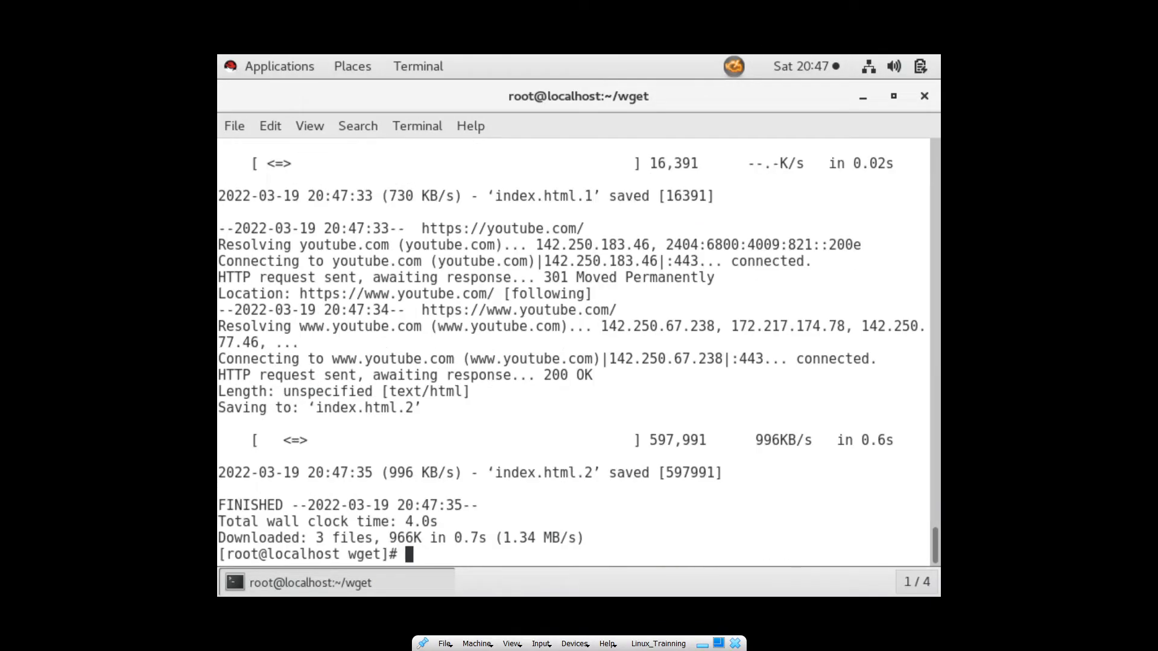
Download all three pages with wget -i url and list the resulting index.html files.
text(ls)
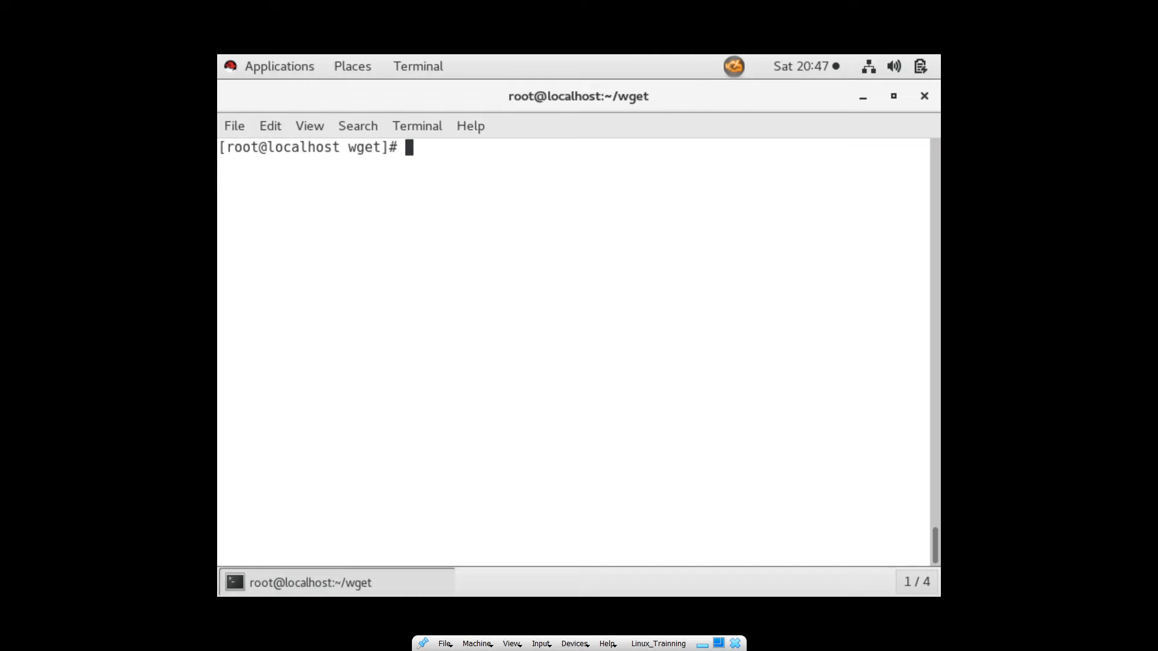
Remove the downloaded index.html files, then type and erase follow-ups like rm -rvf google.com/ and ls.
text(rm index.html*)
text(yes)
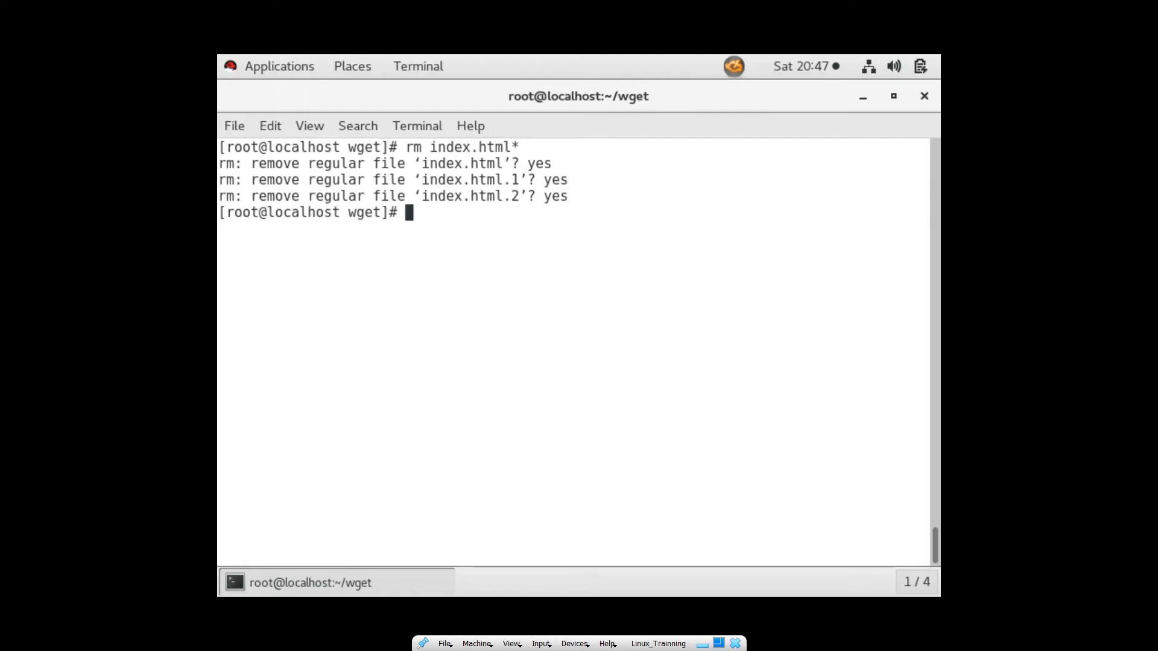
text(rm url)
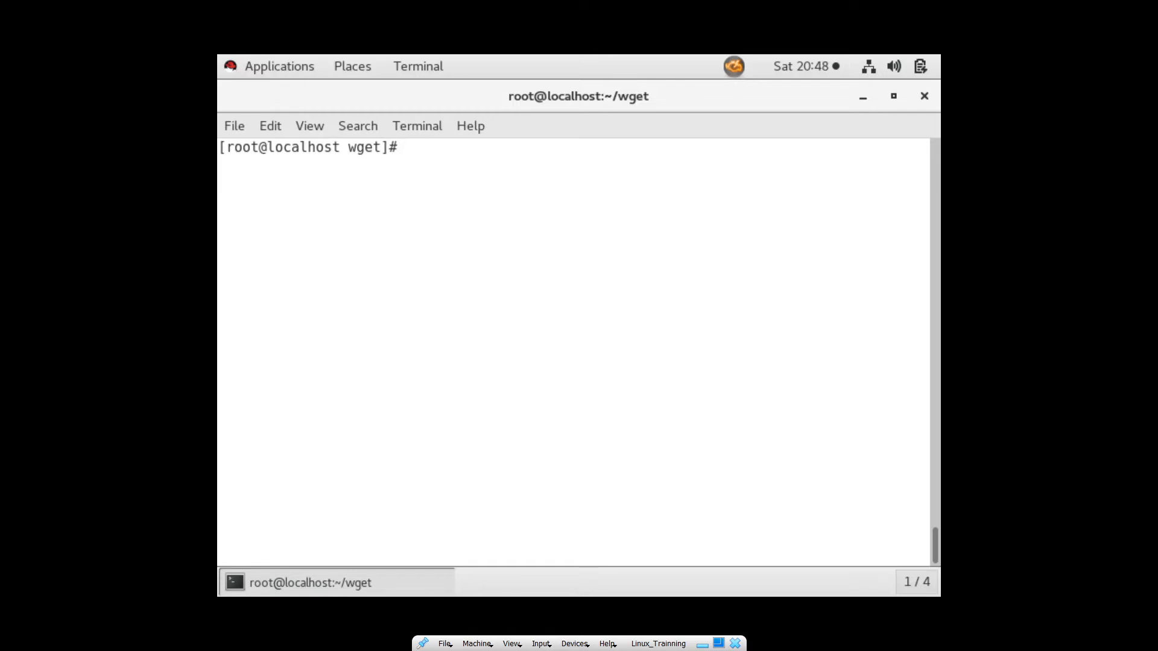
text(wget -i url)
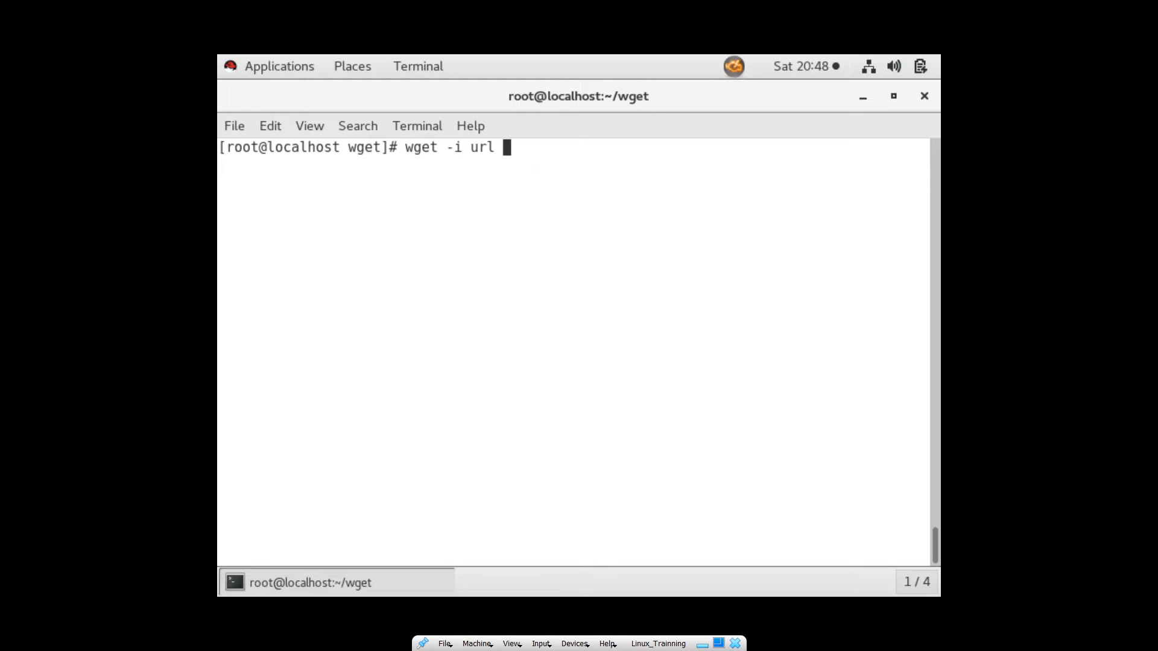
text(rm -rvf google.com/)
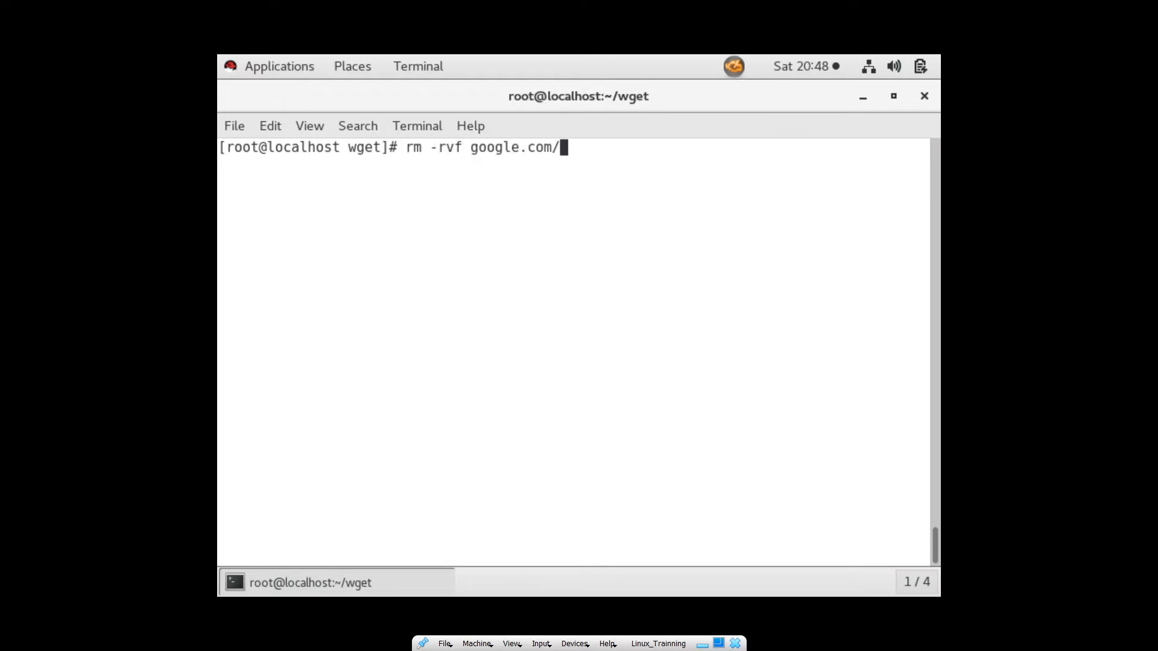
text(ls)
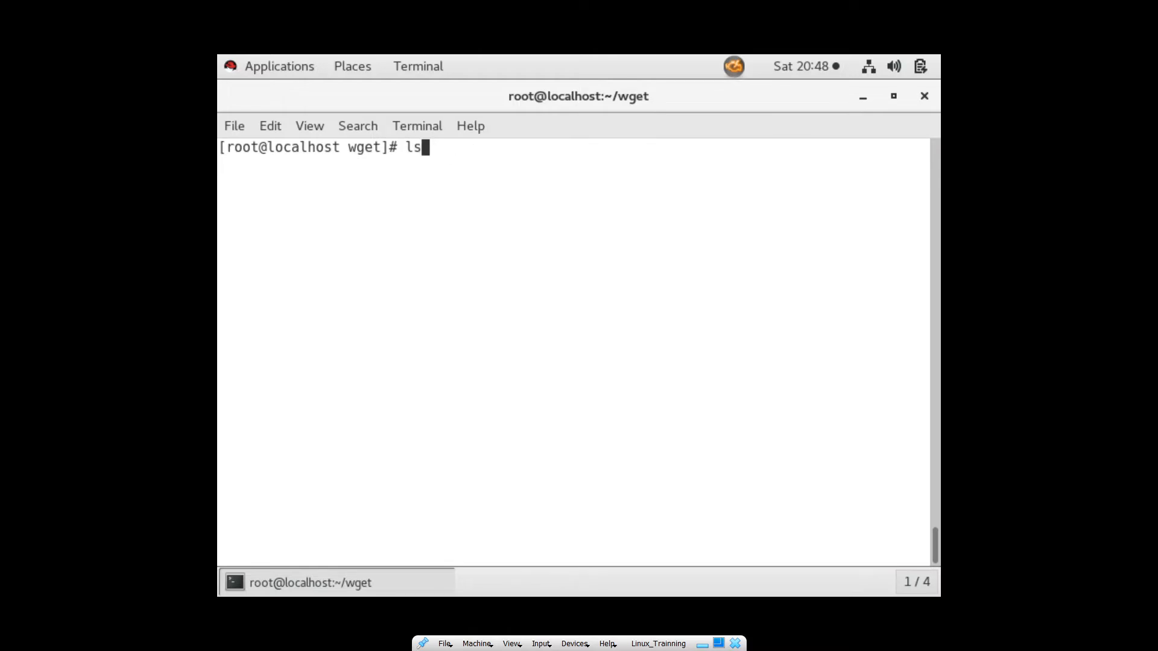
text(wget https://cdn.kernel.org/pub/linux/kernel/v4.x/linux-4.17.2.tar.xz)
text(rm)
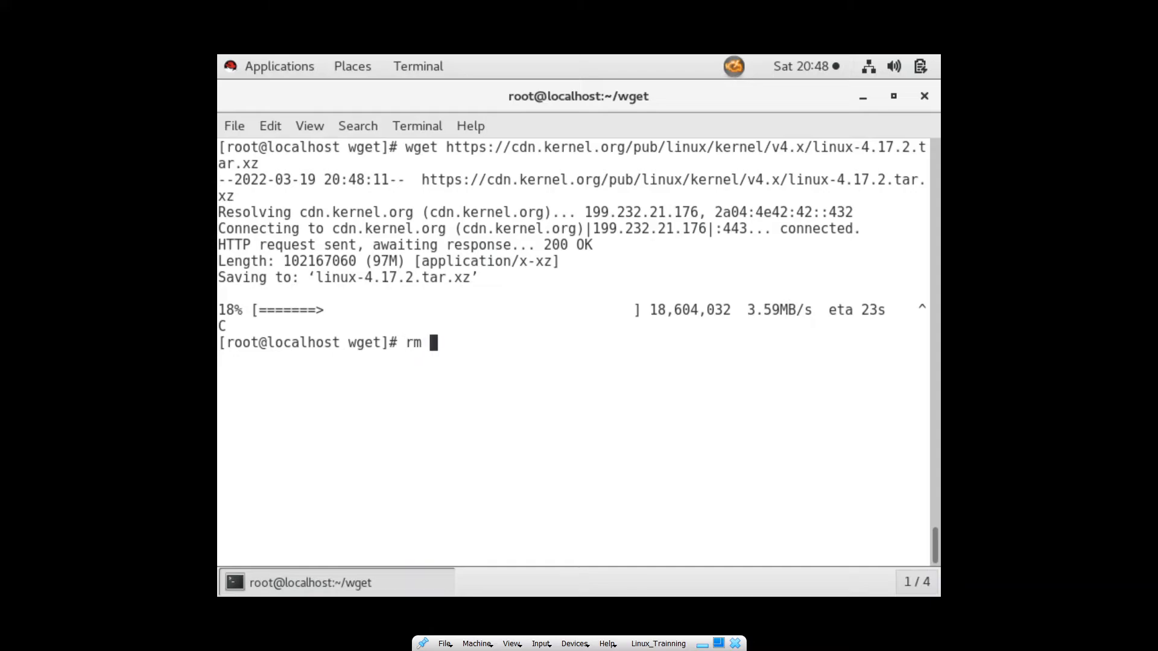
Delete the partial linux-4.17.2.tar.xz left from the interrupted kernel download.
text(linux-4.17.2.tar.xz)
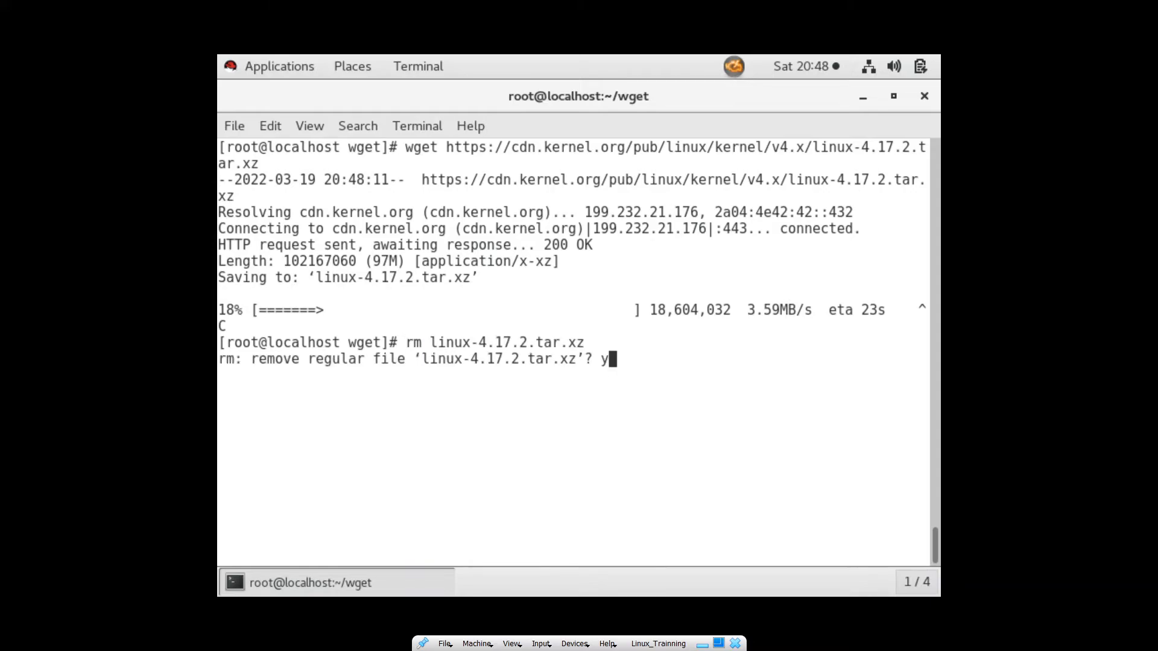
key(Return)
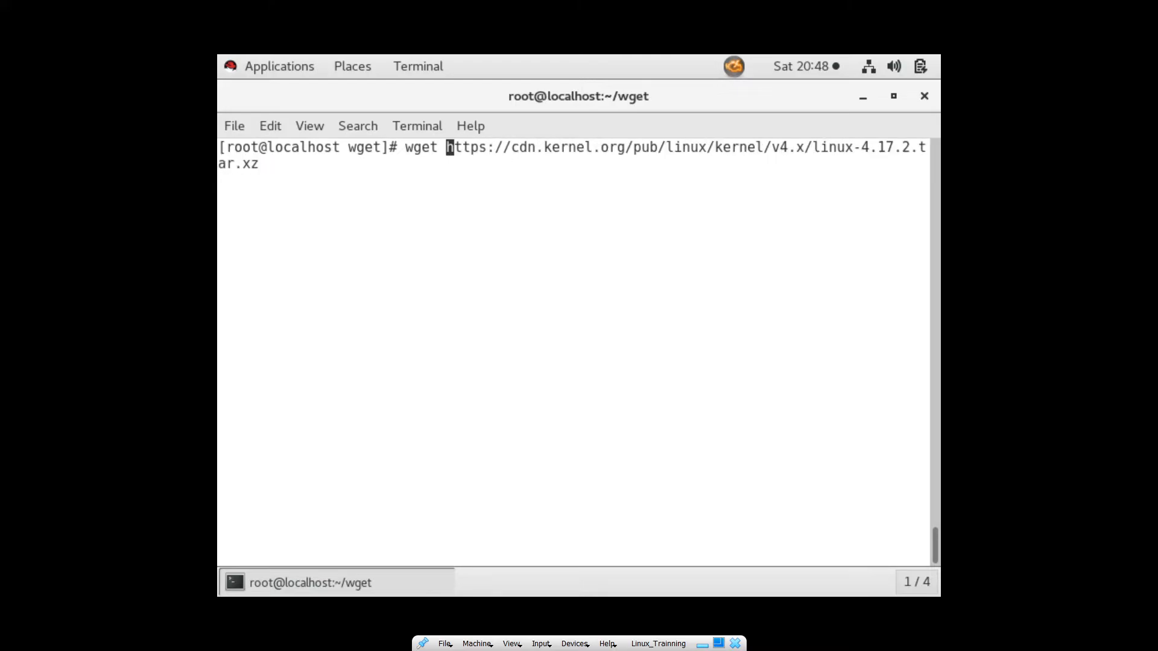
Run the kernel wget with -b, then list files and cat wget-log to confirm background progress.
text( -b)
key(Return)
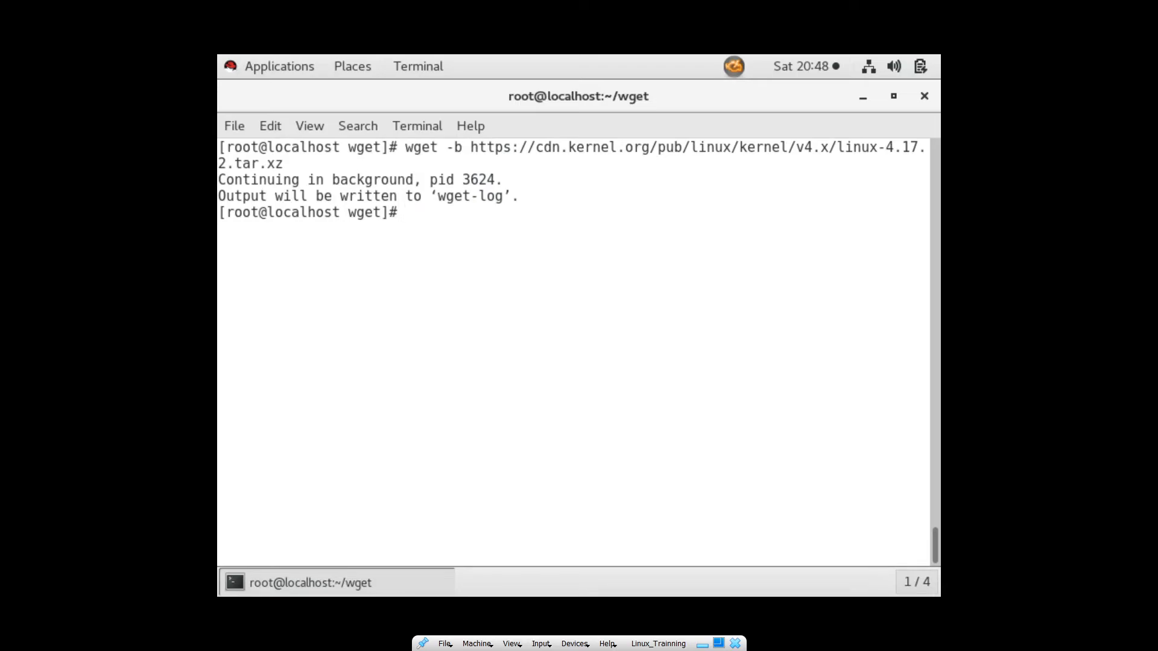
text(ls)
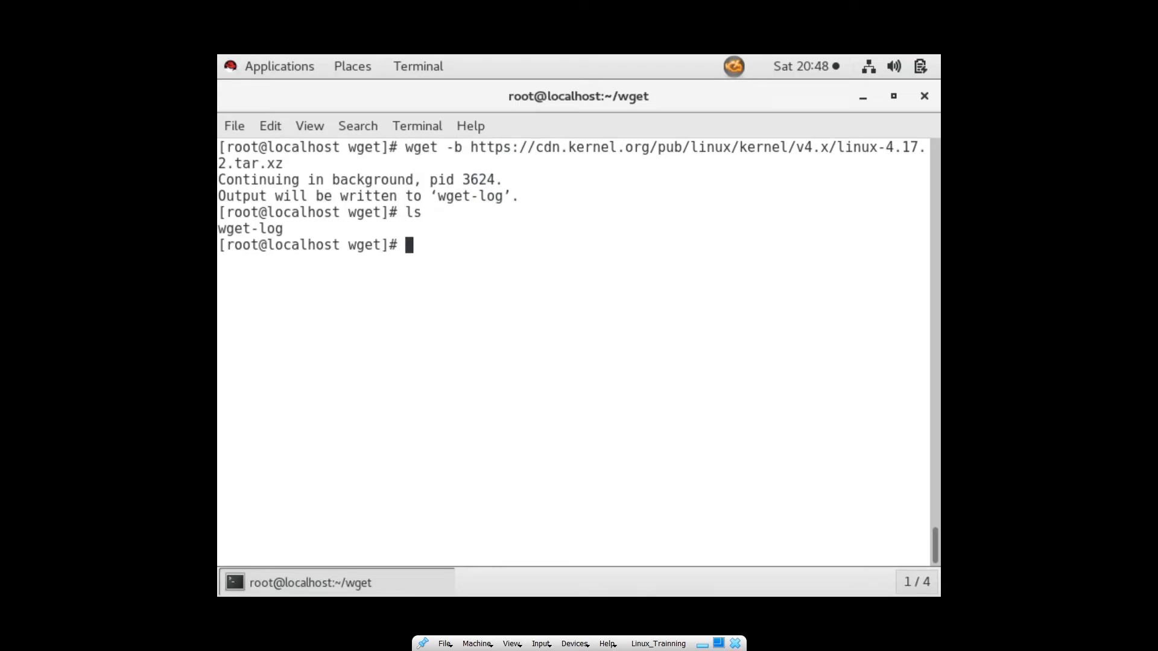
text(cat wget-log)
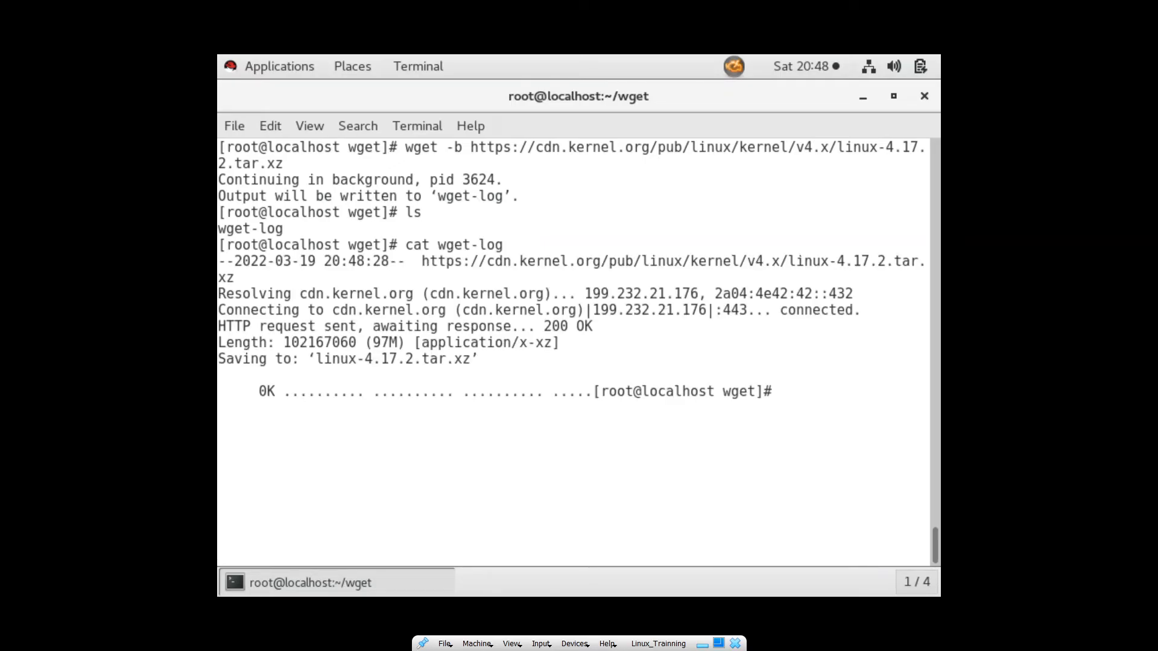
text(ls)
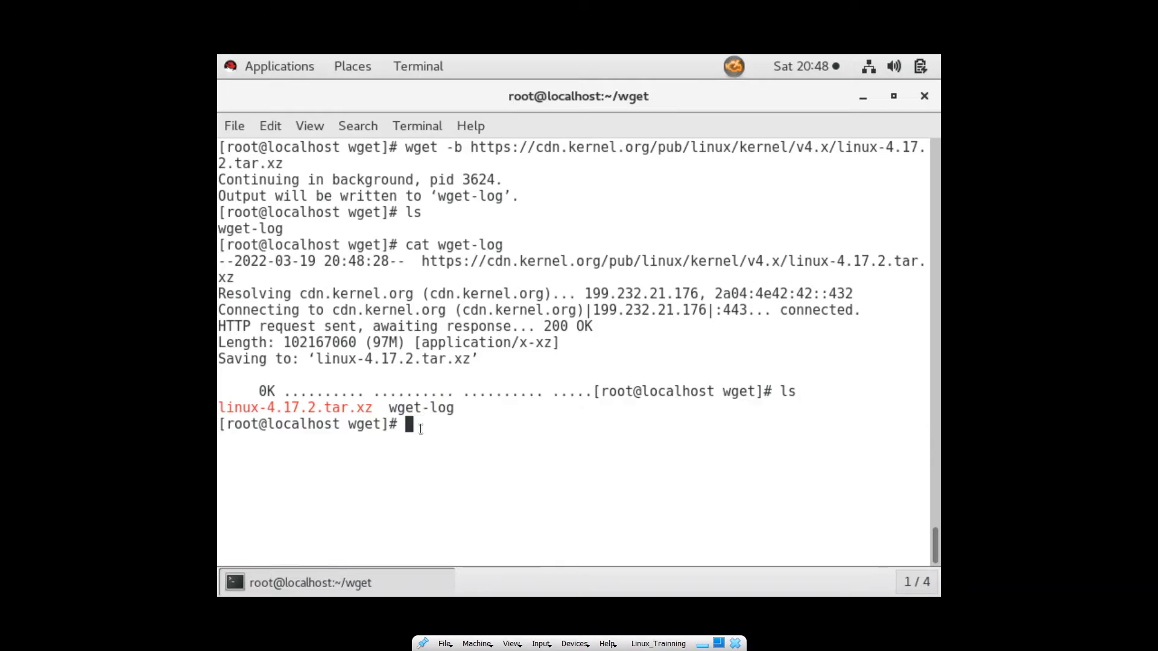
text(rm linux-4.17.2.tar.xz)
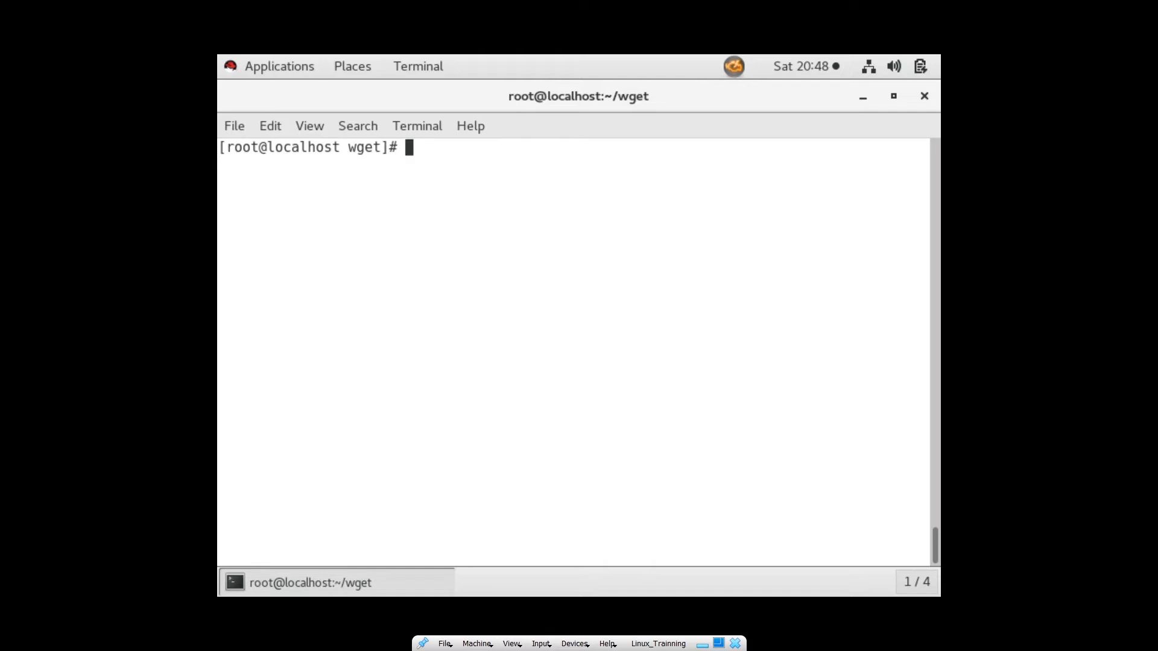
Remove the archive and retry wget with single-dash -limit-rate=100k, rejected as an invalid number.
text(rm linux-4.17.2.tar.xz wget-log)
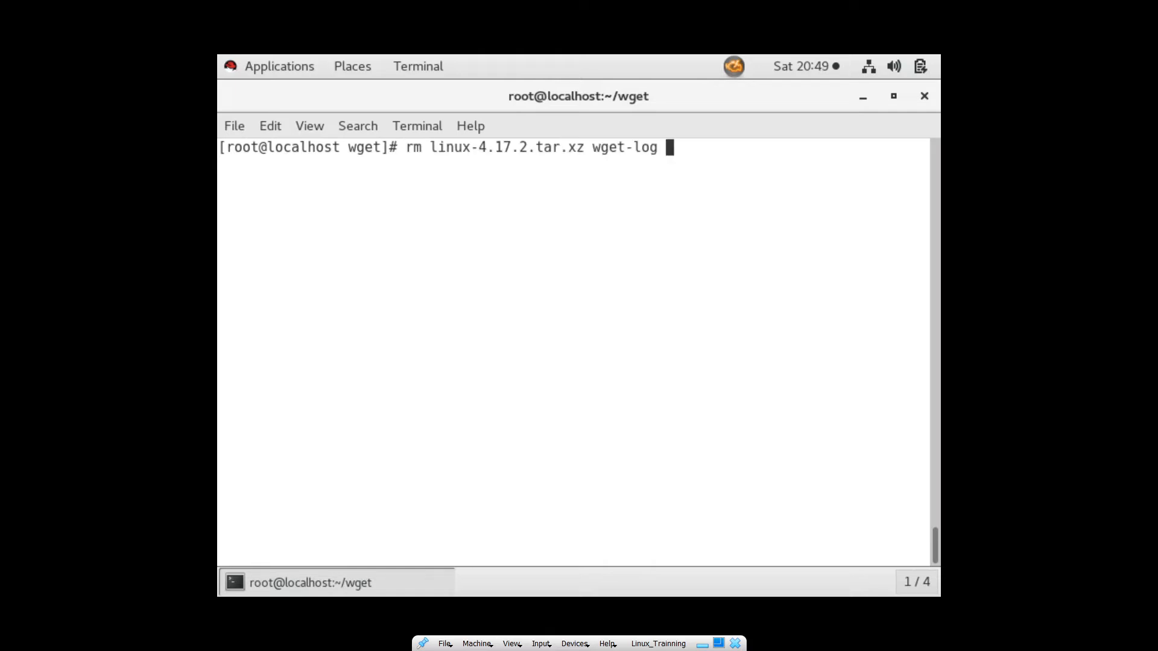
key(BackSpace)
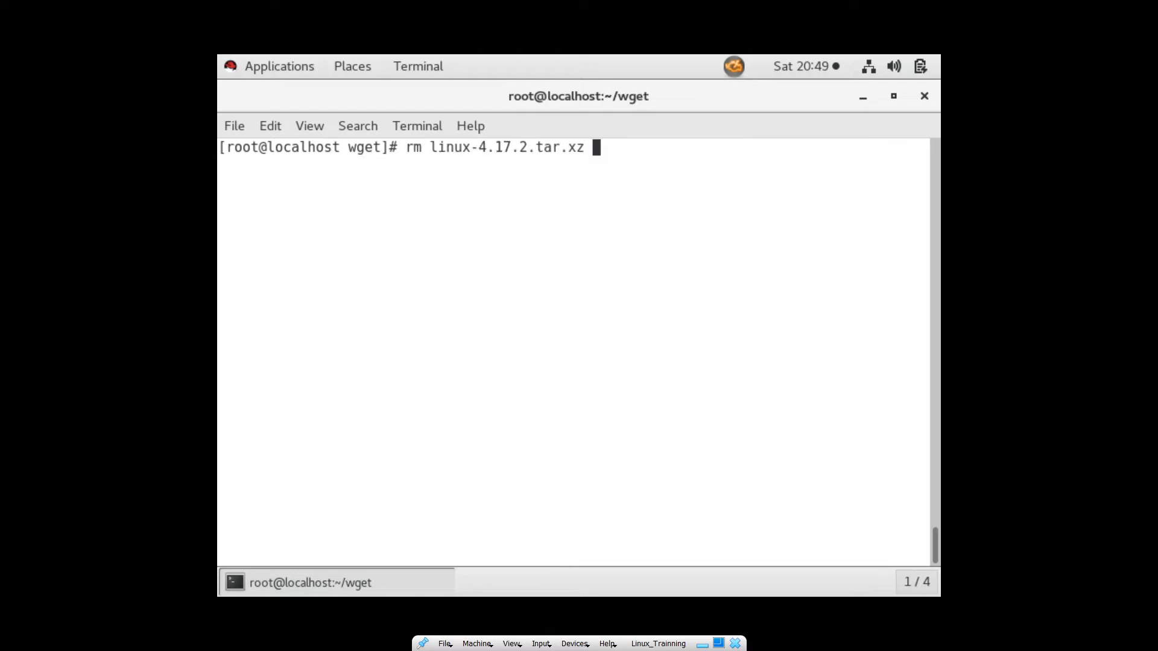
text(wget https://cdn.kernel.org/pub/linux/kernel/v4.x/linux-4.17.2.tar.xz)
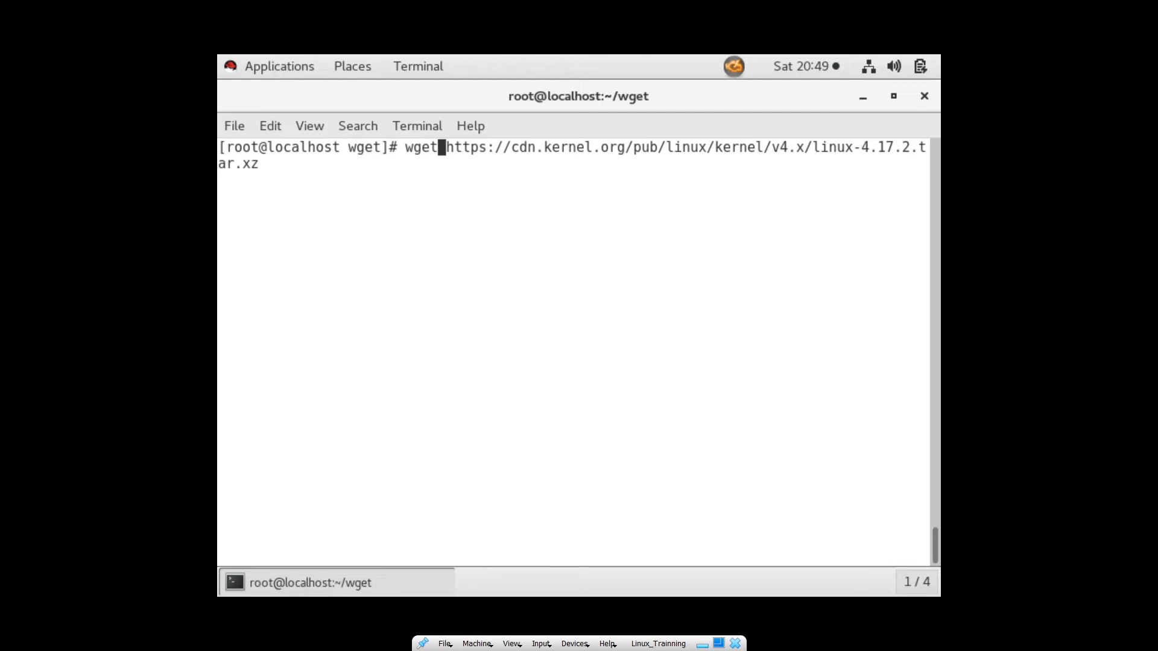
text(-link)
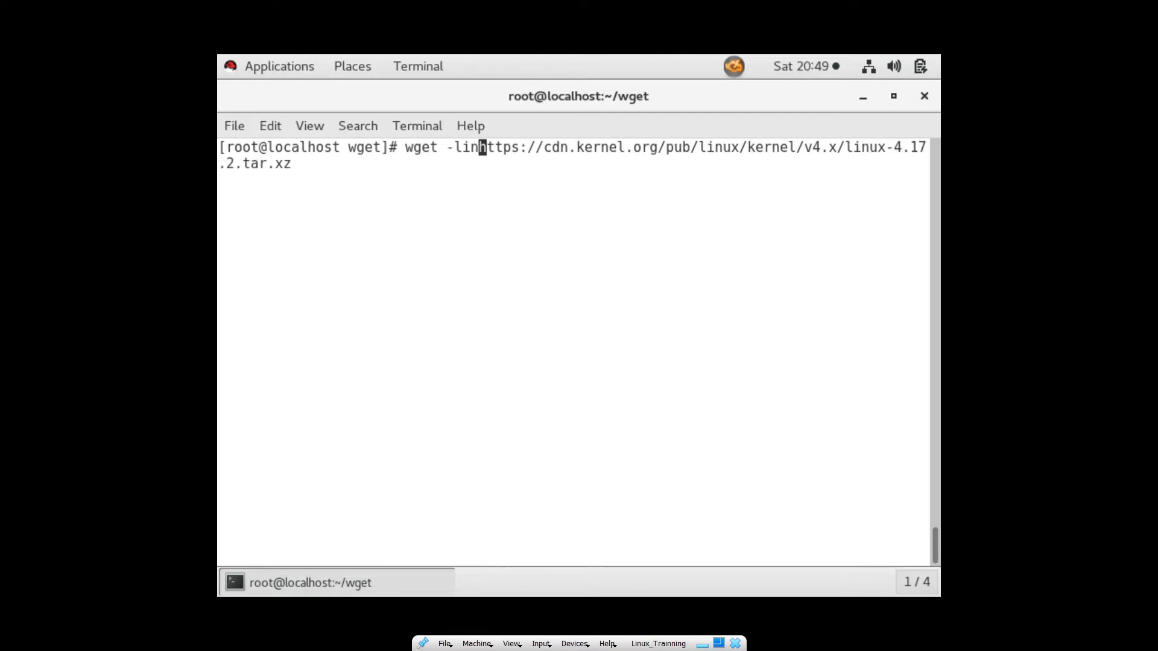
text(it)
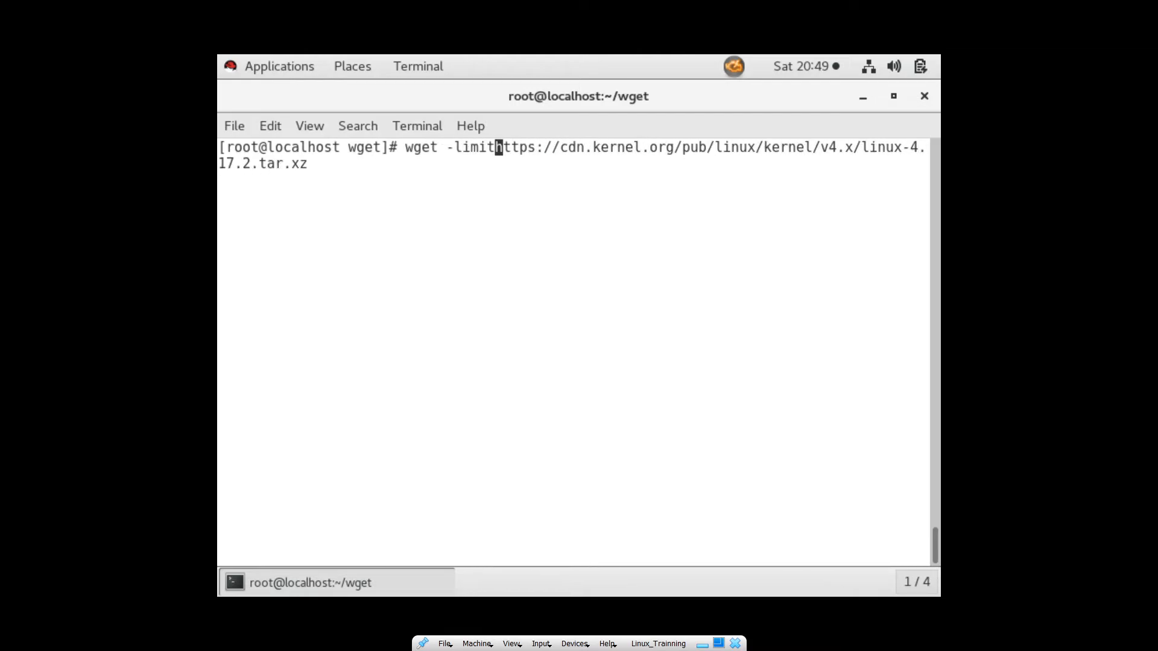
text(-rate=)
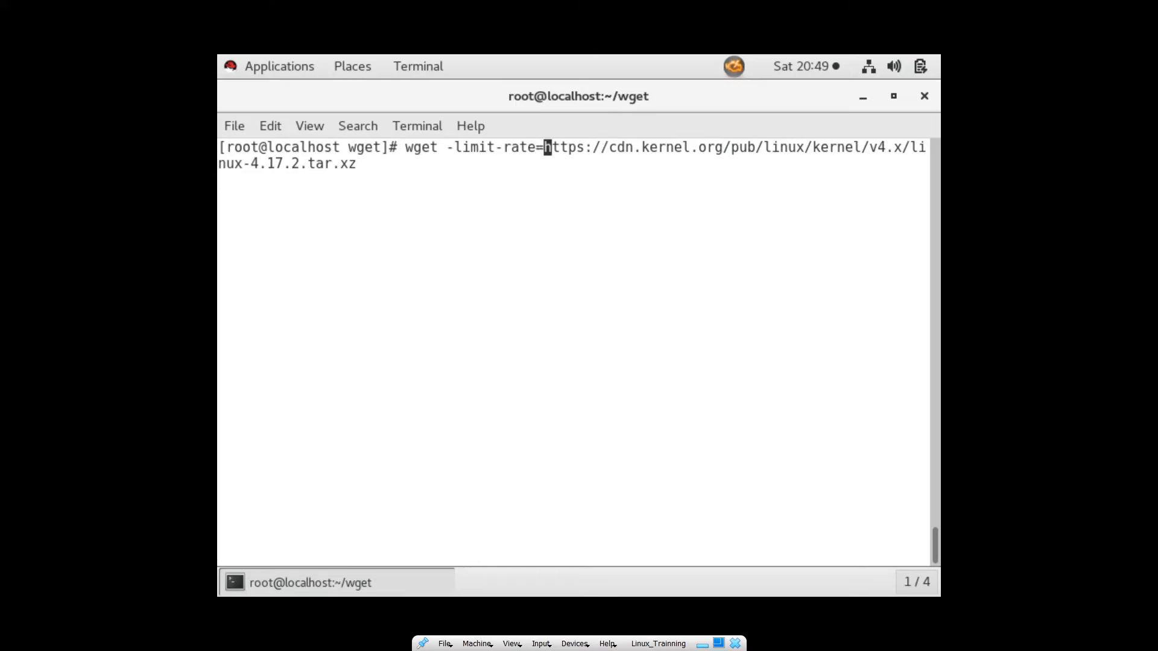
text(100)
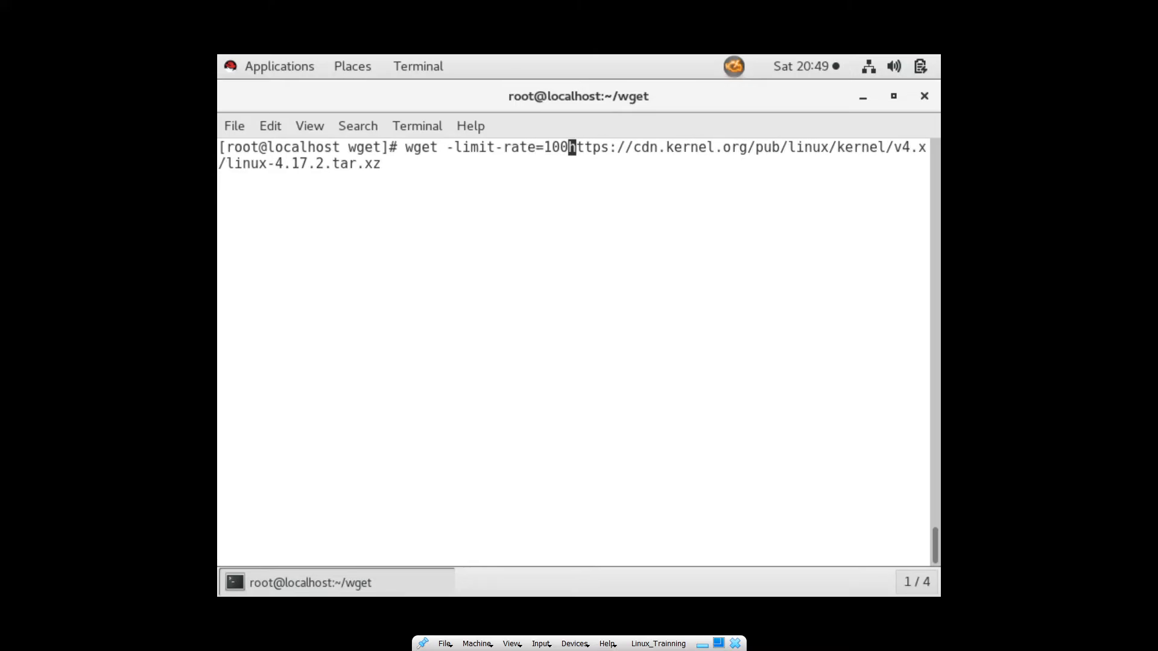
text(k )
key(Return)
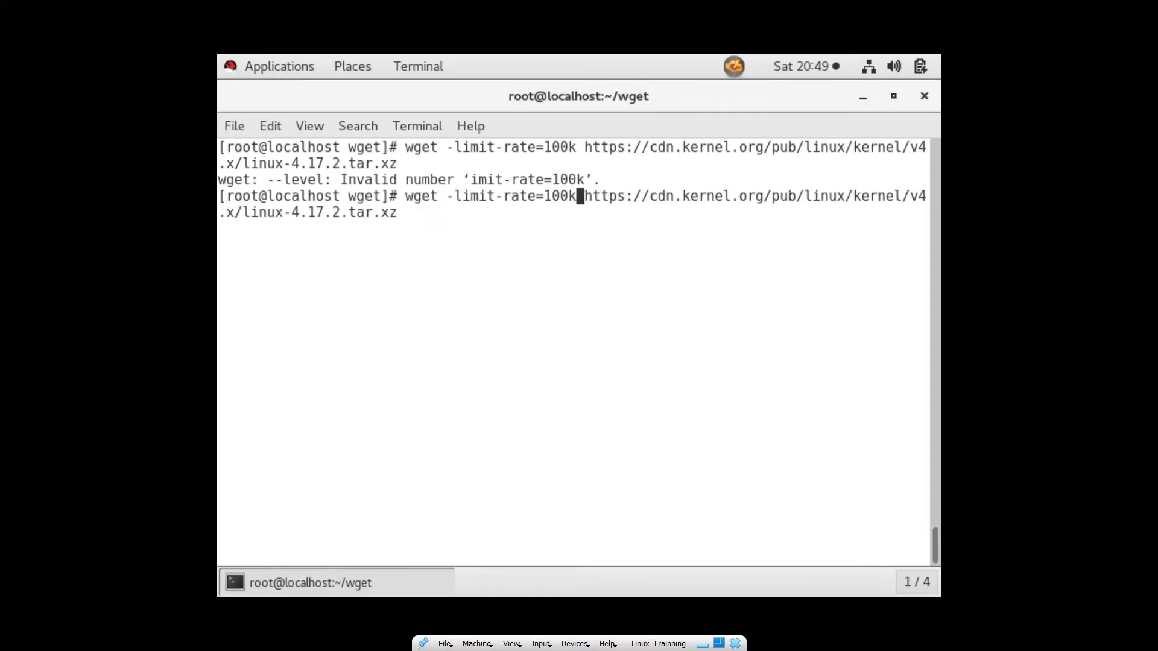
Retry the single-dash rate limit with 100K, 128K and 128k, each failing the same way.
key(Return)
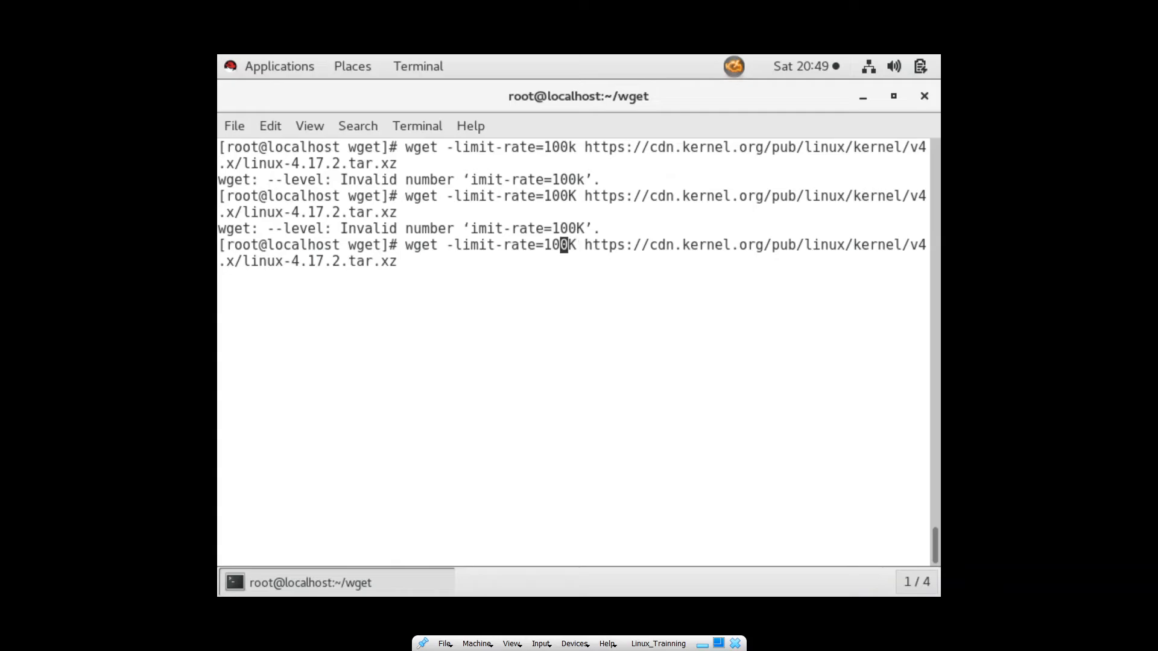
text(120K)
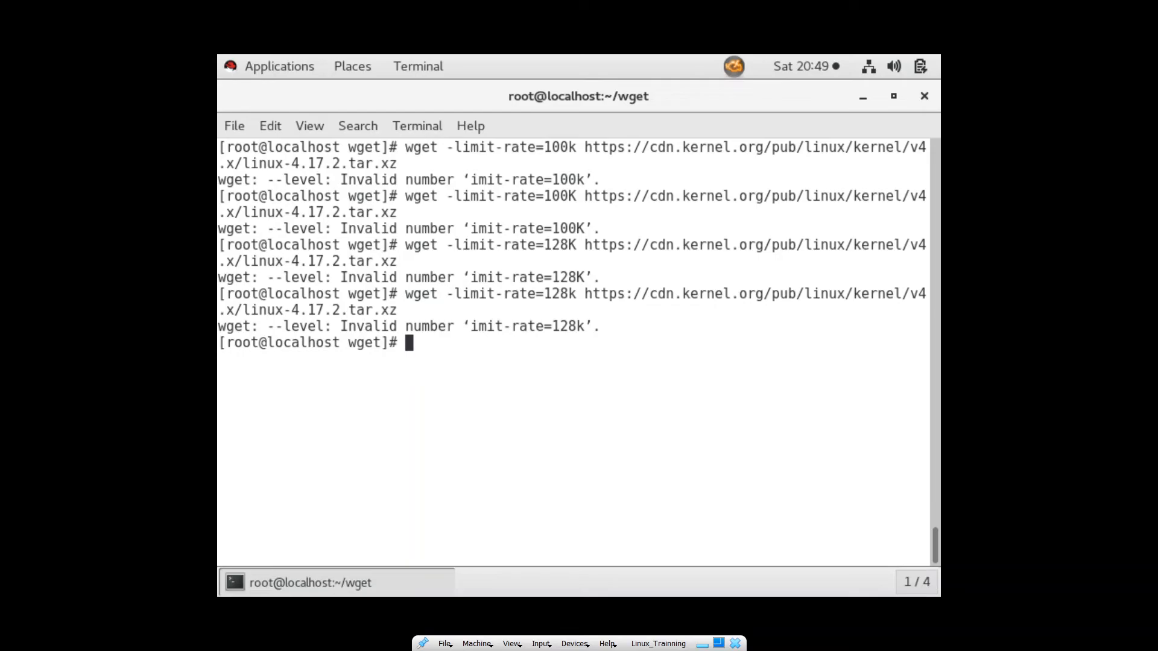
text(w)
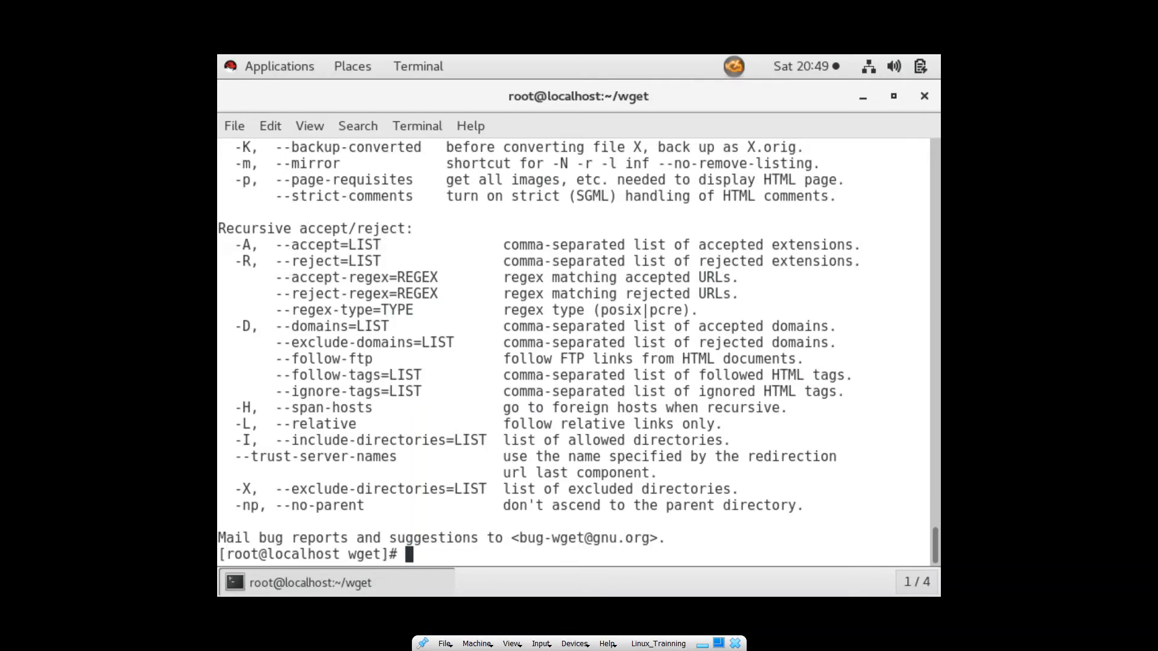
Search wget --help with grep -i limit to find the correct --limit-rate option.
text(wget --help)
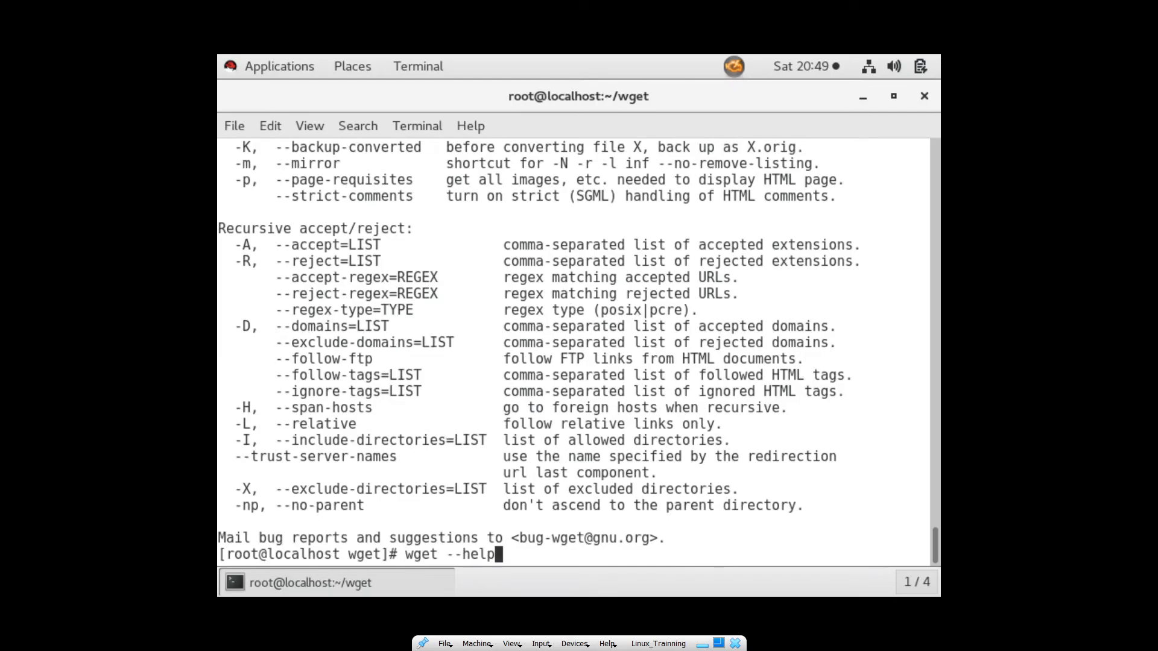
text(| grep -i limit)
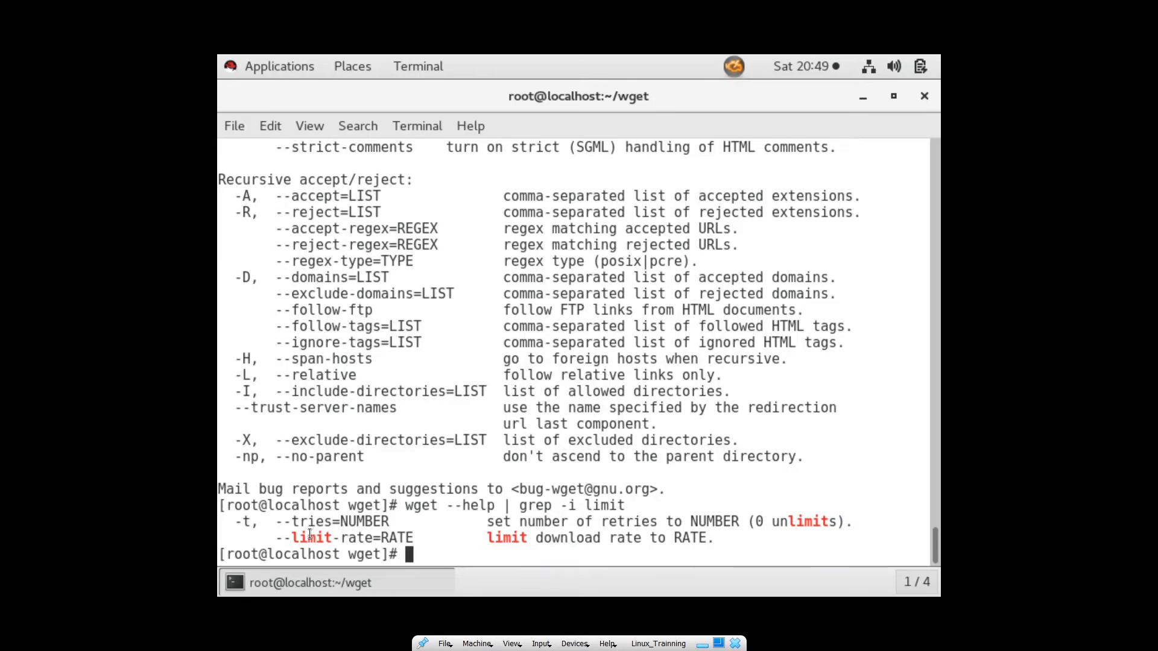
double_click(310, 538)
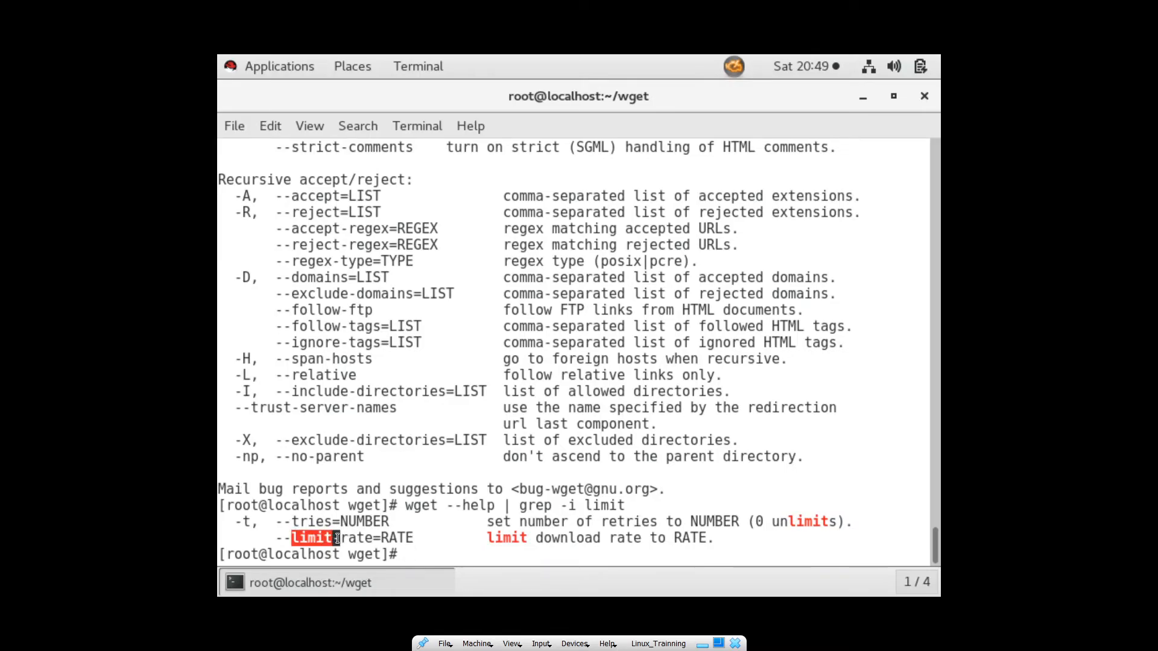
text(wget --help | grep -i limit)
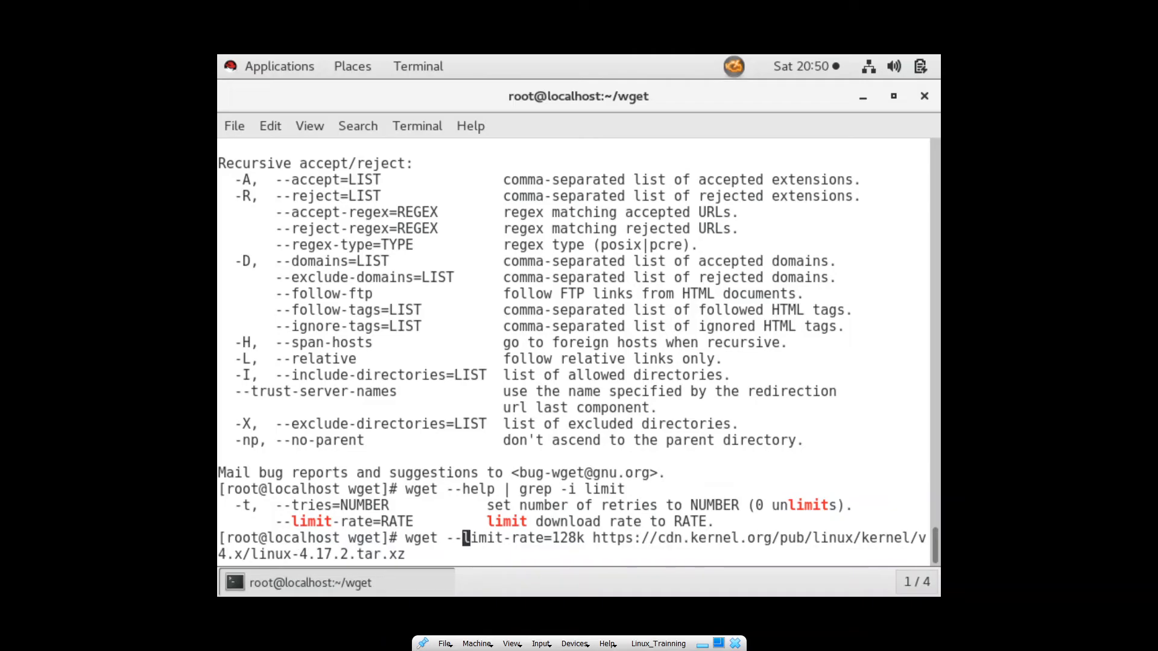
Download the kernel archive with --limit-rate=128k, stop it at 2%, and remove the partial file.
key(Return)
text(rm linux-4.17.2.tar.xz)
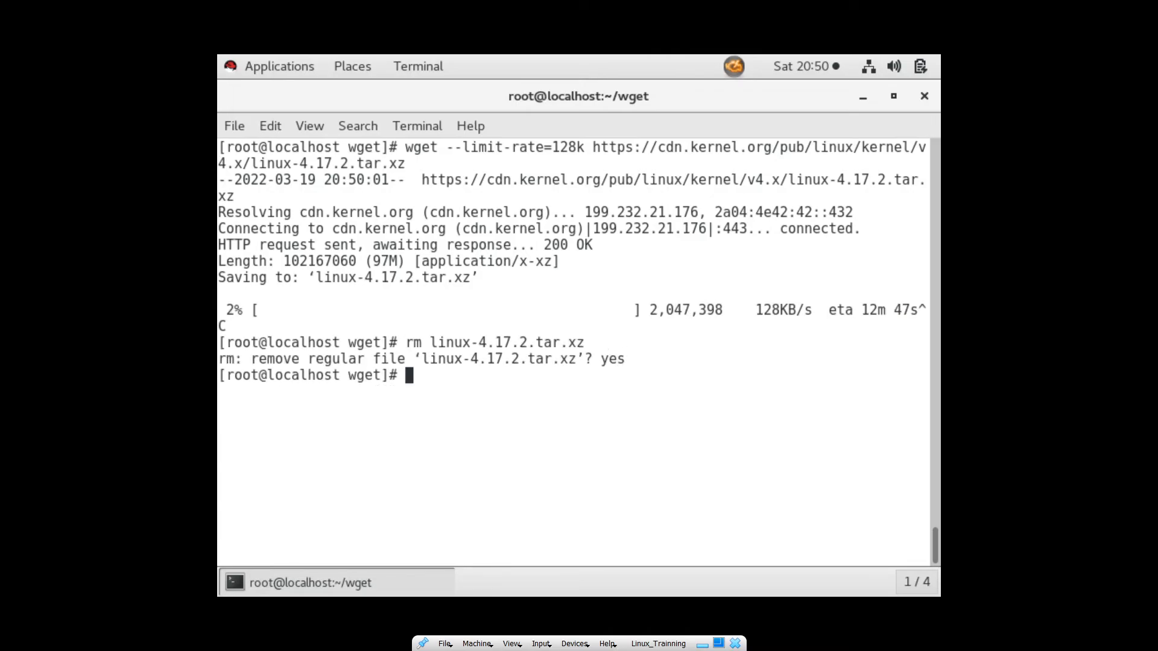
text(wget --help | grep -i limit)
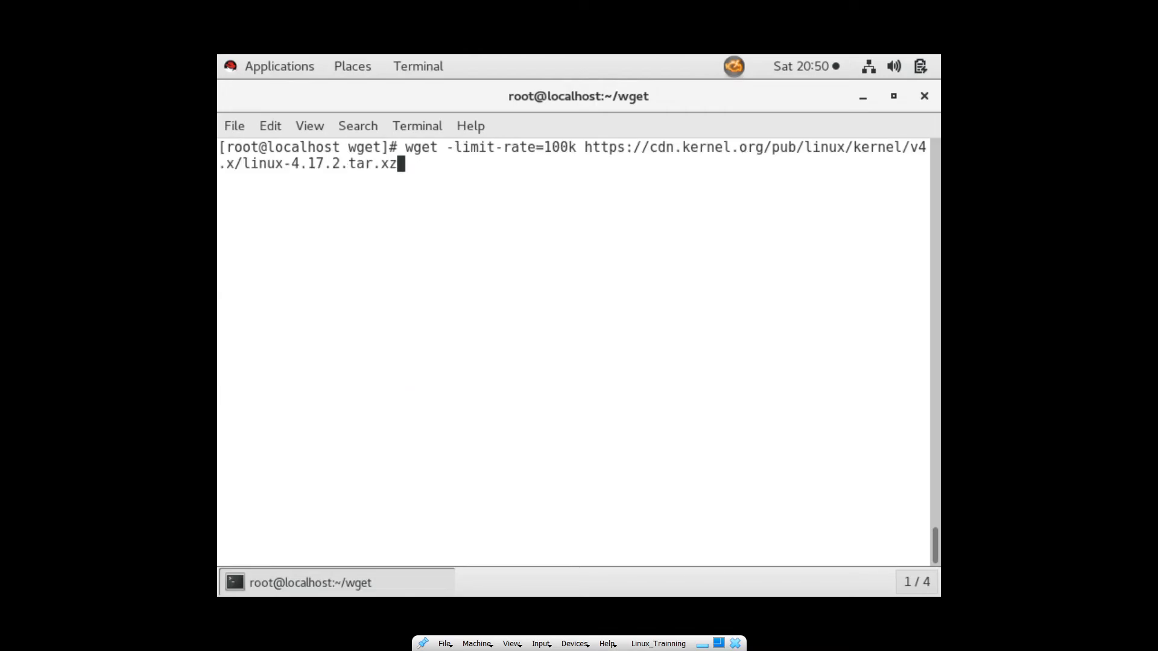
Run an unthrottled kernel download, Ctrl+C it at 30%, then rm -f the partial archive.
text(rm linux-4.17.2.tar.xz)
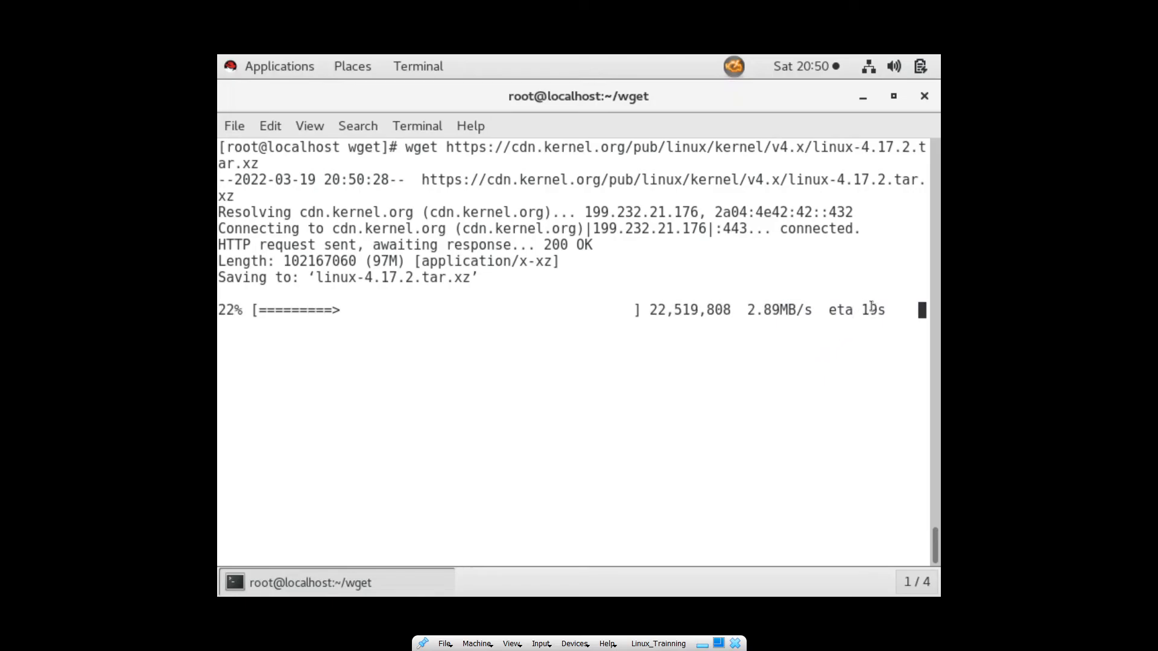
key(ctrl+c)
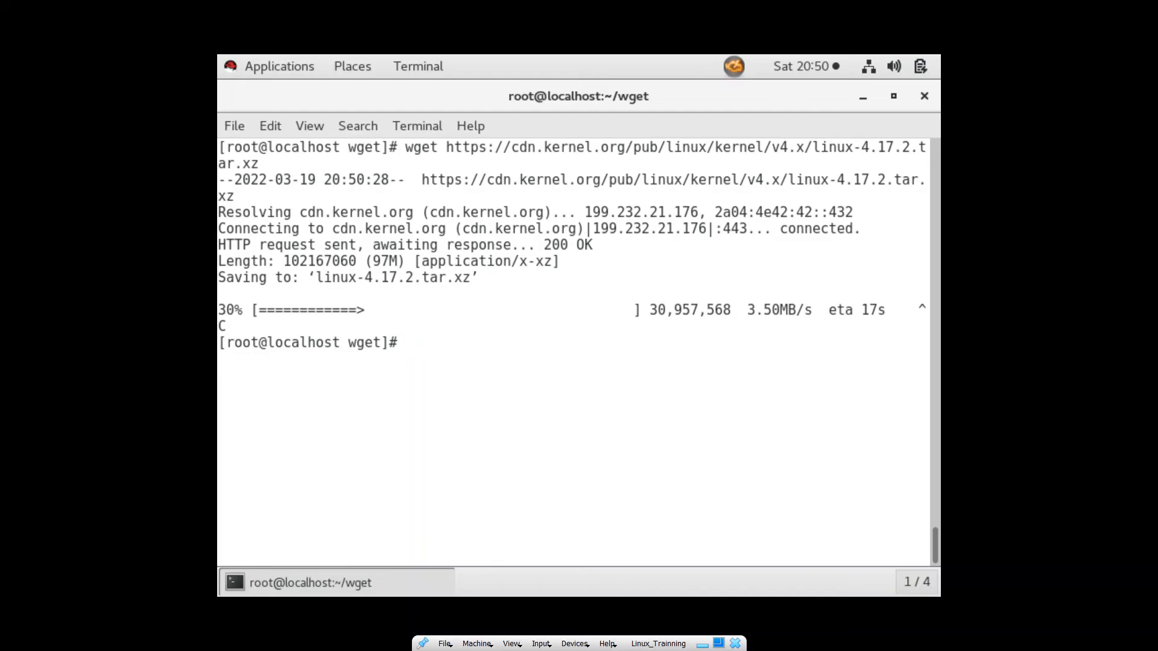
text(rm linux-4.17.2.tar.xz)
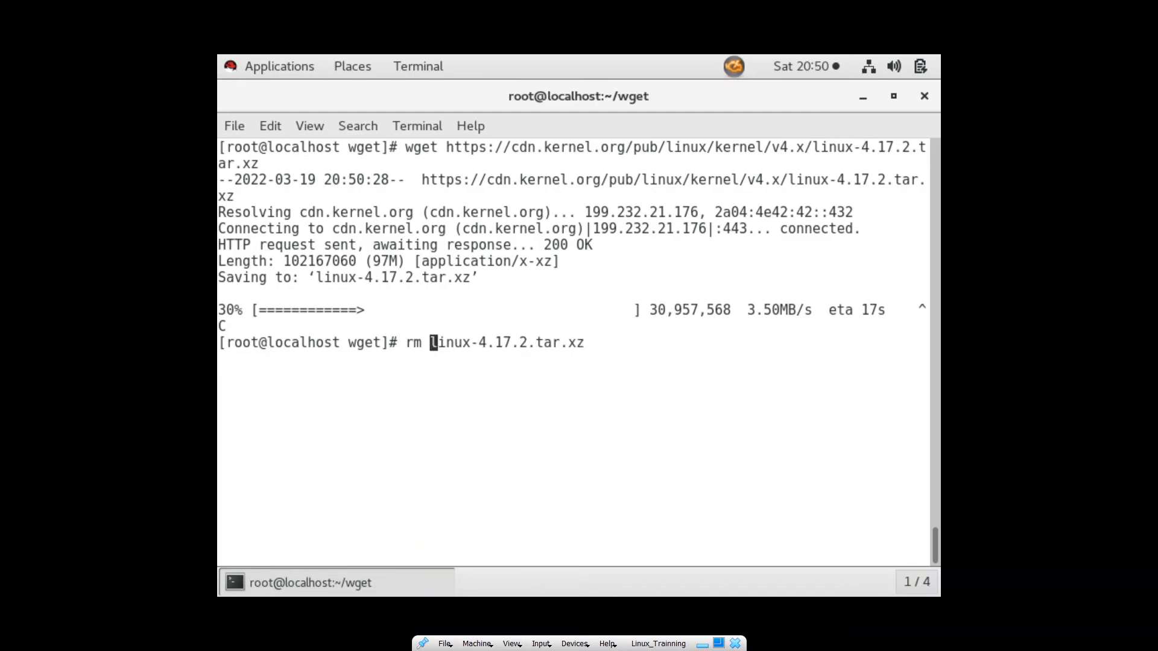
text(-f)
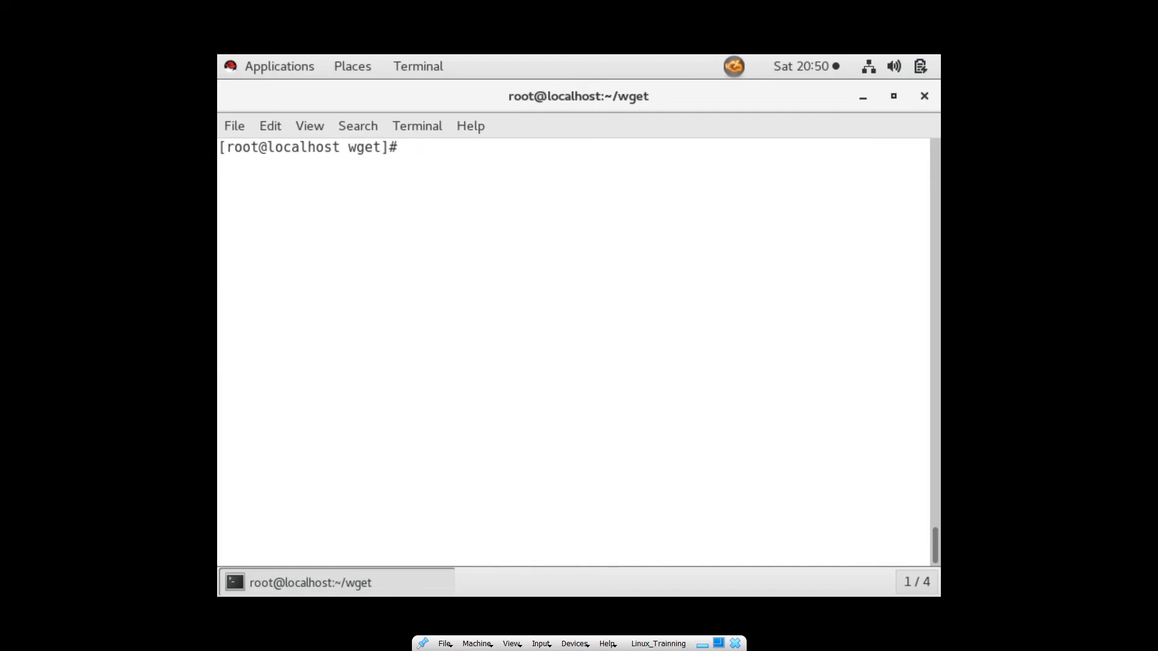
Start a resumable wget -c kernel download that stalls at 24% as the network drops.
text(wget https://cdn.kernel.org/pub/linux/kernel/v4.x/linux-4.17.2.tar.xz)
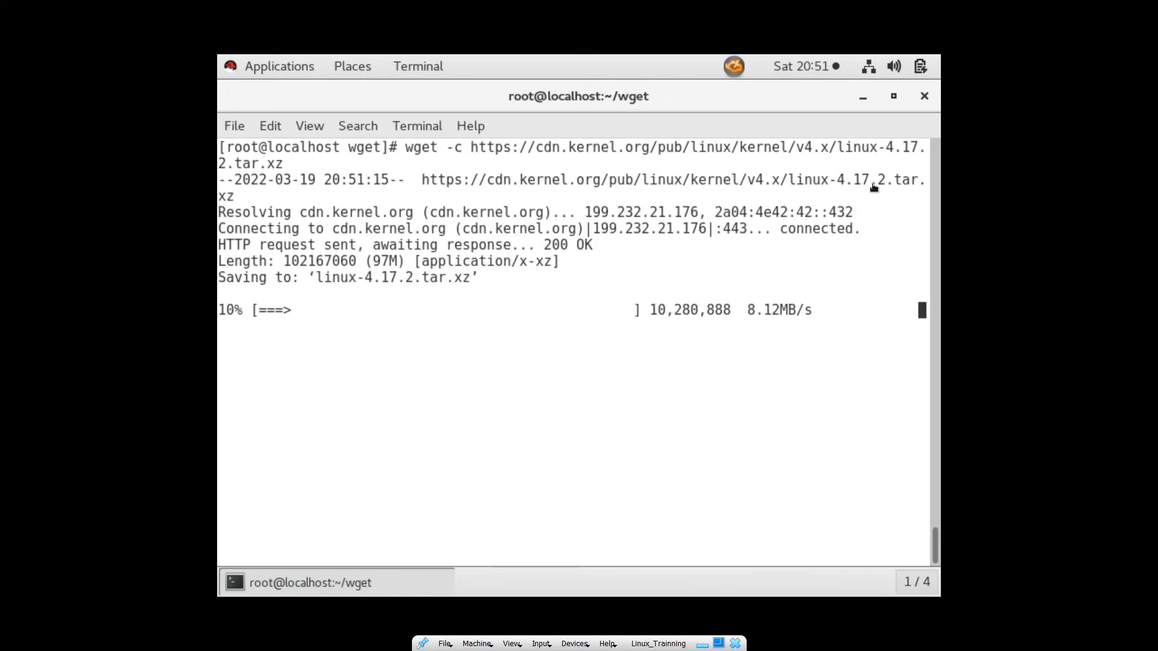
click(894, 65)
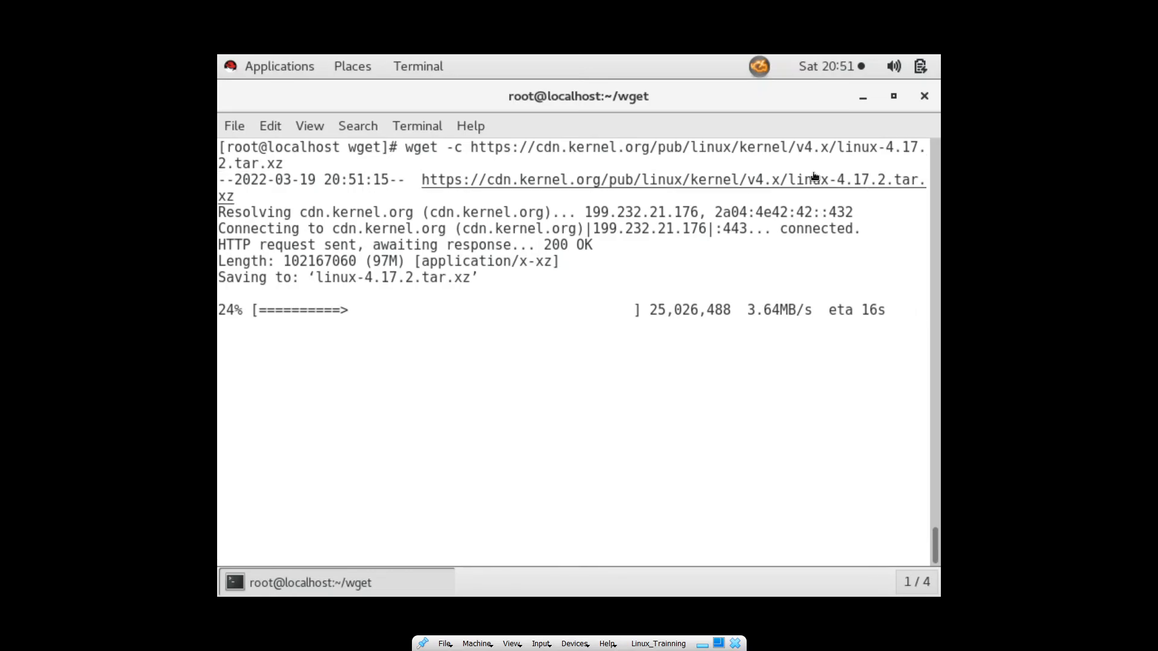
Use the GNOME system menu to check Wired and reconnect while the download stays at 24%.
click(894, 65)
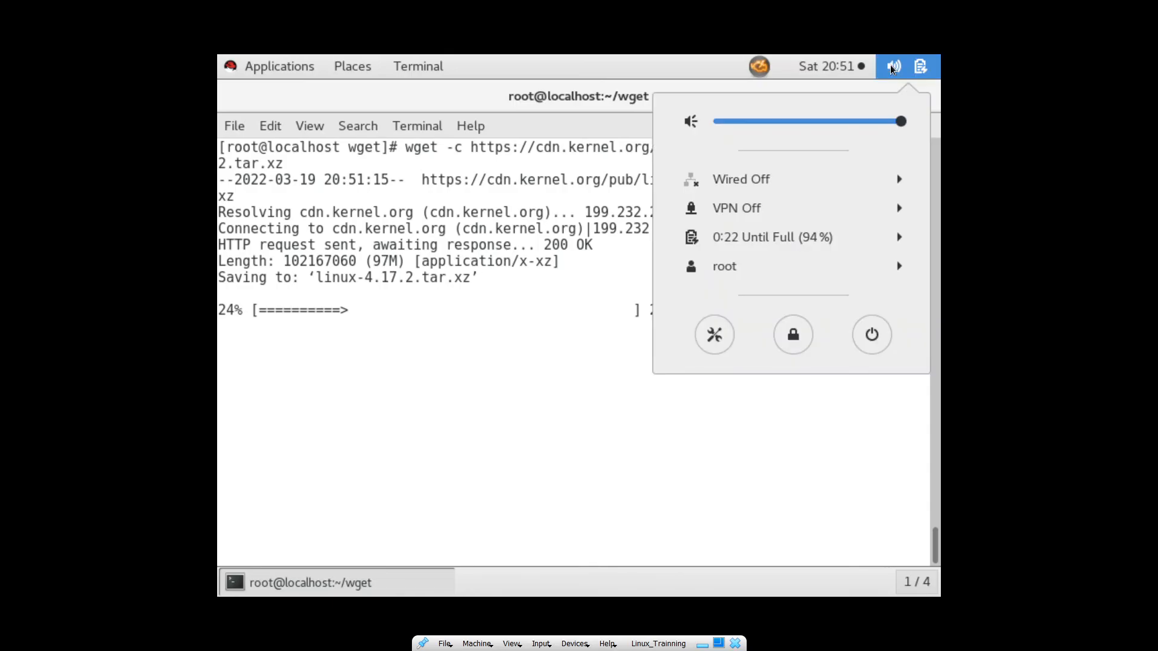
click(828, 66)
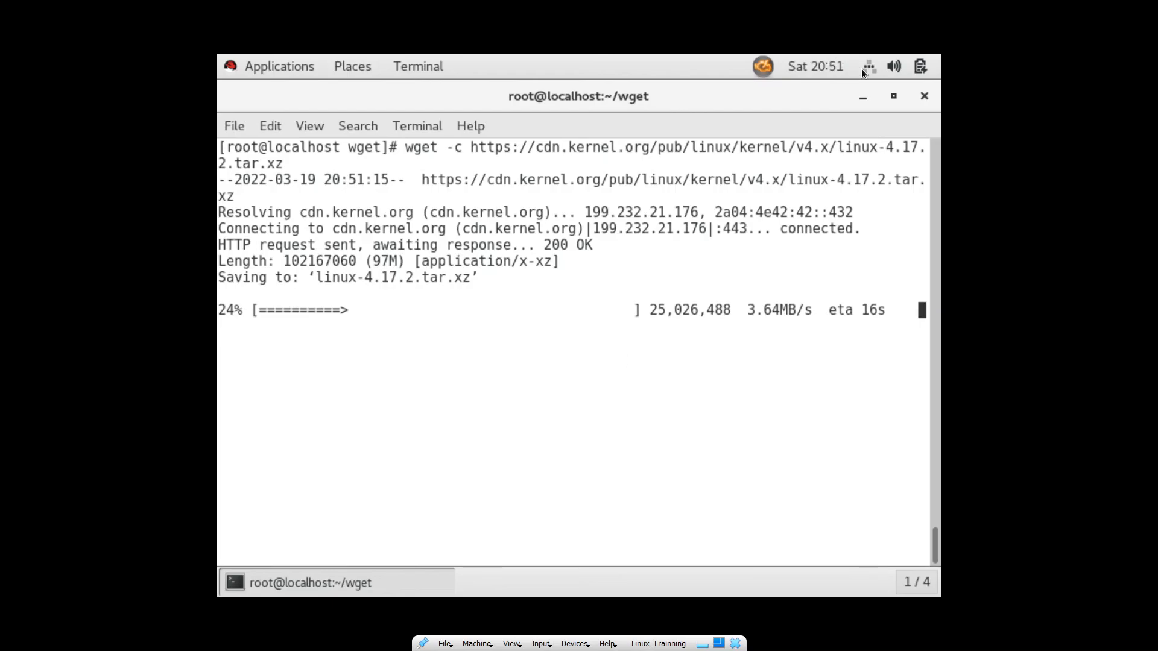
click(868, 65)
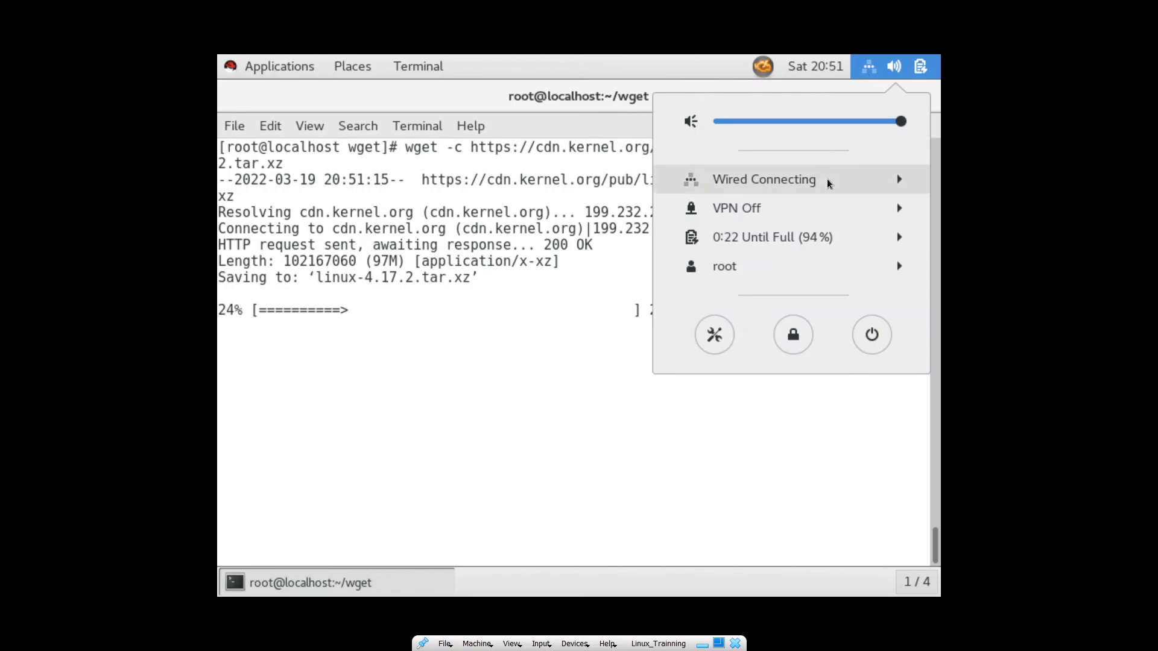
click(765, 179)
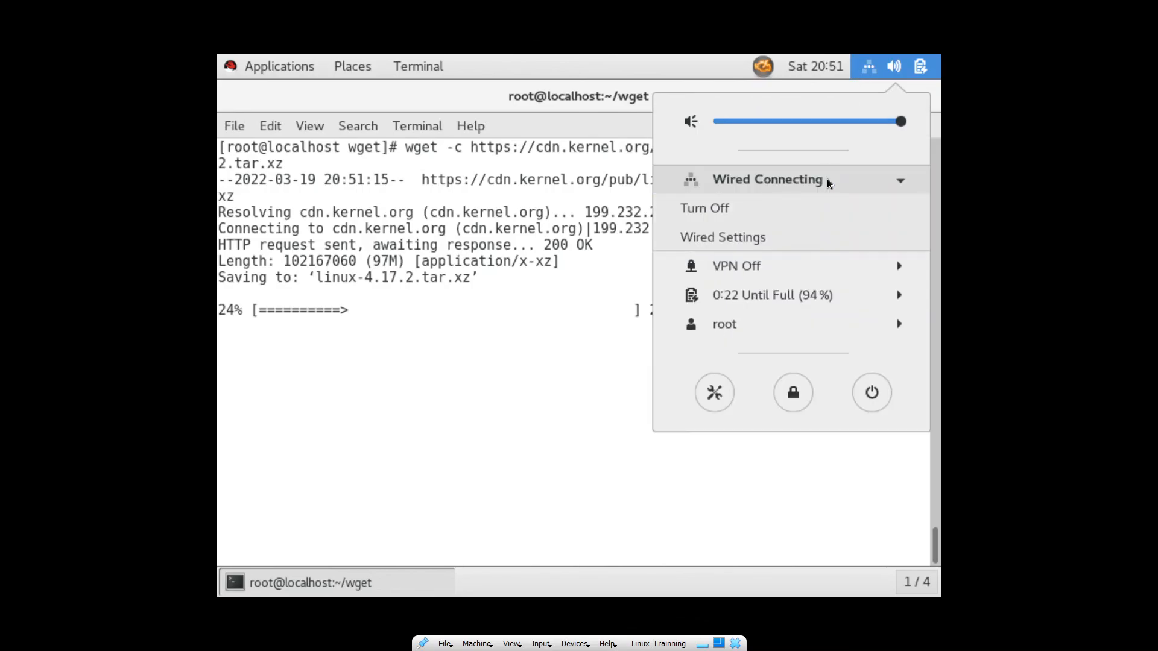
mouse_move(854, 214)
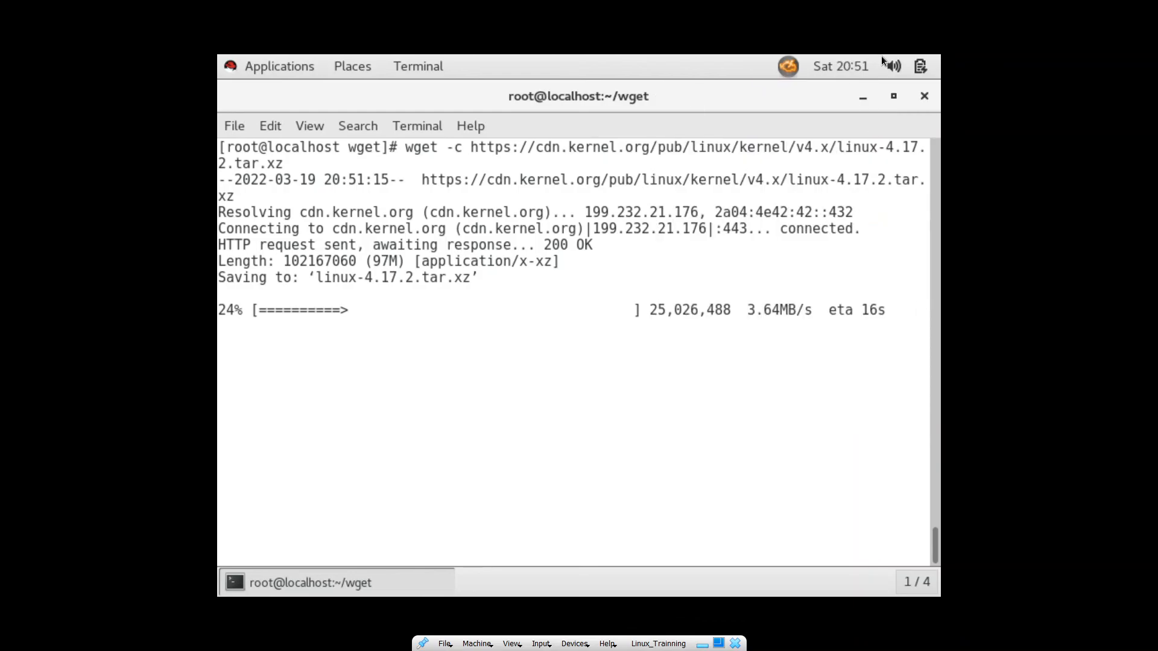
click(901, 65)
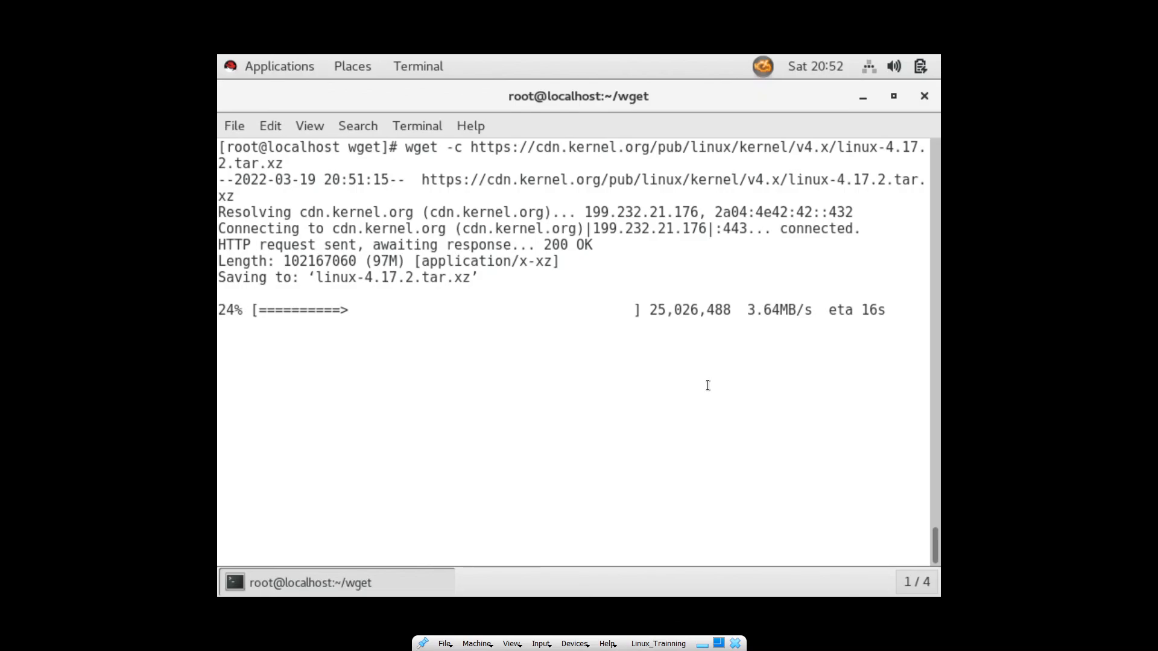
mouse_move(637, 391)
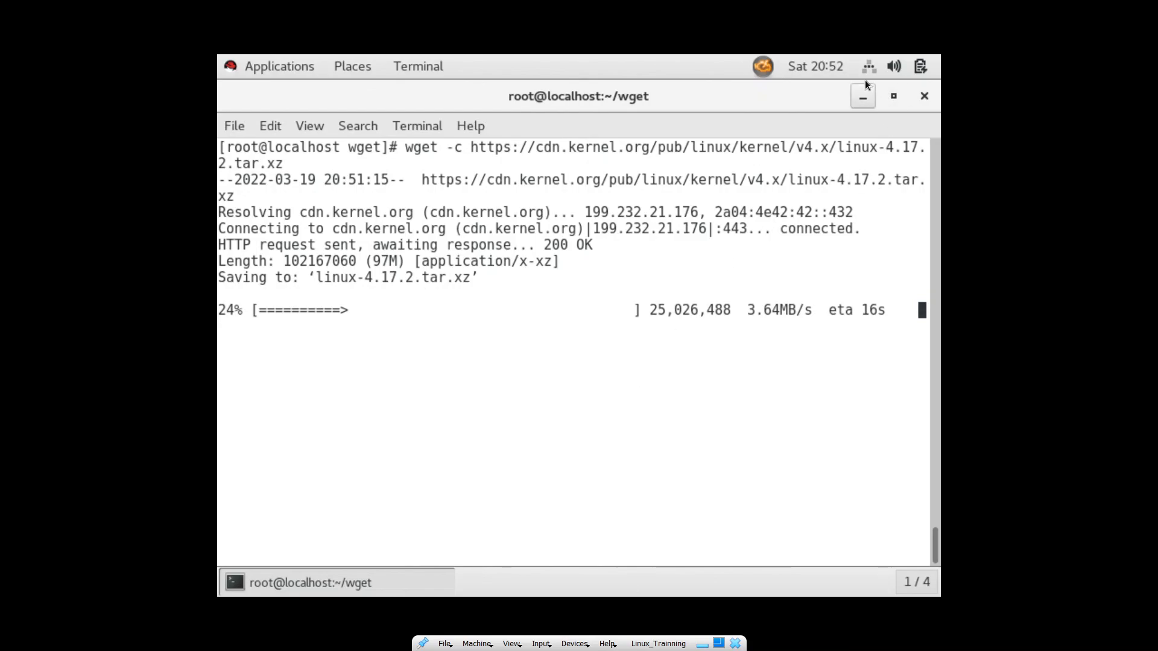
mouse_move(909, 310)
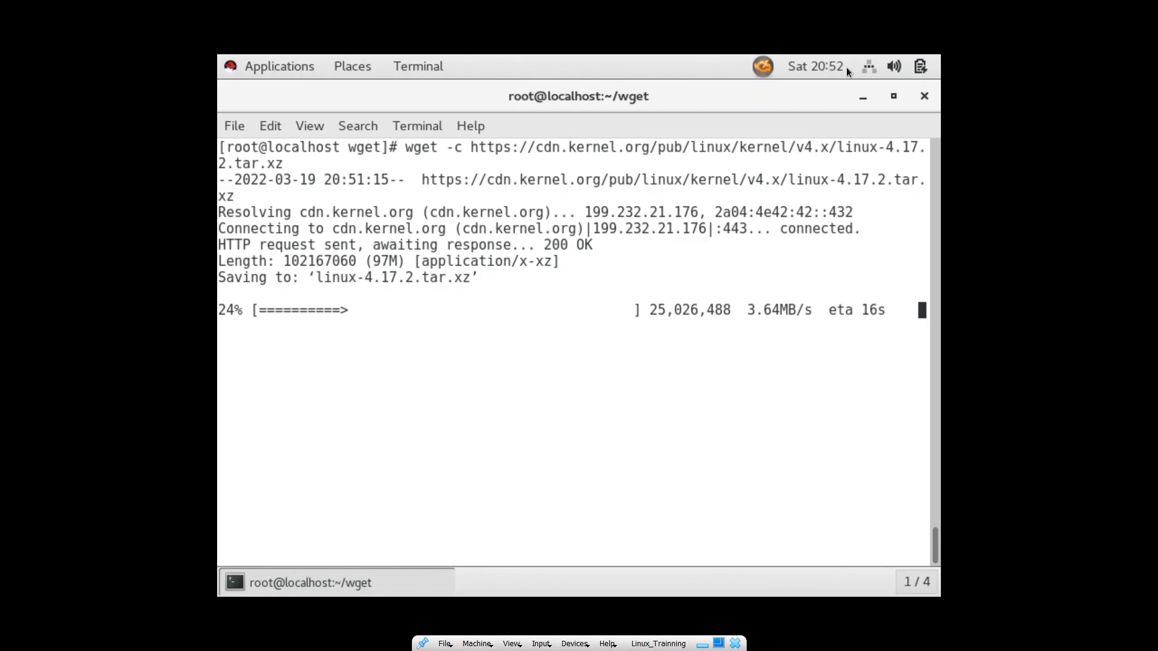
mouse_move(871, 68)
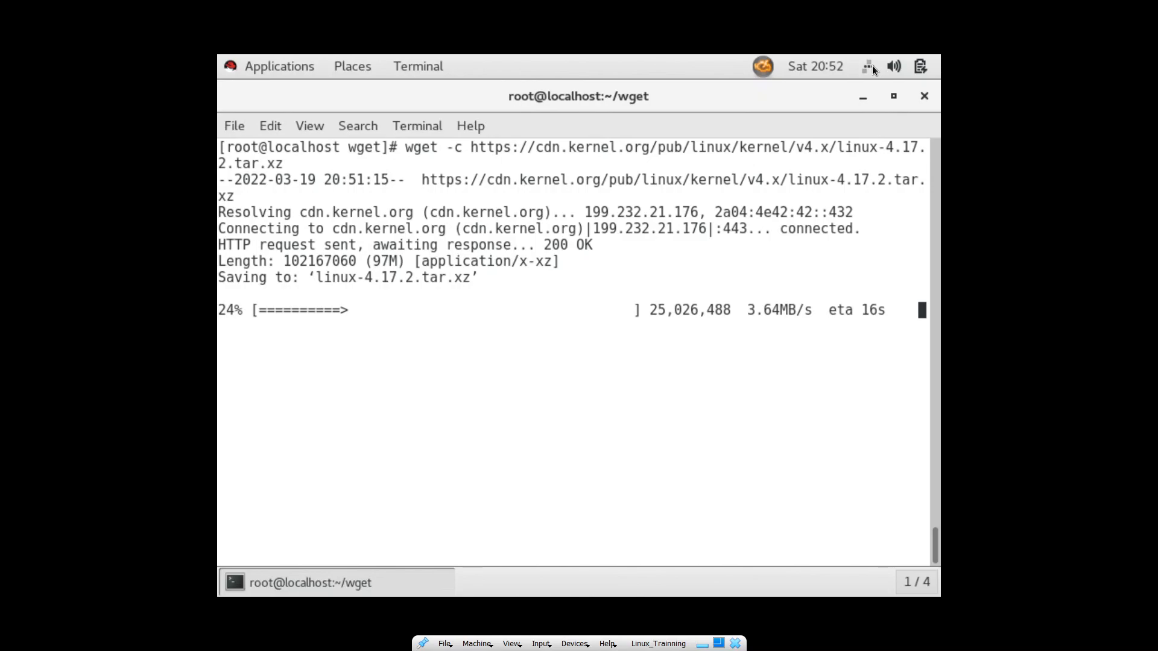
mouse_move(527, 542)
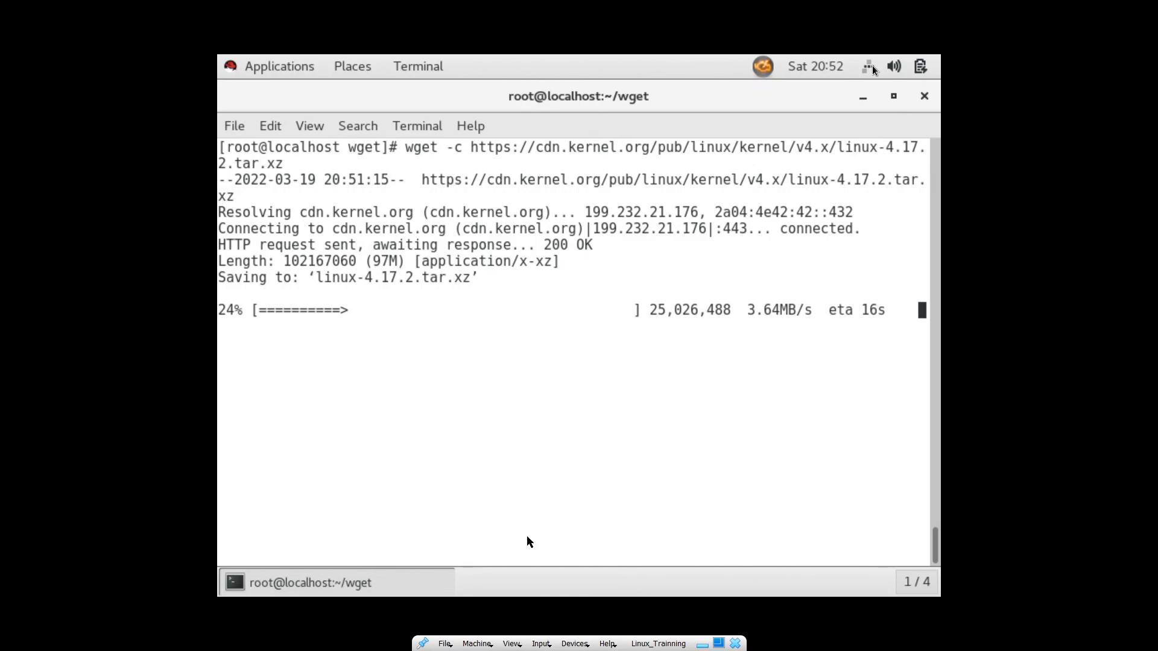
Bring up the Alt+Tab window switcher to leave the stalled download for another program.
key(alt+tab)
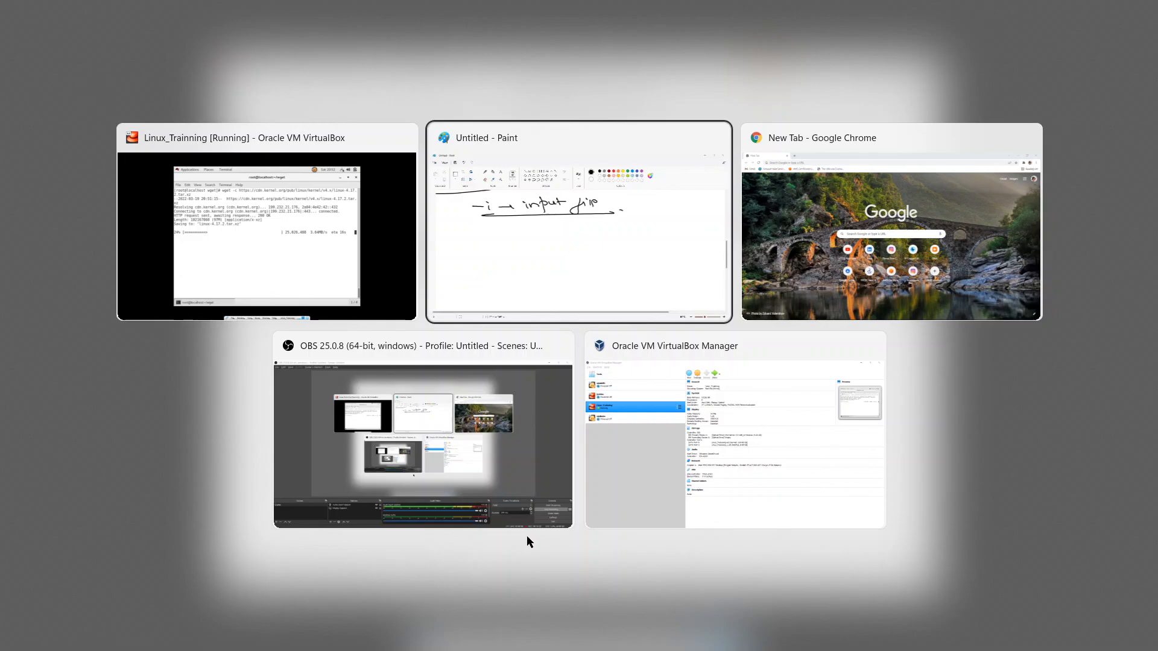